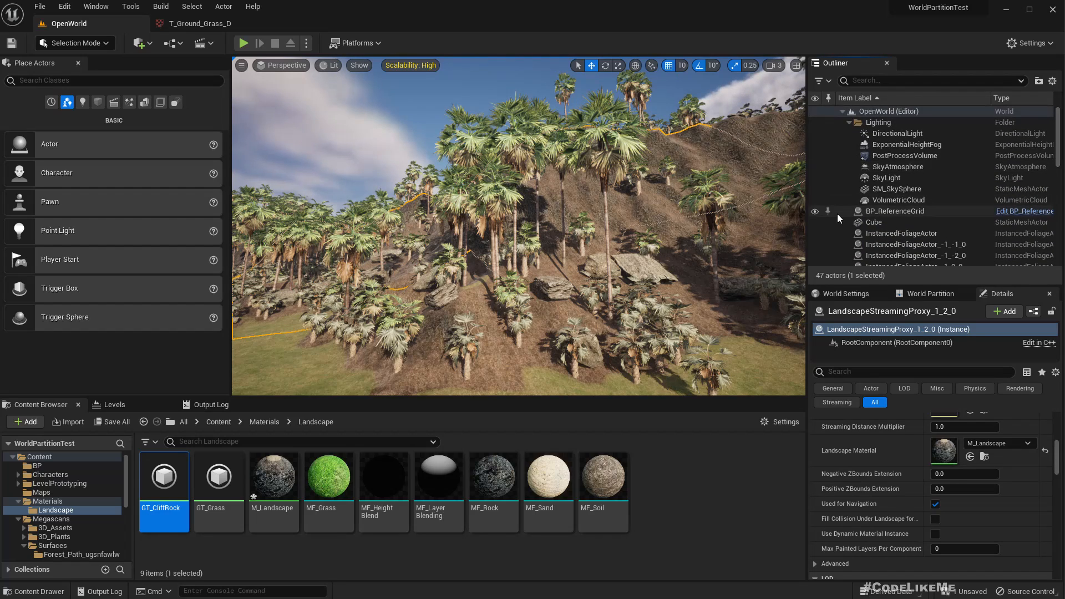
# Select PFS_Rocks in the Outliner and reveal its Procedural Foliage properties in Details
pyautogui.scroll(-3)
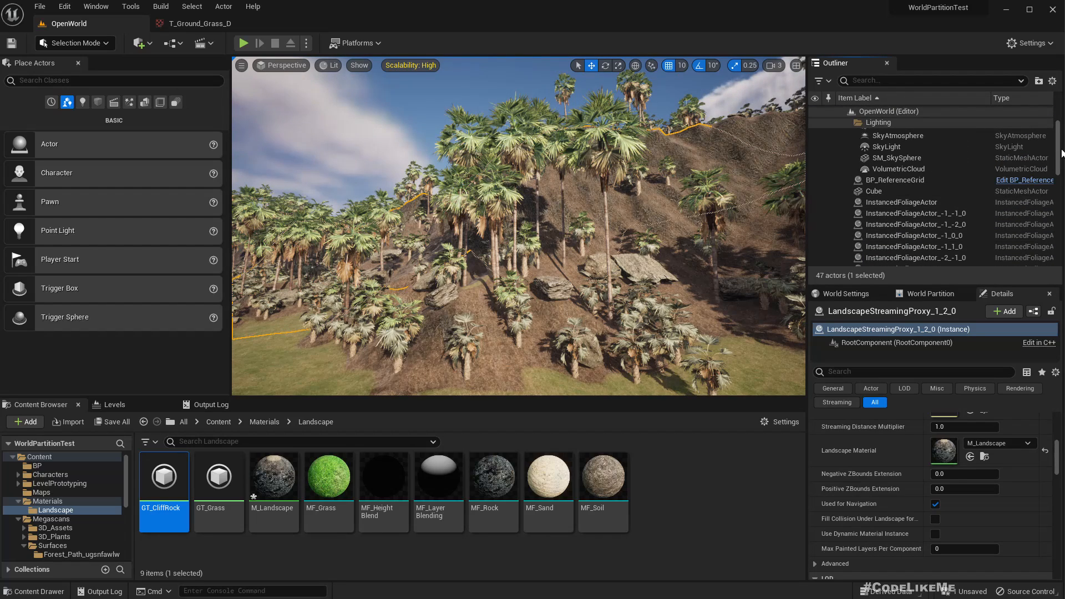
pyautogui.scroll(-3)
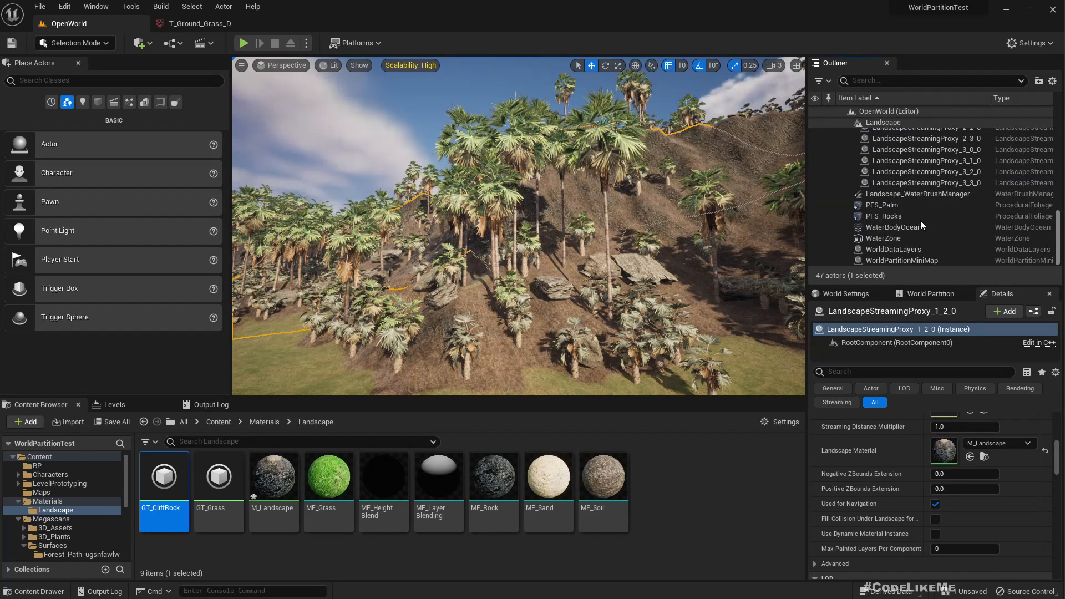
pyautogui.click(884, 215)
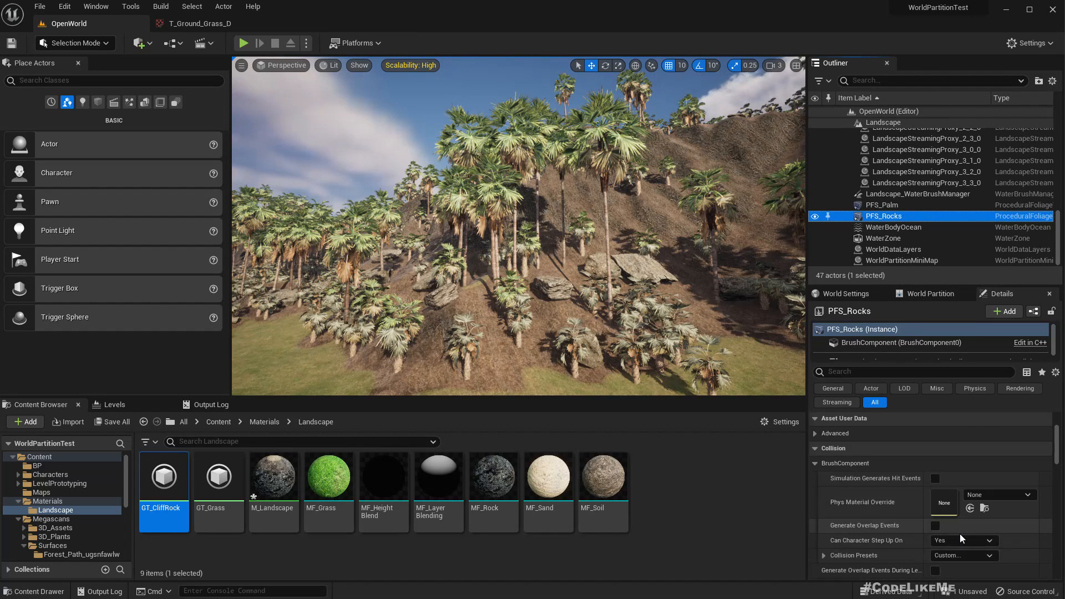
pyautogui.scroll(-3)
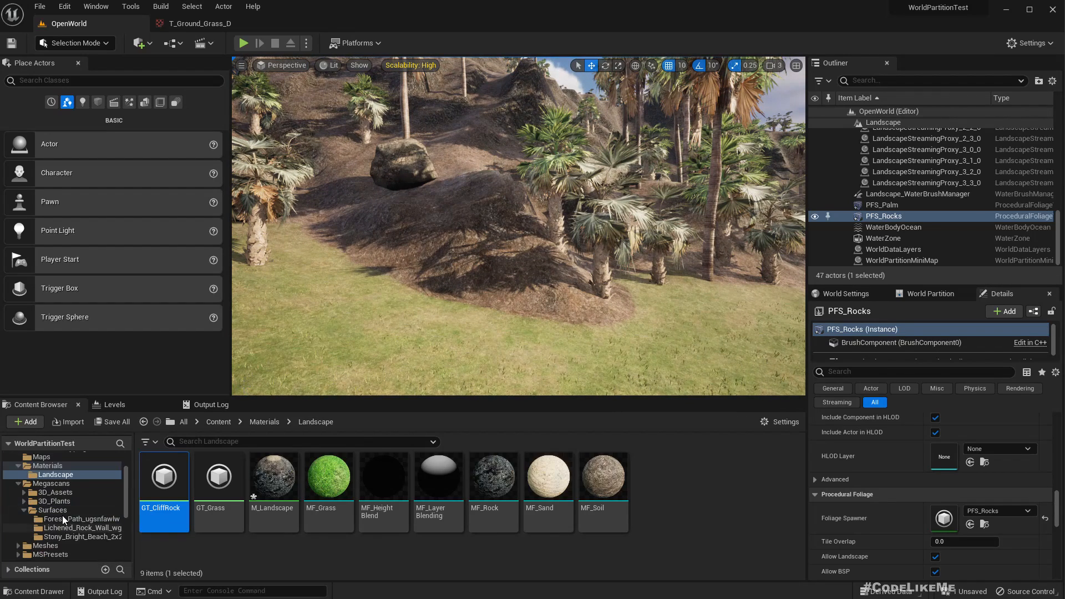
# Filter Megascans 3D_Assets to Static Mesh and choose a different small forest rock mesh
pyautogui.click(56, 492)
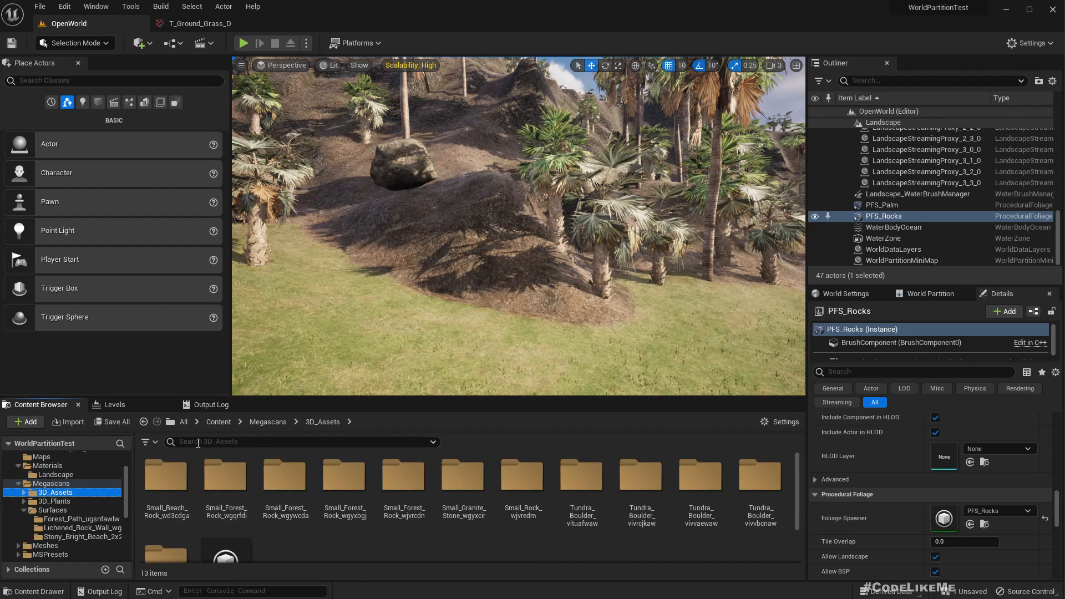
pyautogui.moveTo(149, 443)
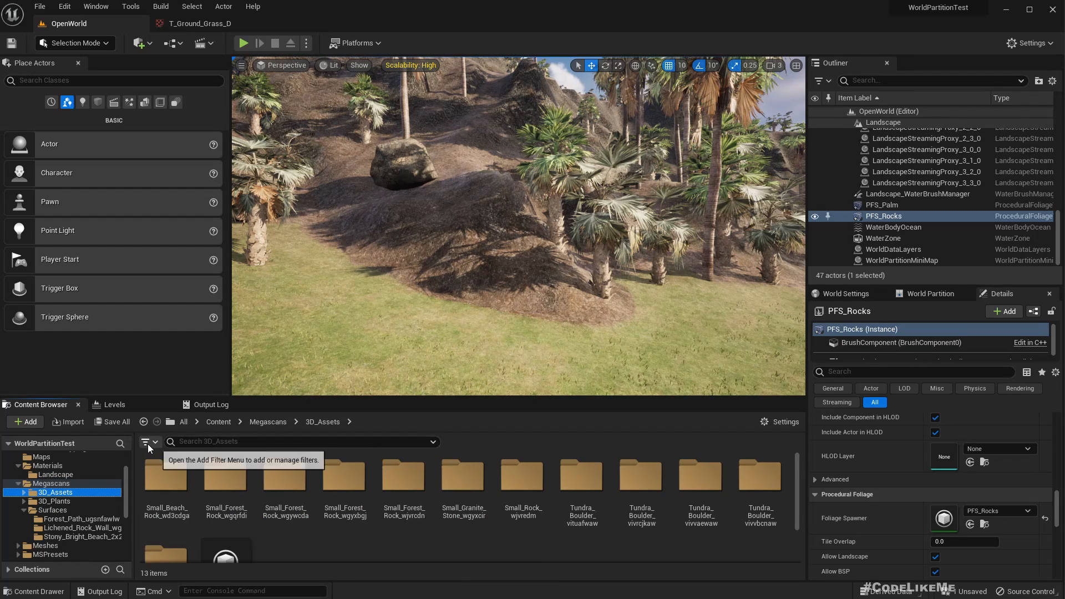
pyautogui.click(145, 442)
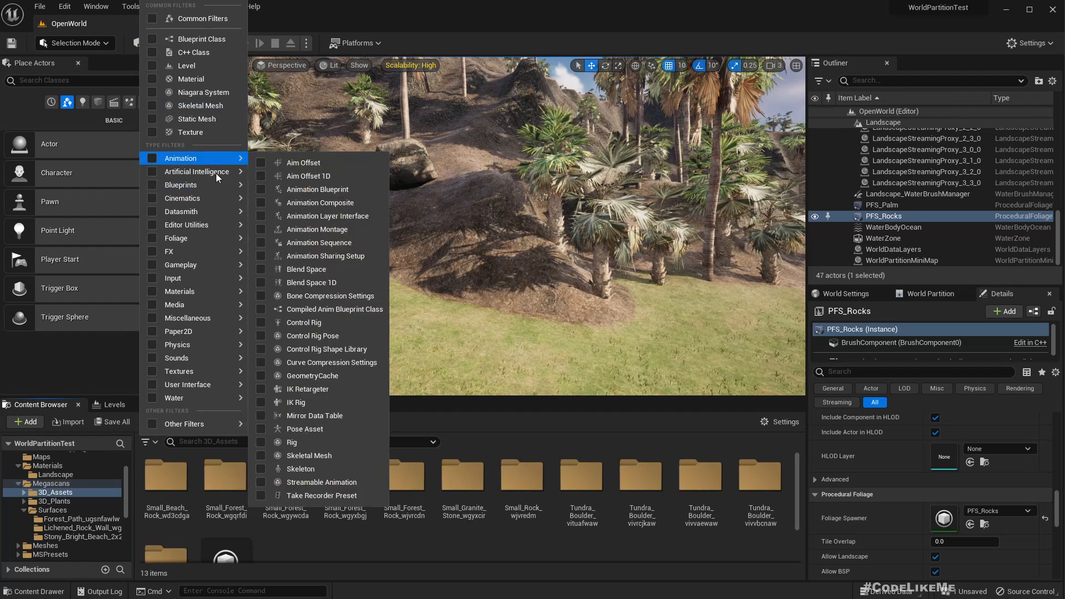
pyautogui.moveTo(196, 118)
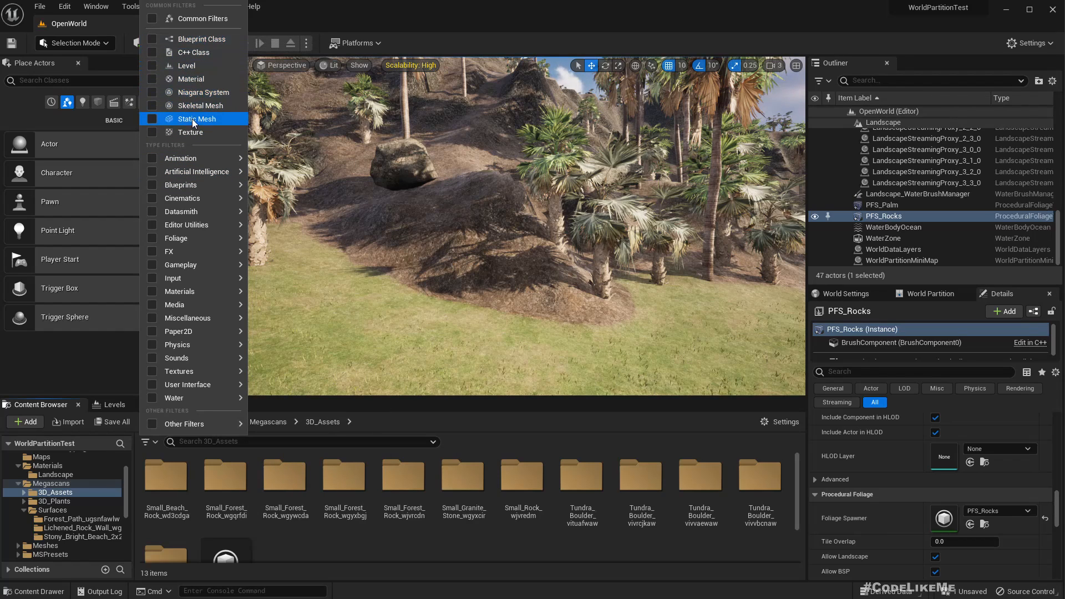
pyautogui.click(197, 119)
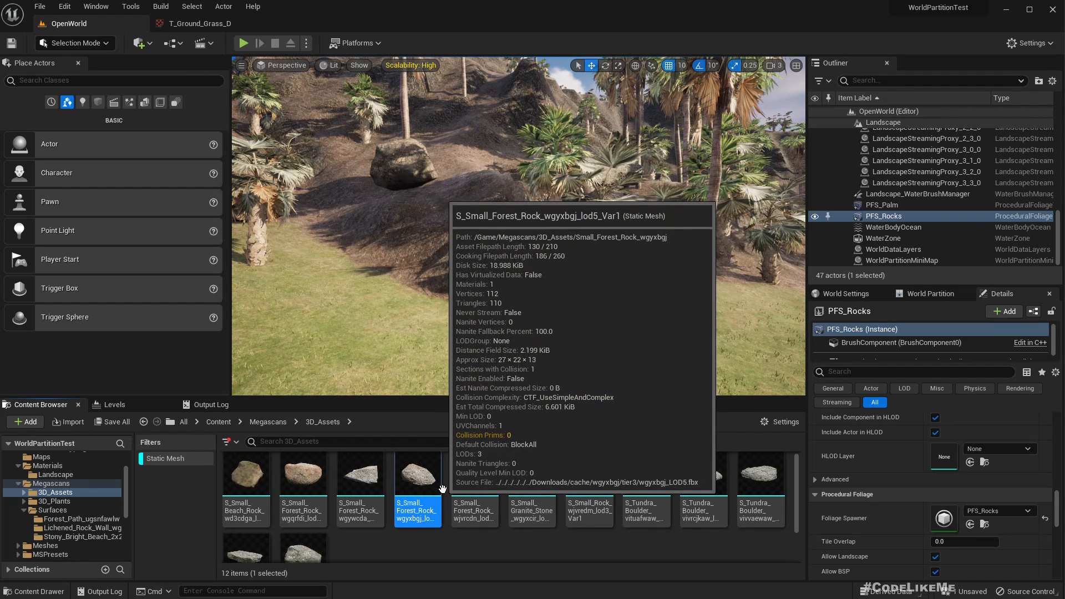
pyautogui.moveTo(483, 398)
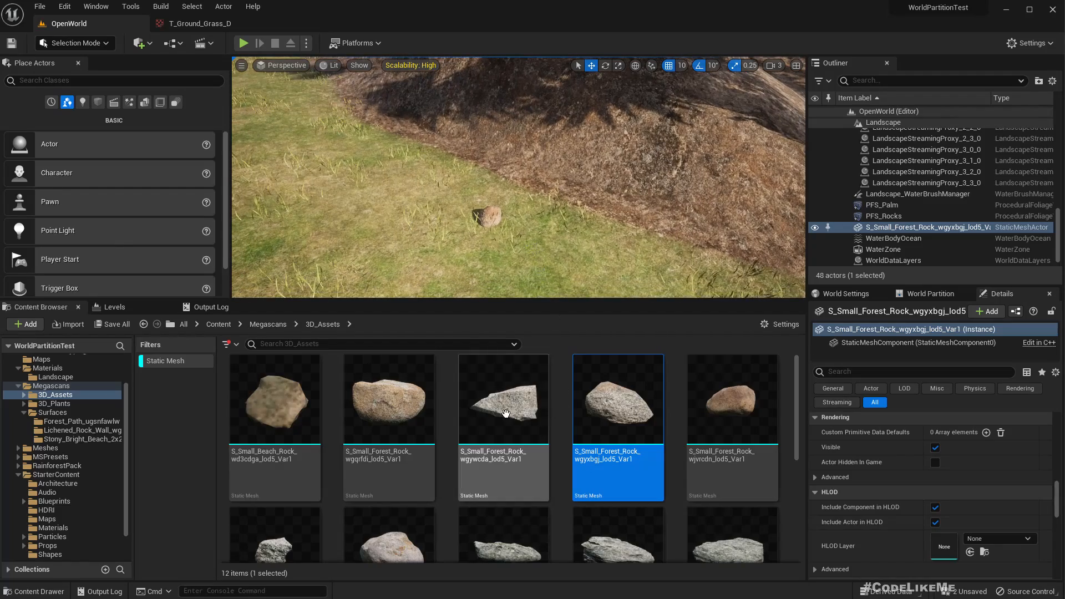
pyautogui.click(502, 398)
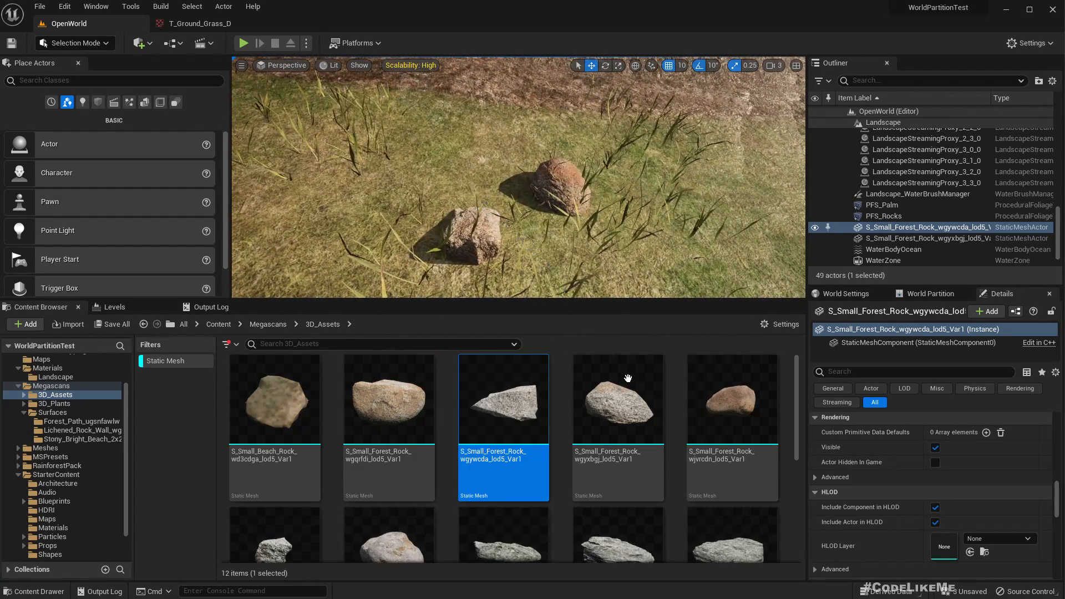
pyautogui.moveTo(388, 400)
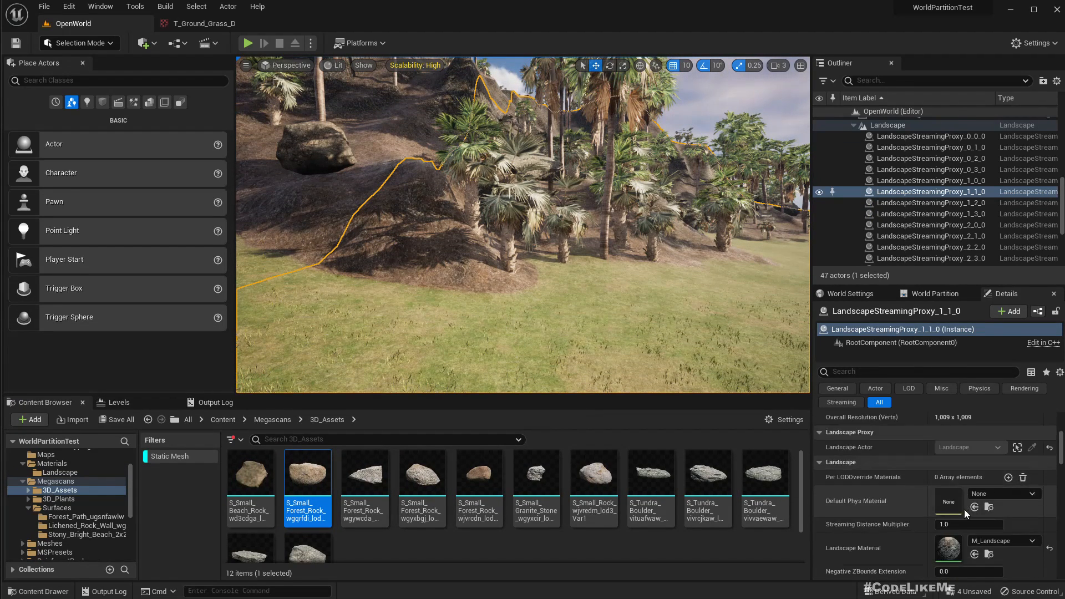
# Select the Landscape Grass Output node in M_Landscape, checking the OpenWorld level in between
pyautogui.scroll(-3)
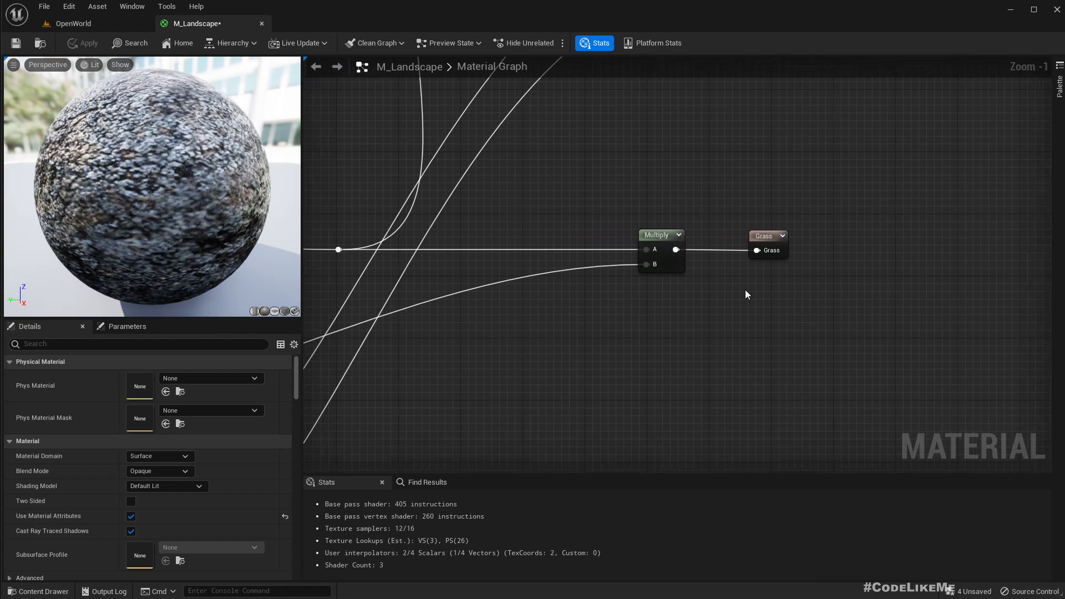
pyautogui.click(766, 236)
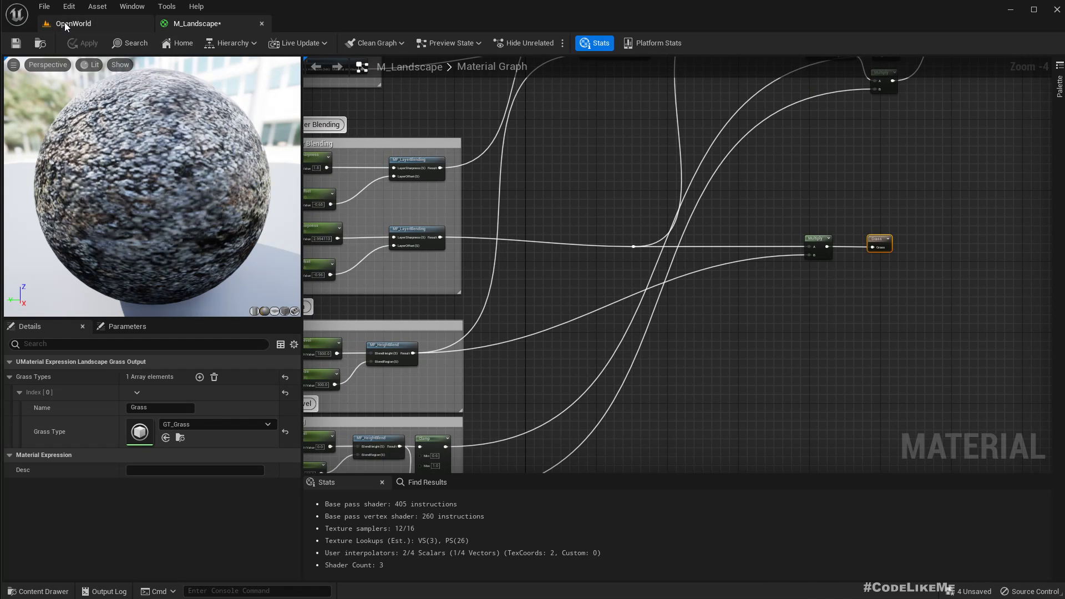
pyautogui.click(73, 23)
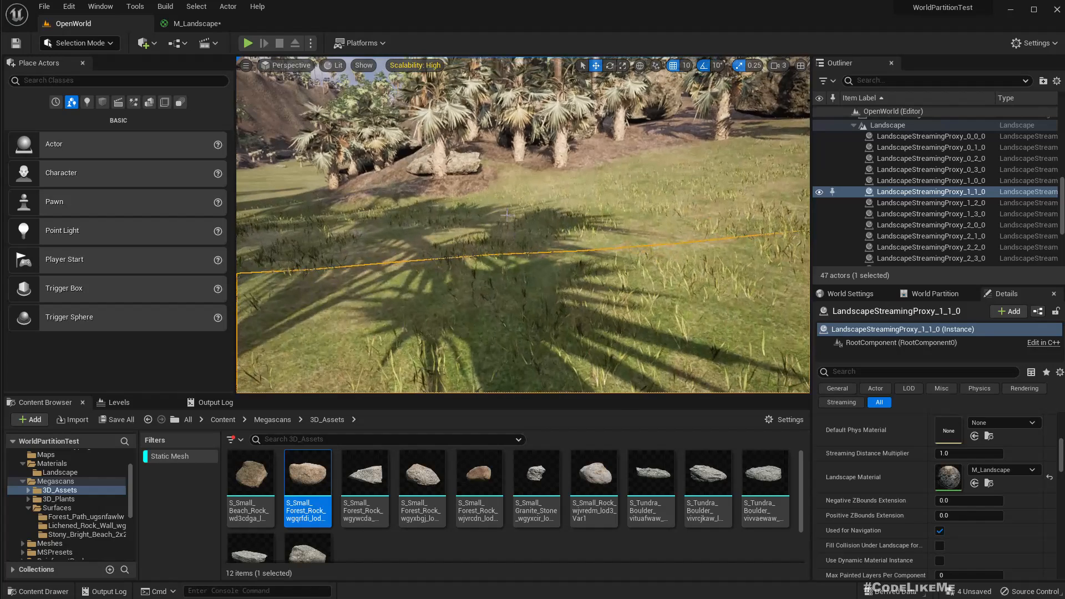
pyautogui.click(197, 24)
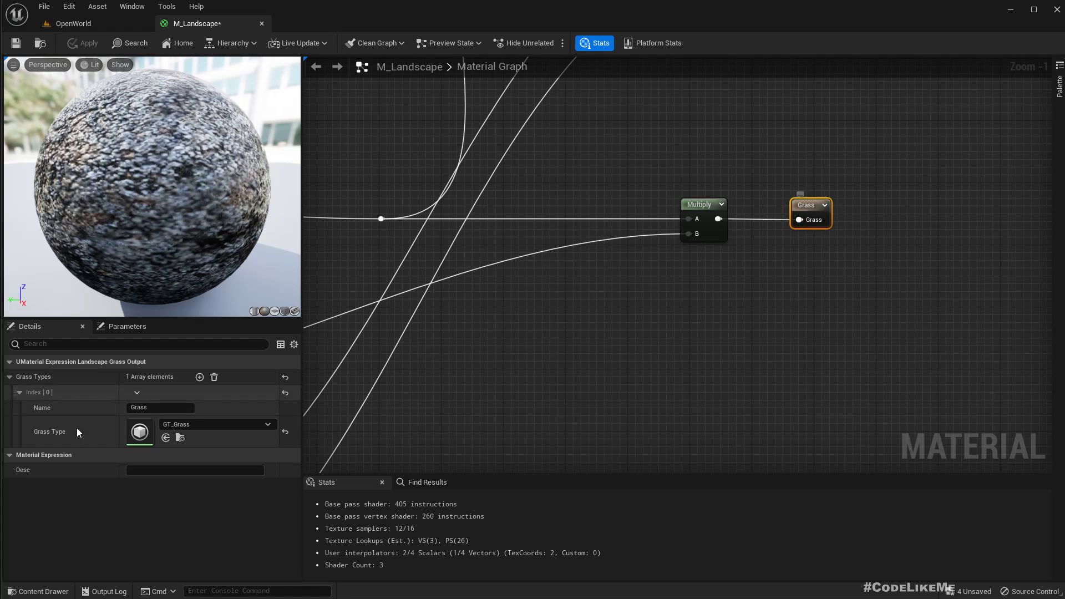
# Add a second grass type named 'Bushes & Stones' to the output and return to OpenWorld
pyautogui.click(198, 377)
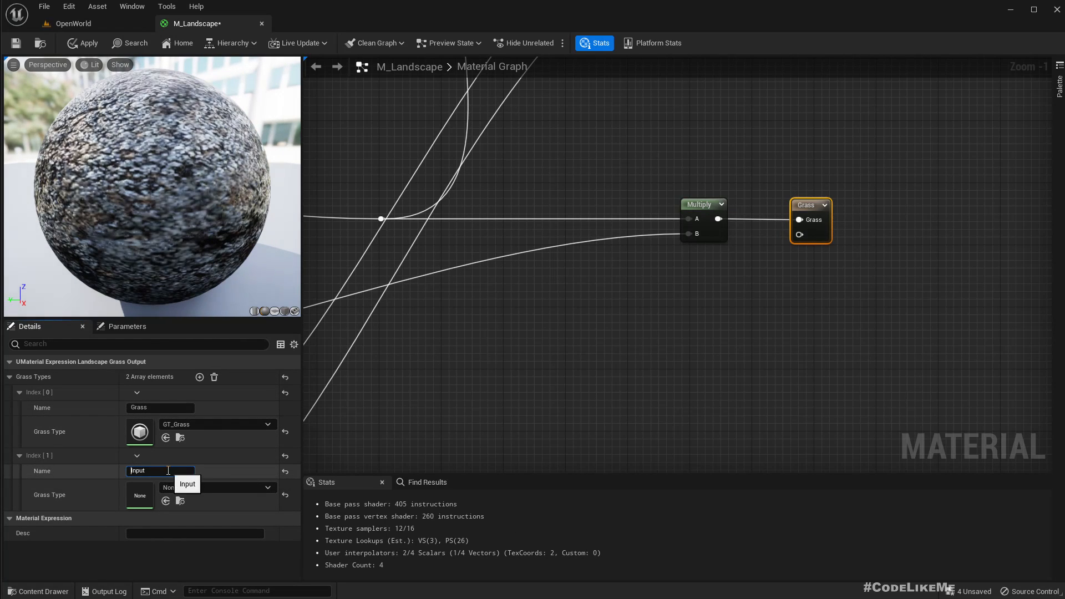
pyautogui.write('R')
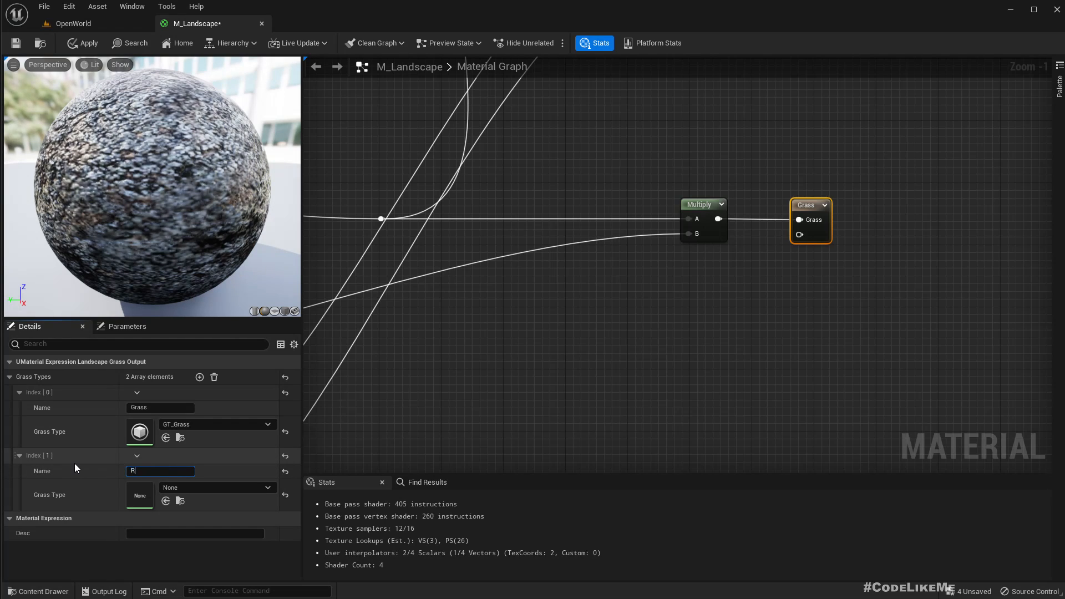
pyautogui.write('ocks')
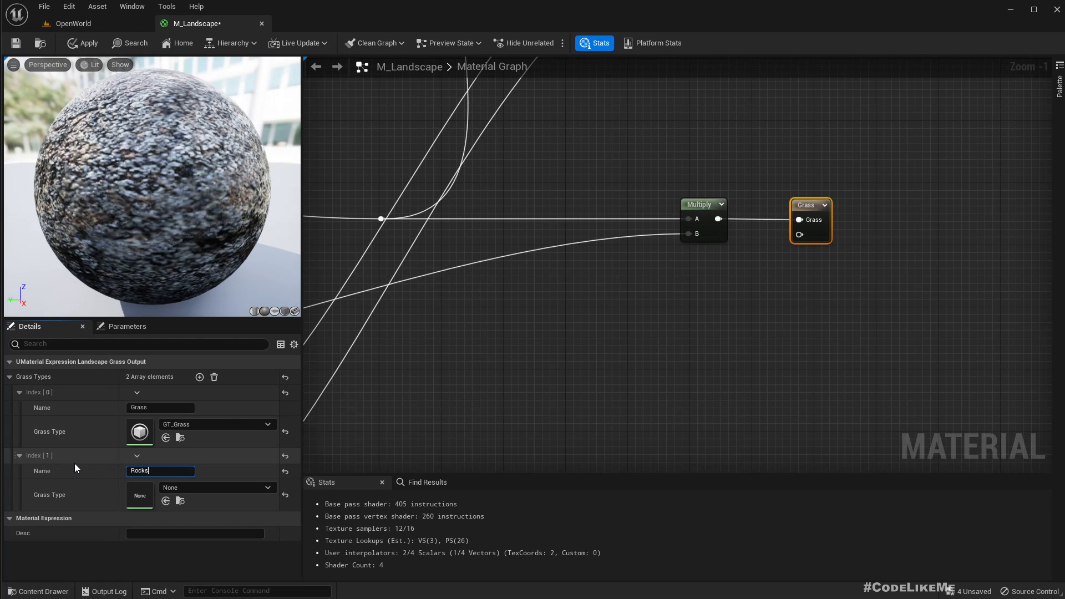
pyautogui.write('Bushes & Stones')
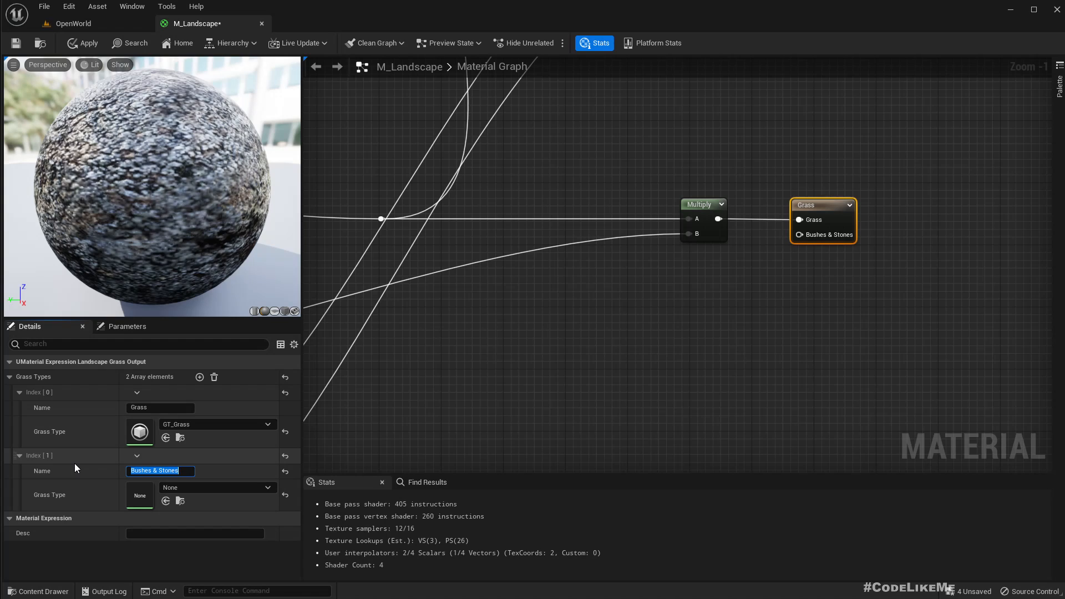
pyautogui.moveTo(227, 457)
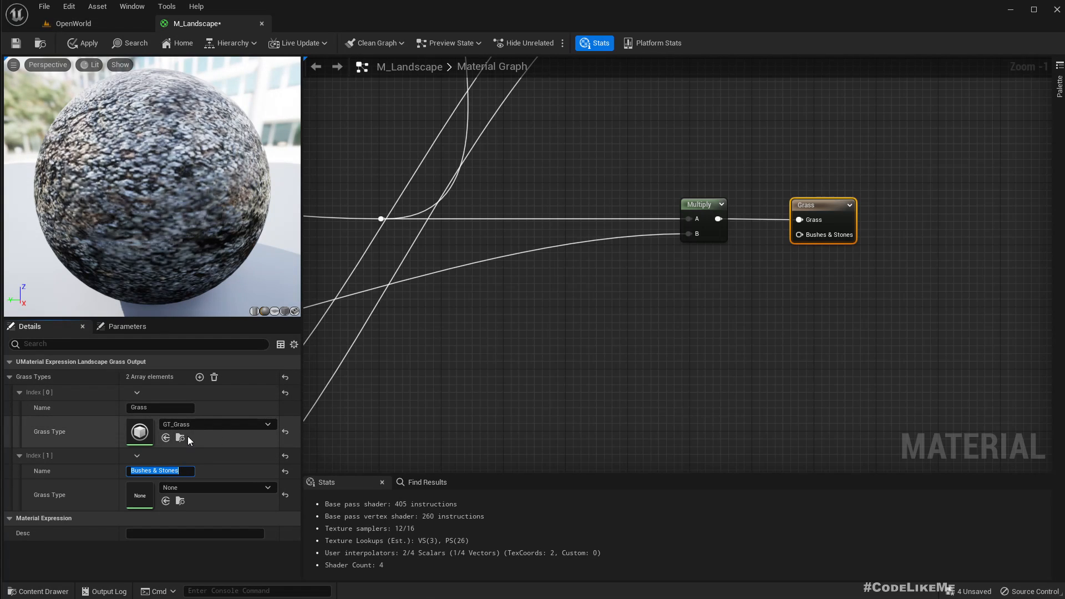
pyautogui.click(72, 23)
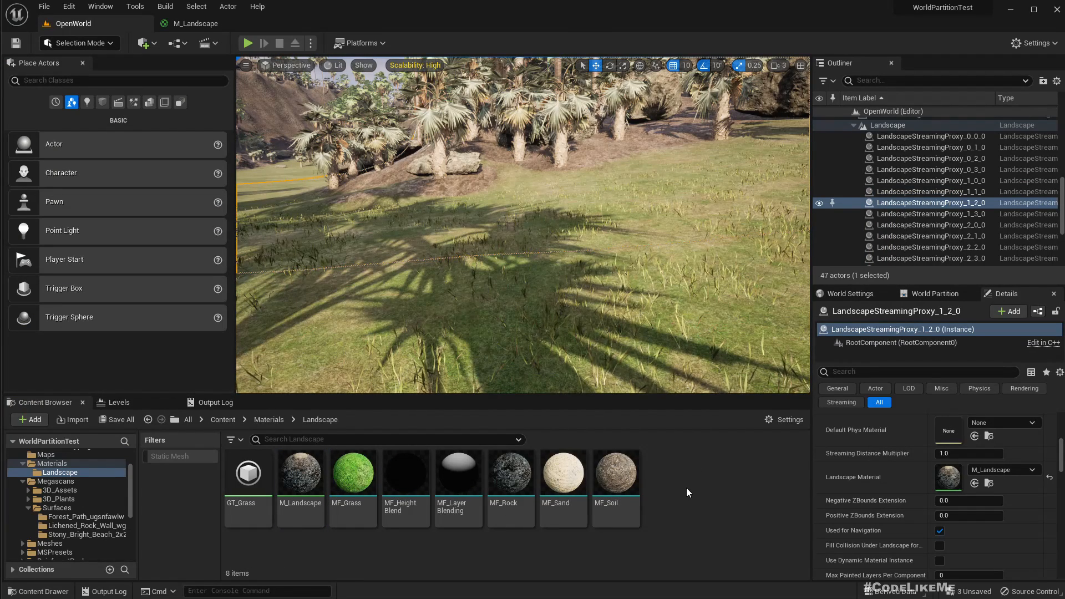
# Create Landscape Grass Type GT_BushesNStones in the Landscape folder and open it for editing
pyautogui.click(29, 419)
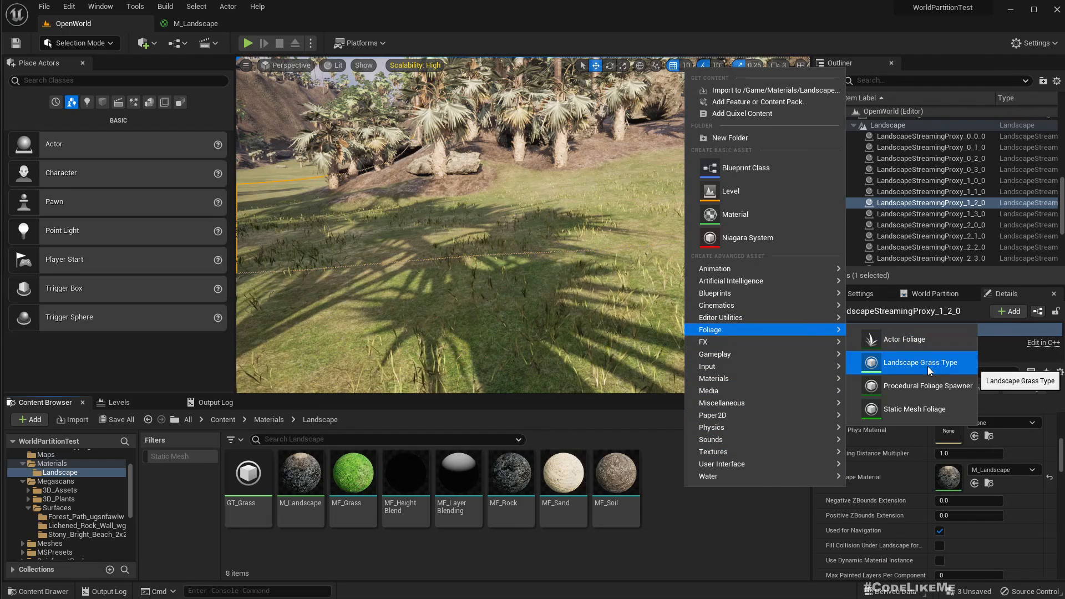
pyautogui.click(920, 361)
pyautogui.write('GT_BushesNStones')
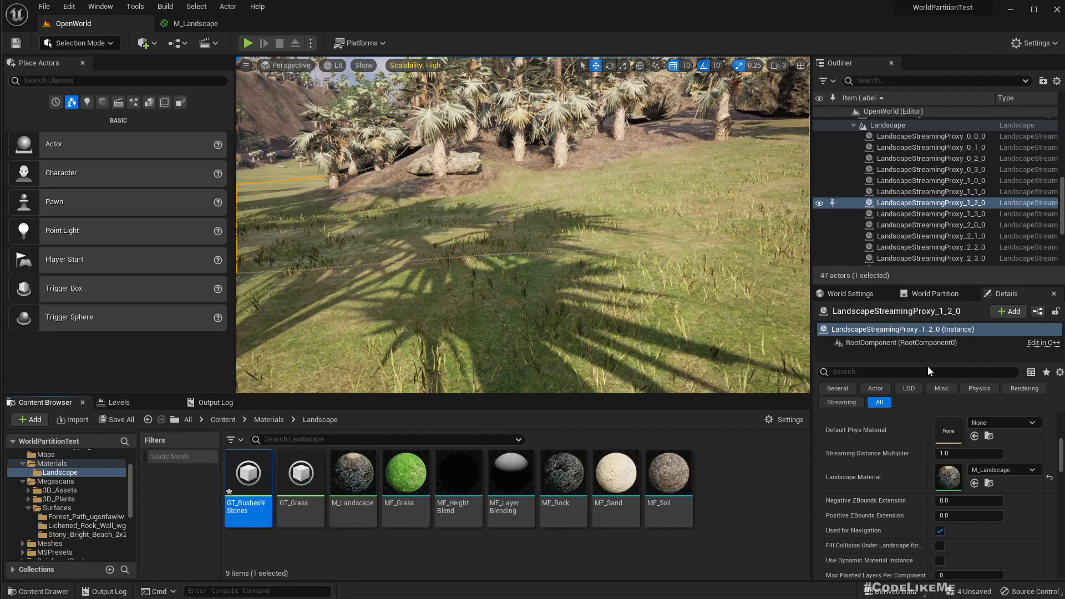
pyautogui.doubleClick(247, 472)
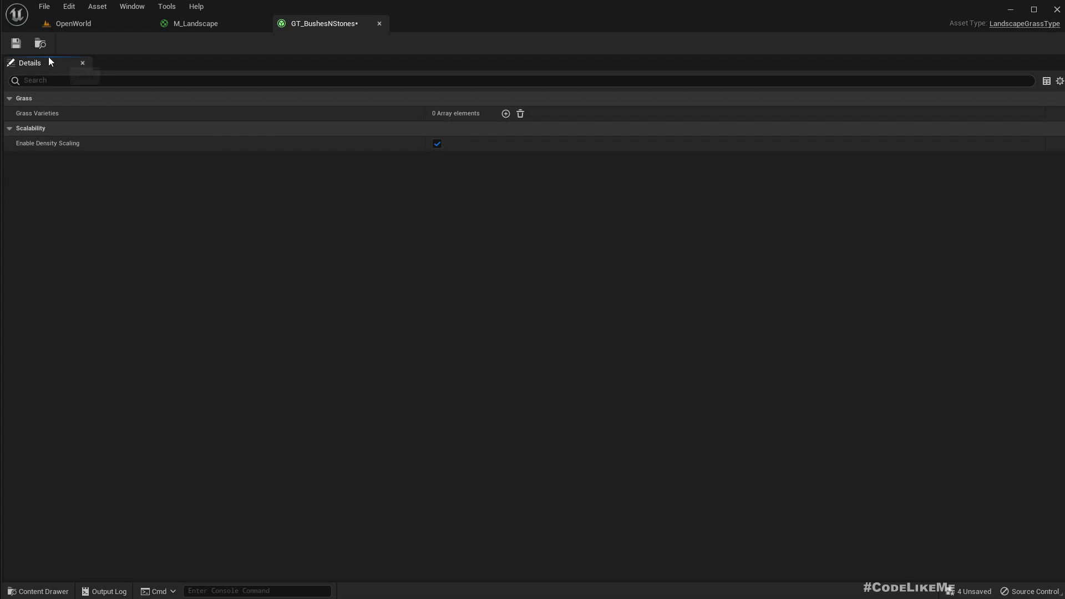
# Add a first grass variety to GT_BushesNStones and search 'stone' for its mesh, SM_Stone01_Moss
pyautogui.click(74, 24)
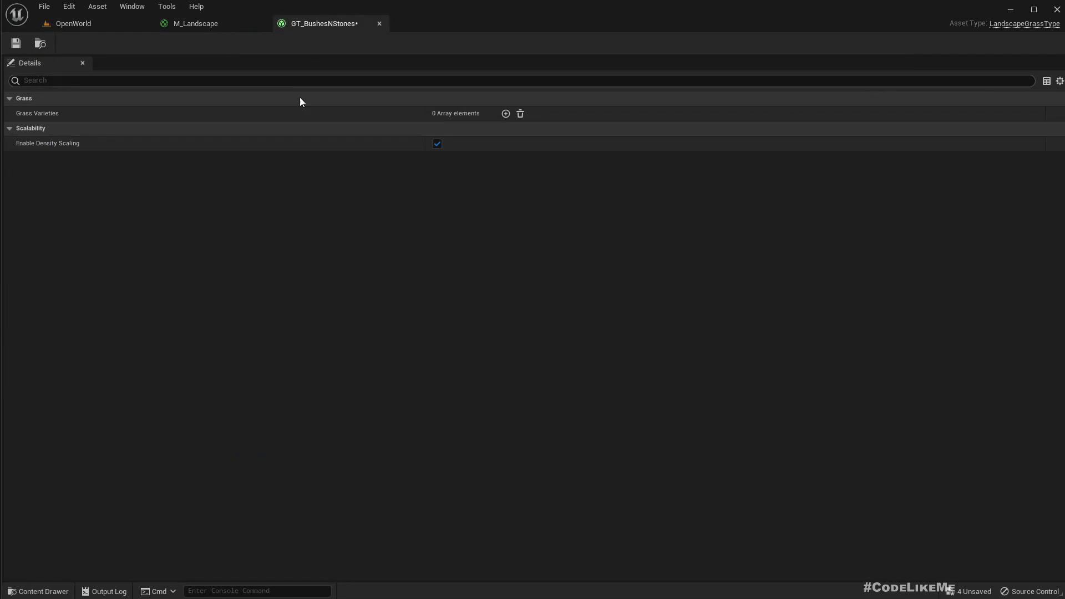
pyautogui.click(506, 113)
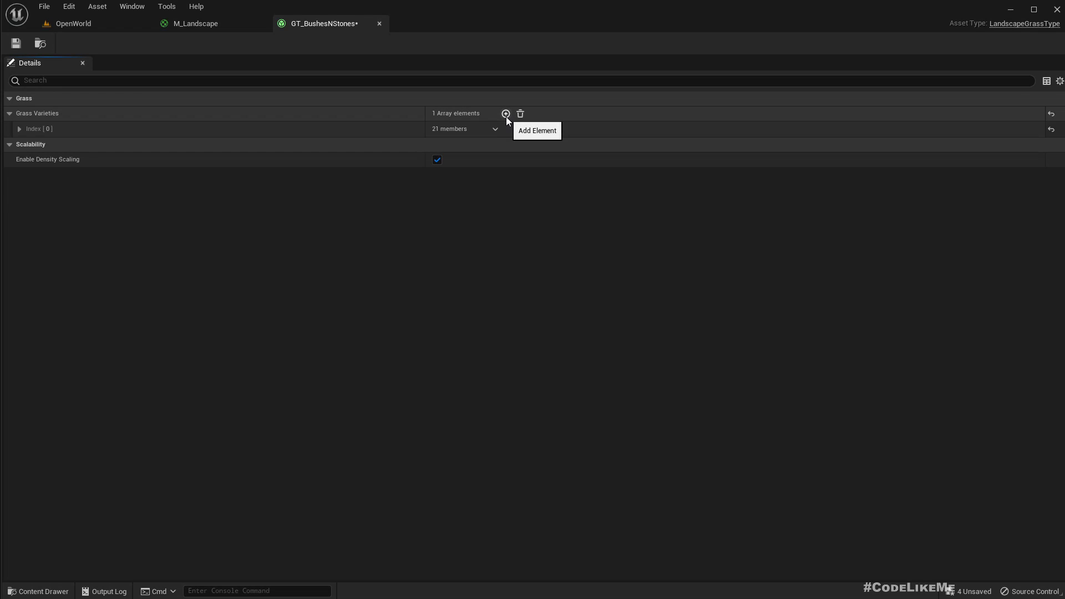
pyautogui.click(20, 129)
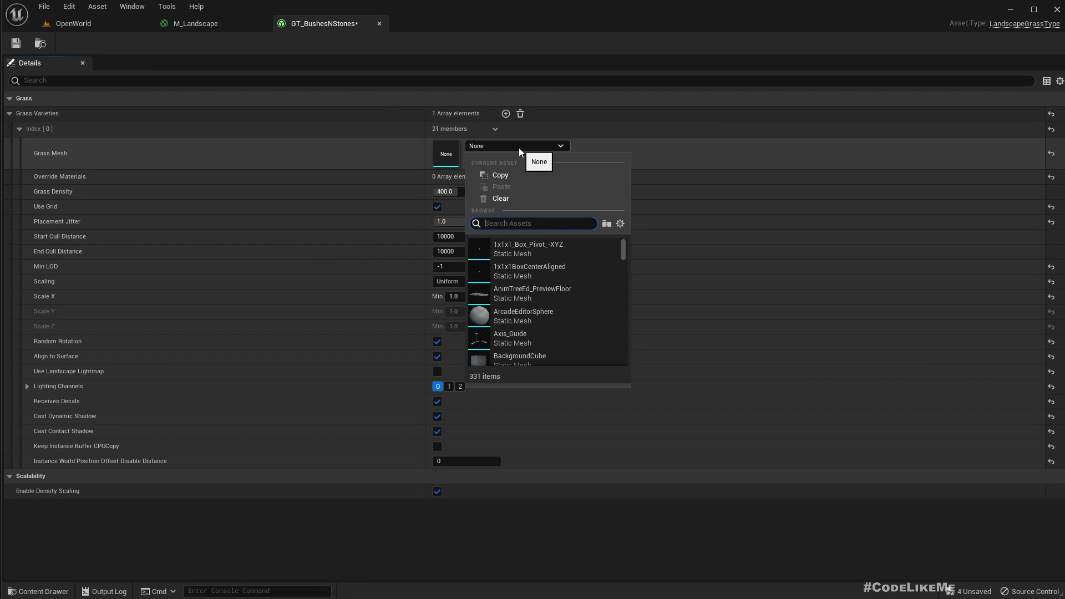
pyautogui.write('stone')
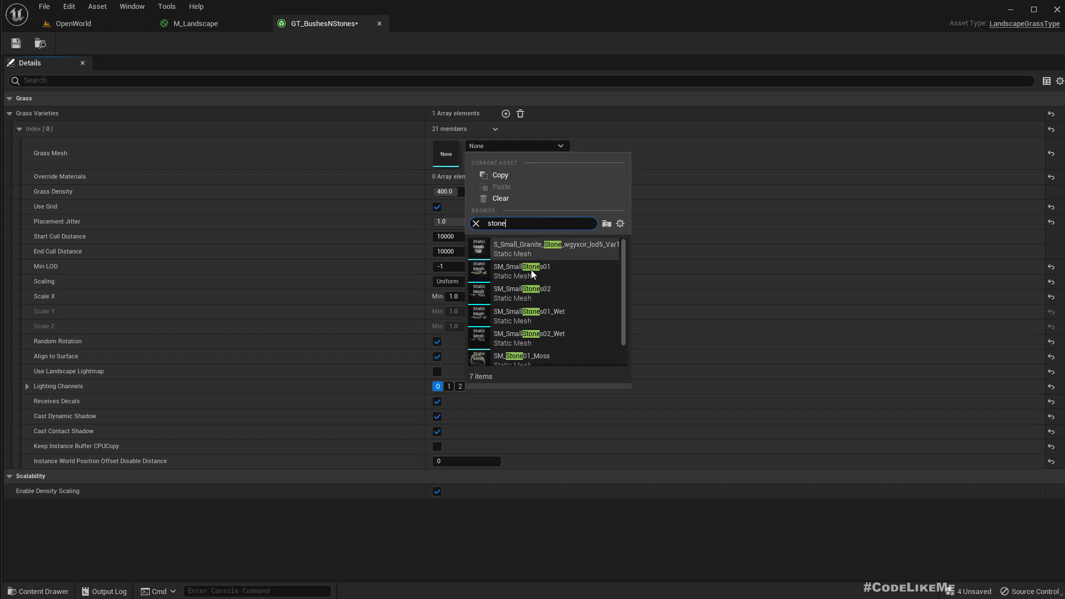
pyautogui.scroll(-3)
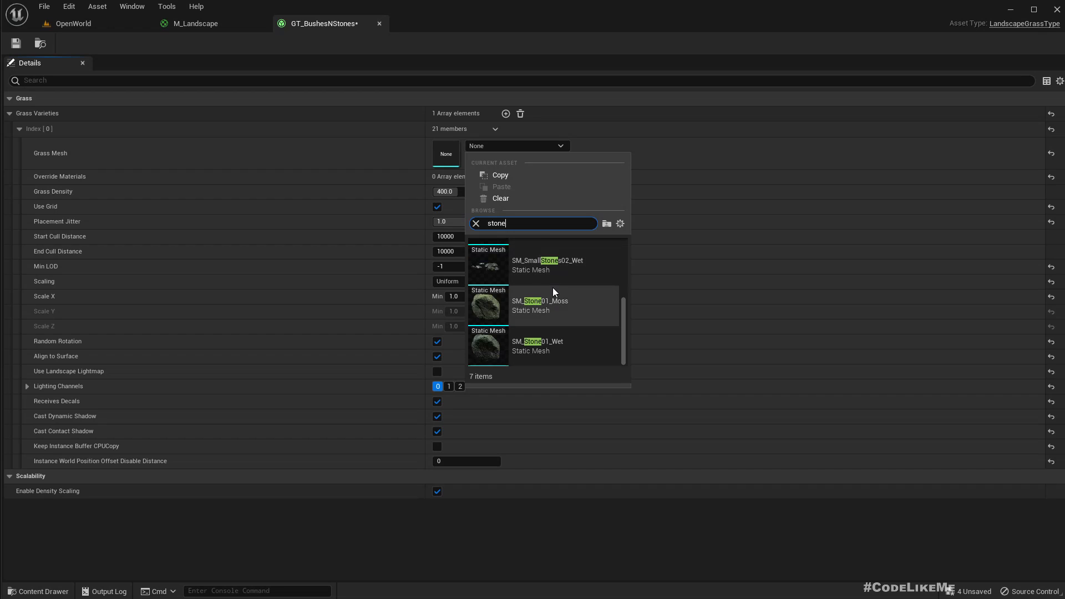
pyautogui.click(74, 23)
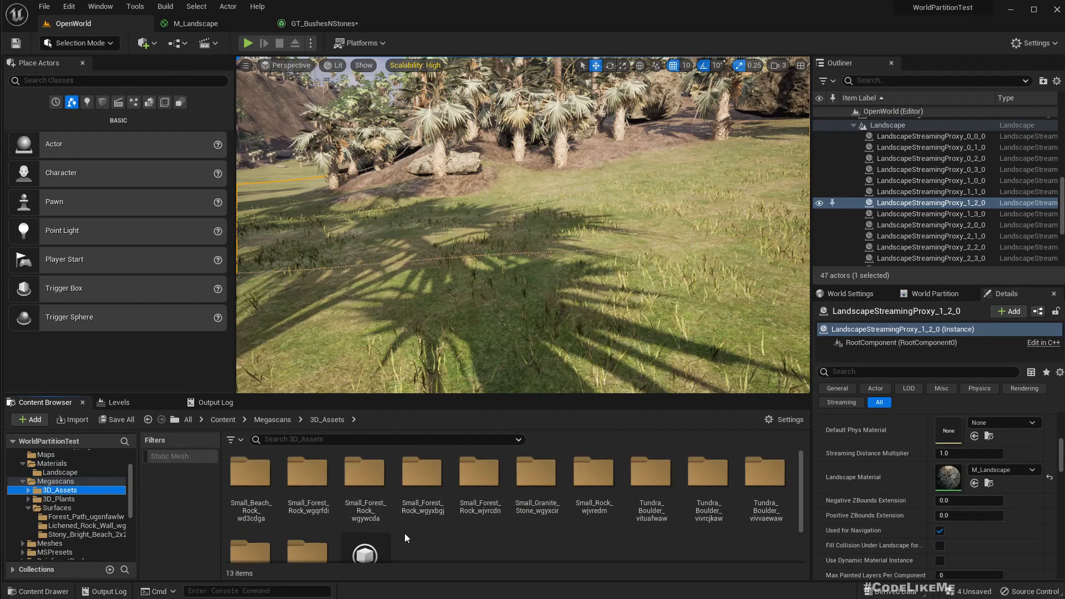
# Browse the Small_Forest_Rock folder and pick the small forest rock static mesh
pyautogui.doubleClick(363, 486)
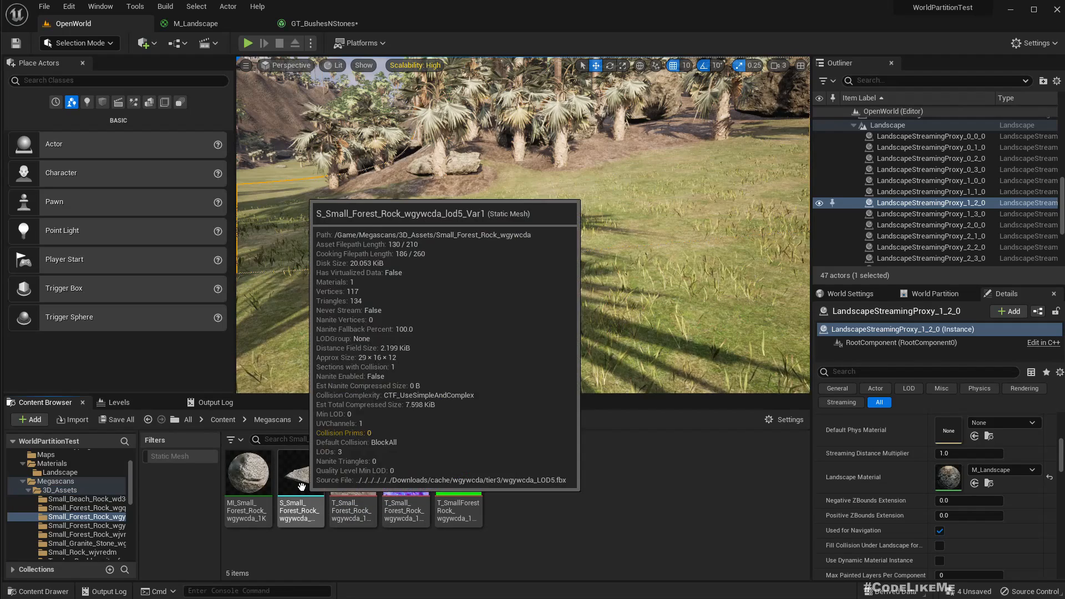
pyautogui.click(323, 24)
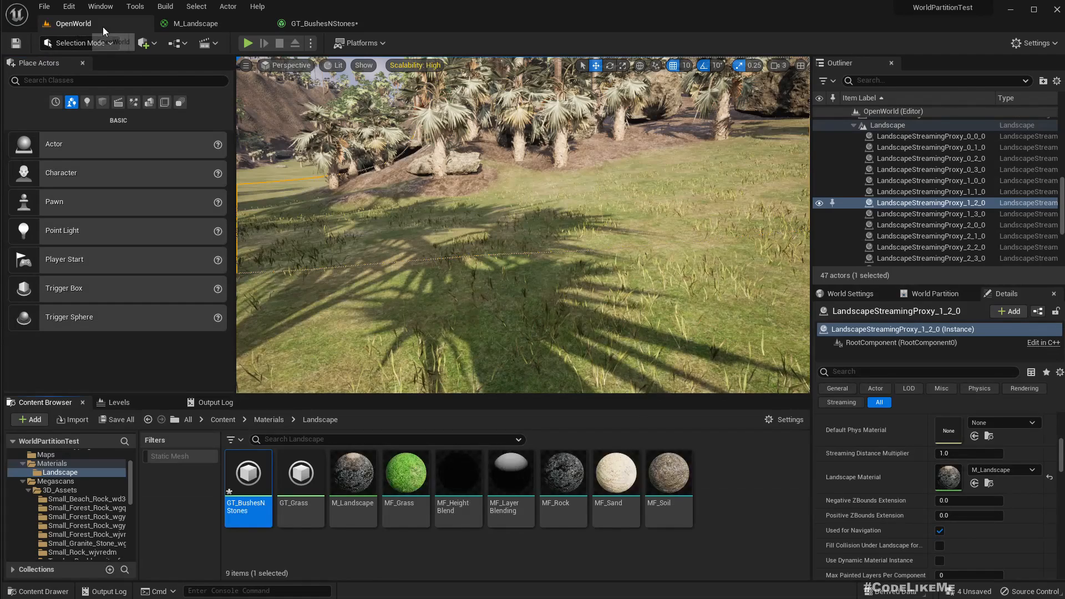
# Fill M_Landscape's Index [1] Grass Type with GT_BushesNStones and check the result in OpenWorld
pyautogui.click(197, 23)
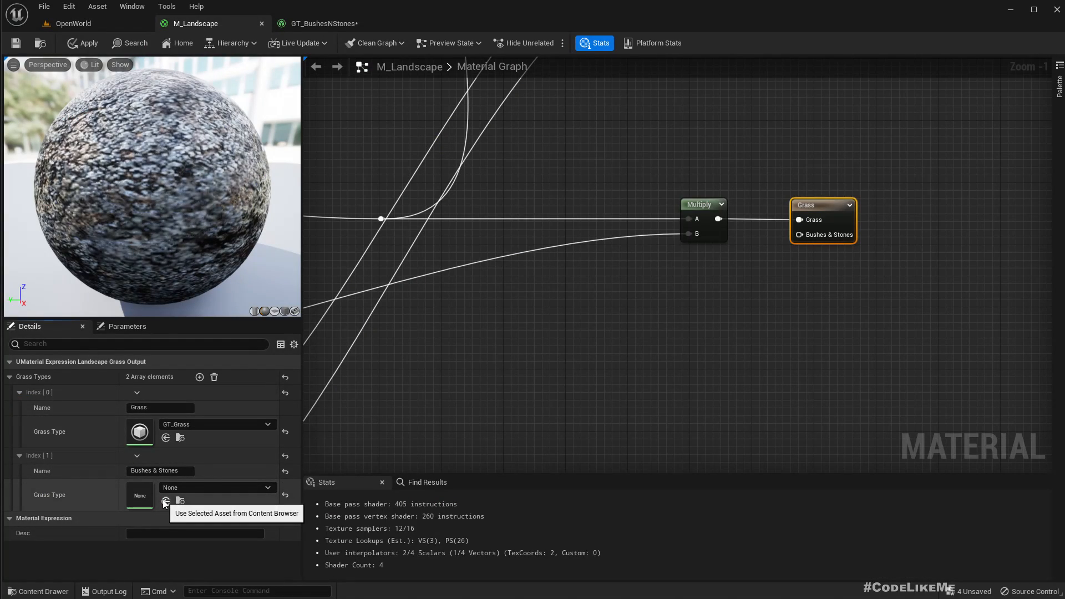
pyautogui.click(165, 500)
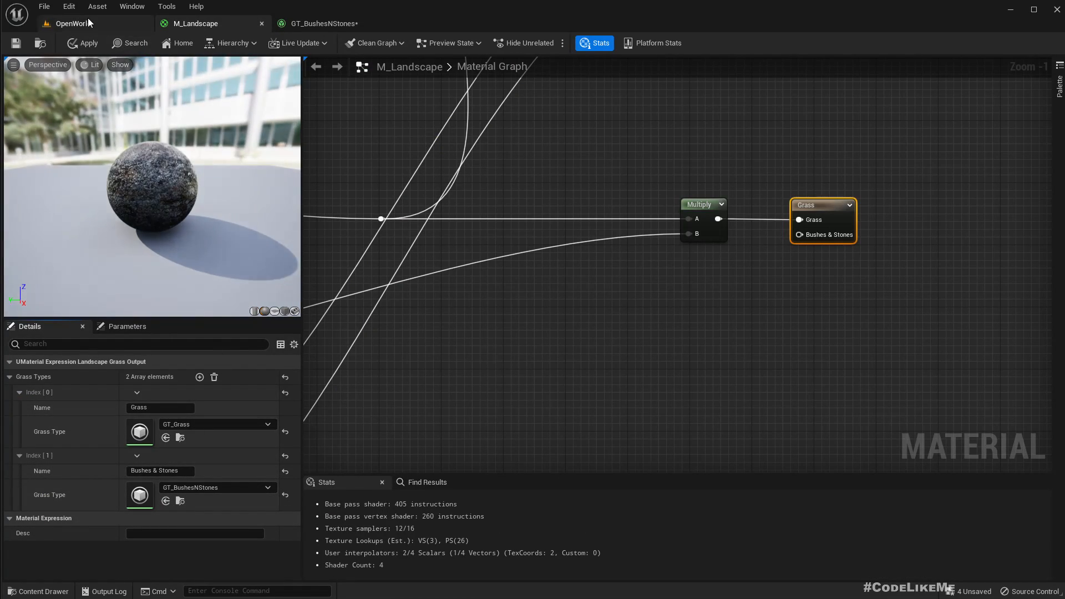
pyautogui.click(74, 23)
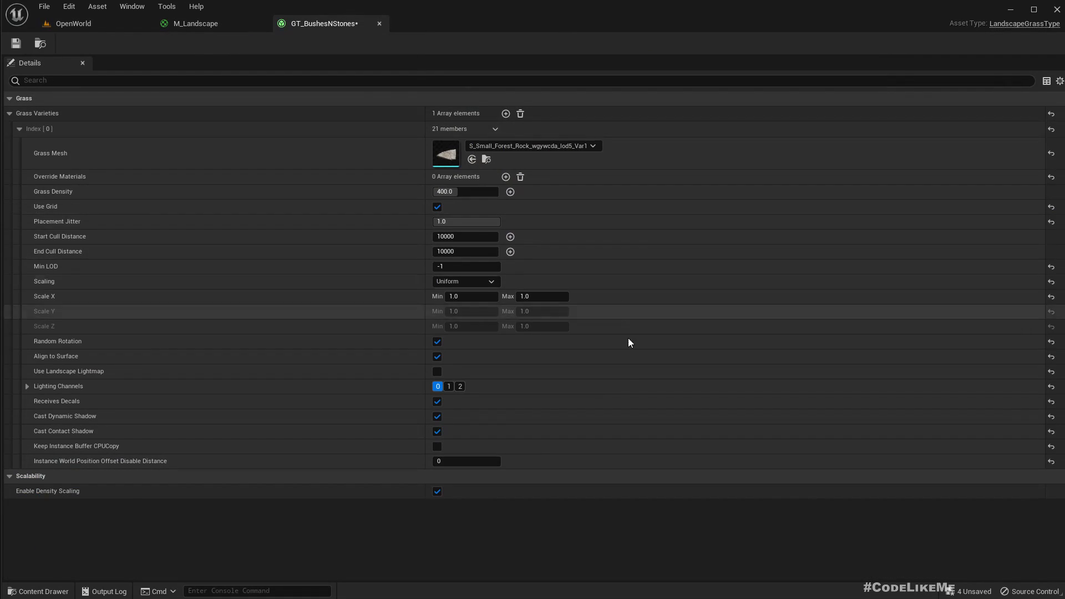
pyautogui.click(197, 23)
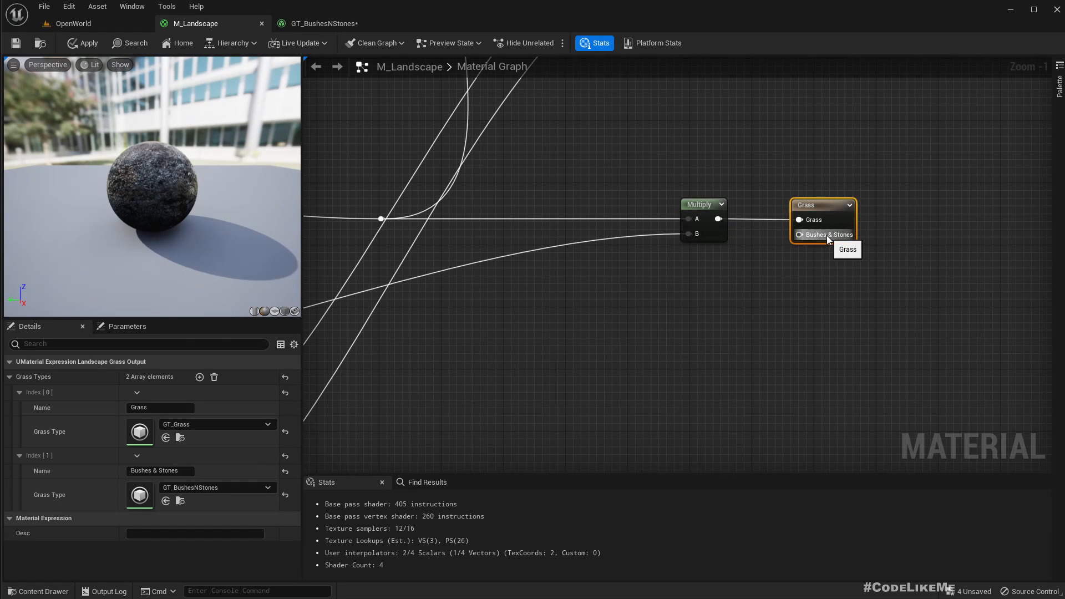
pyautogui.scroll(-3)
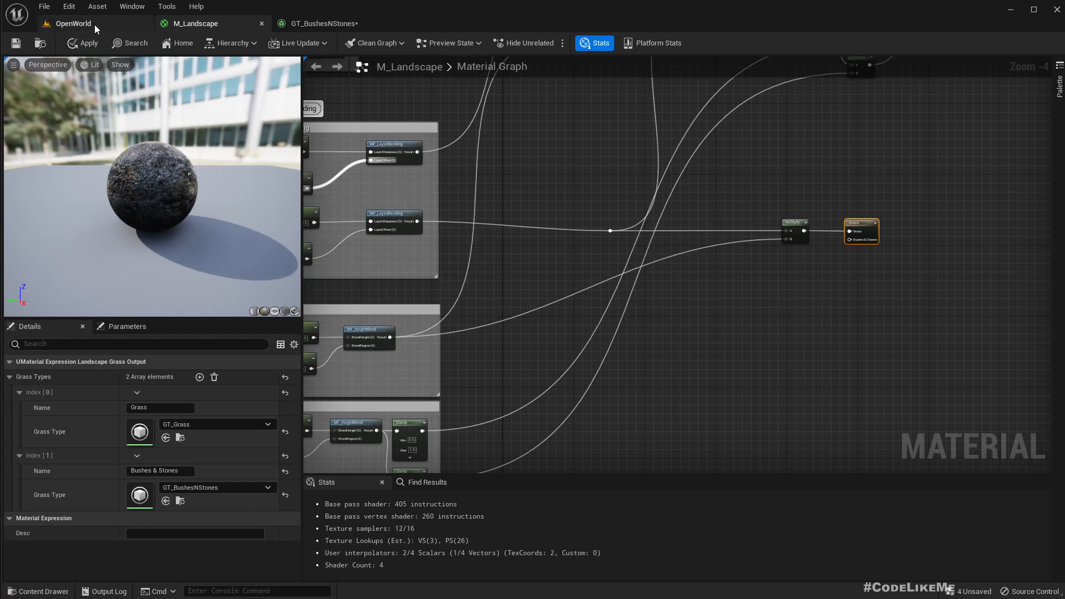
pyautogui.click(72, 23)
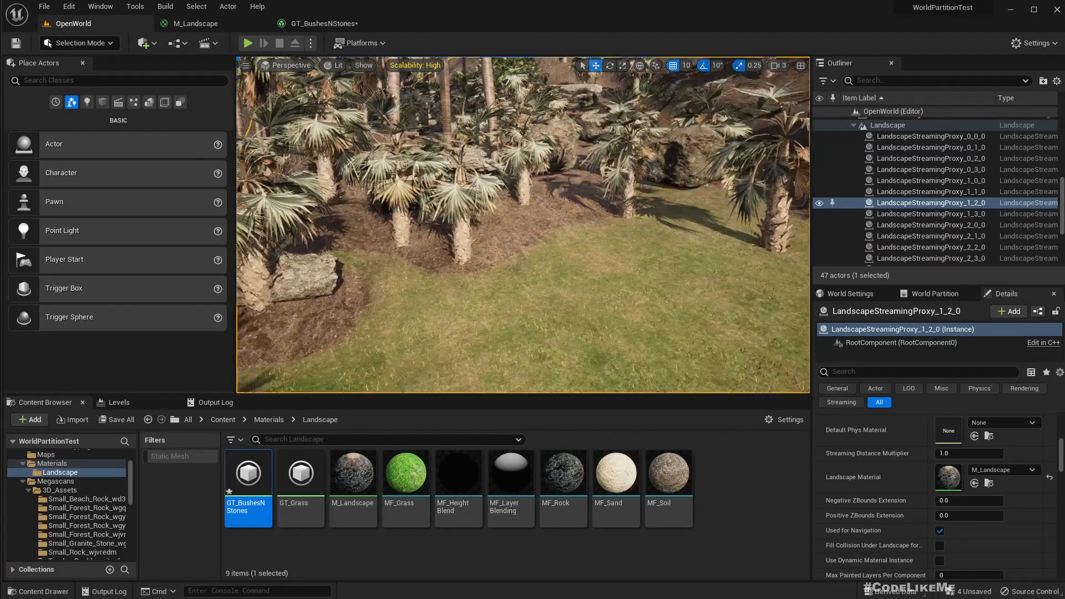
pyautogui.click(196, 23)
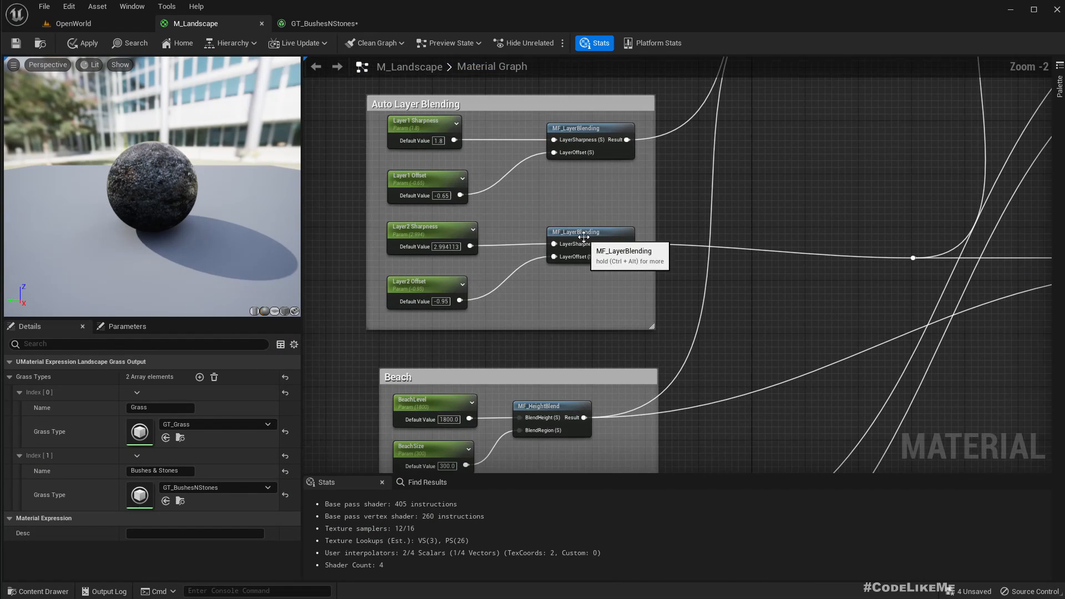
# Start previewing the second and then the first MF_LayerBlending slope mask nodes
pyautogui.rightClick(589, 232)
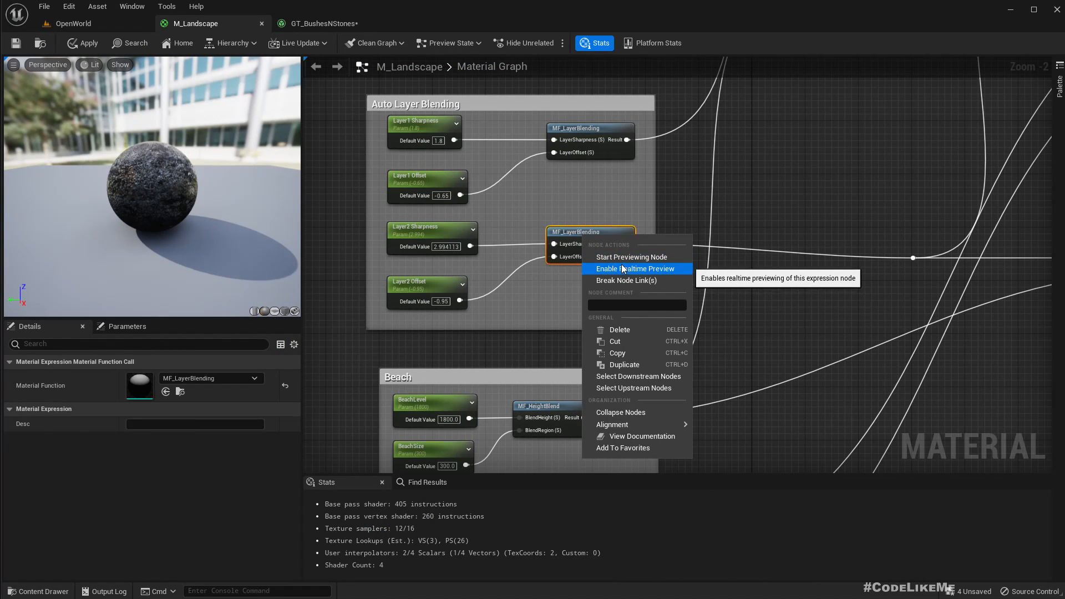
pyautogui.moveTo(631, 256)
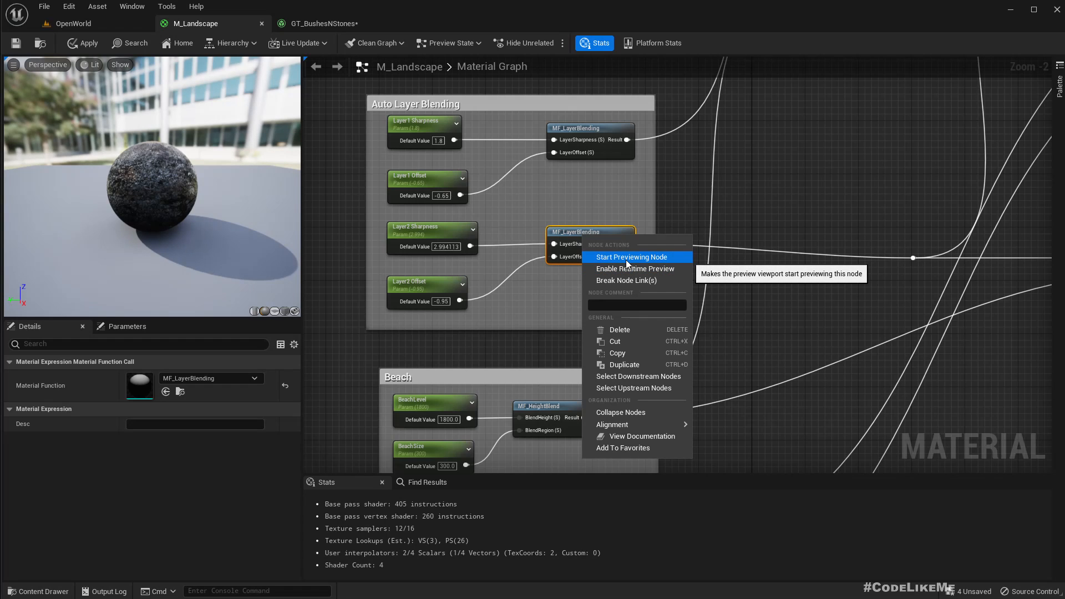
pyautogui.click(630, 256)
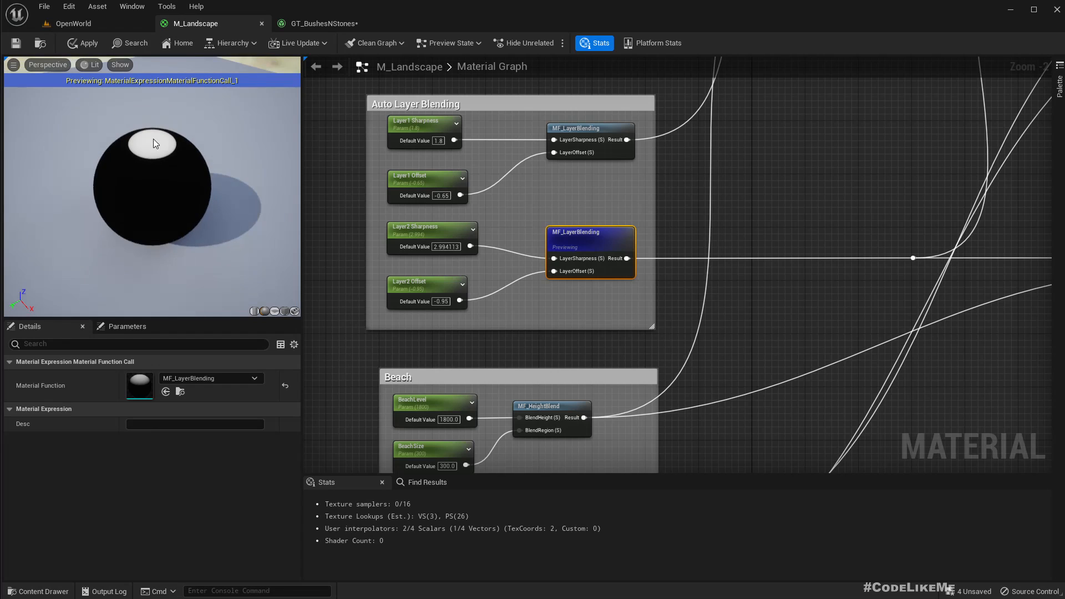
pyautogui.rightClick(547, 166)
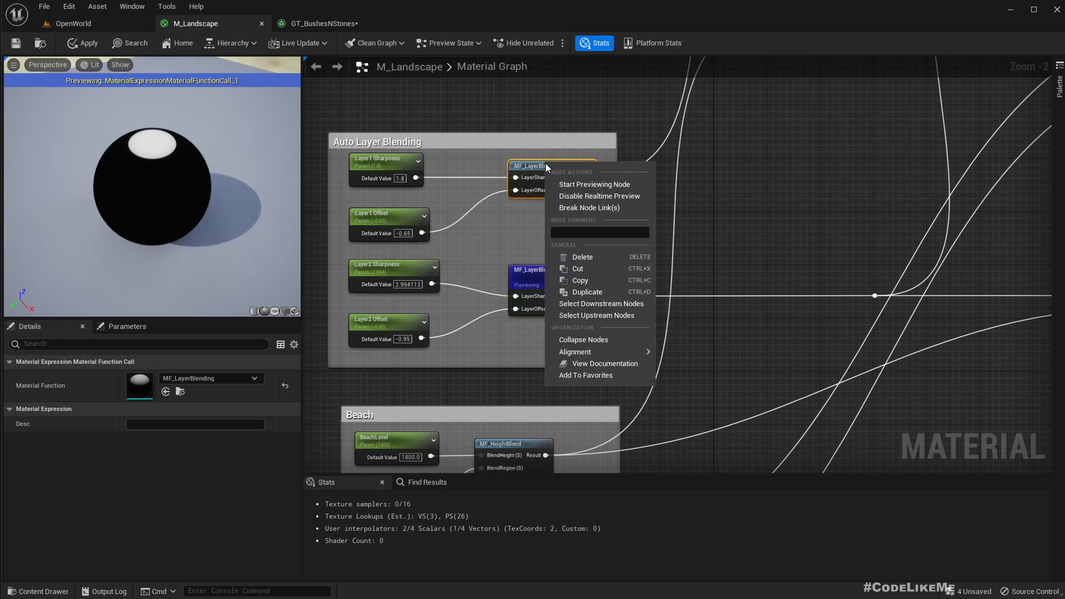
pyautogui.moveTo(585, 292)
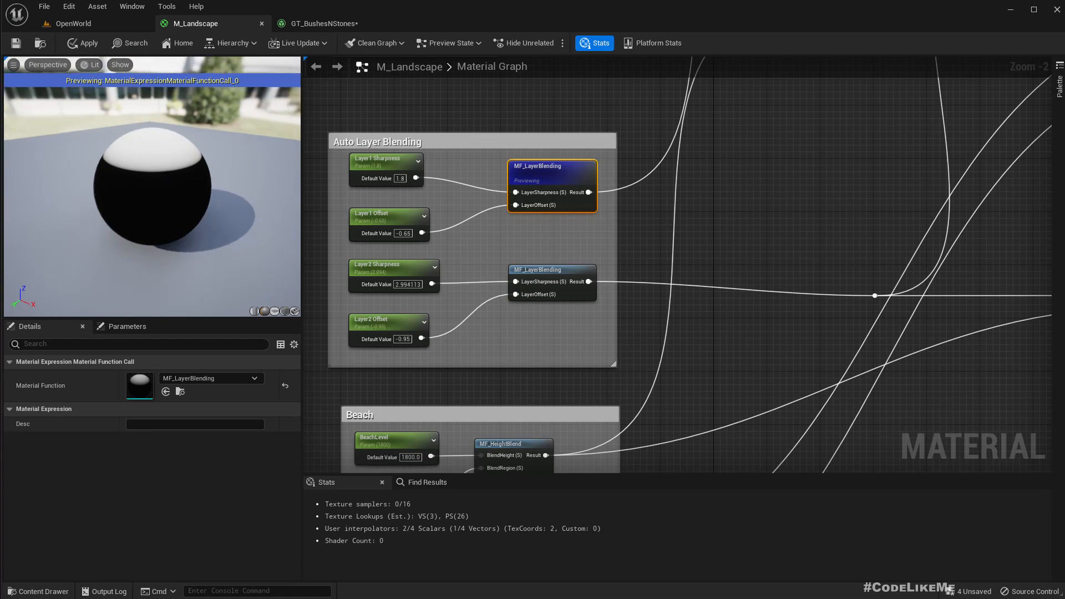
pyautogui.moveTo(71, 23)
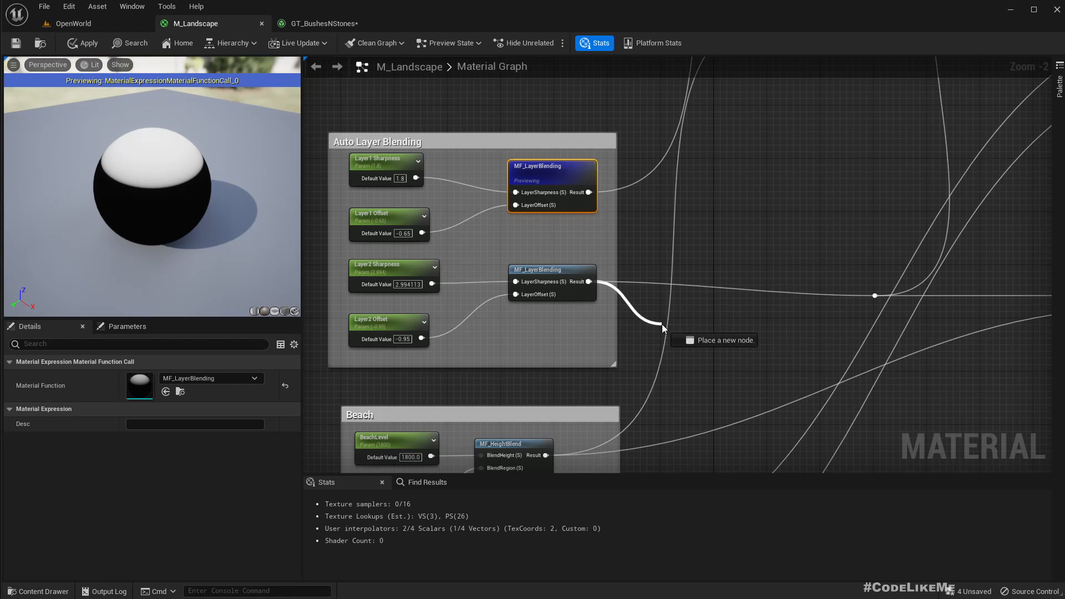
# Add a OneMinus on the second mask and Multiply it with the first, previewing the combined mask
pyautogui.click(662, 330)
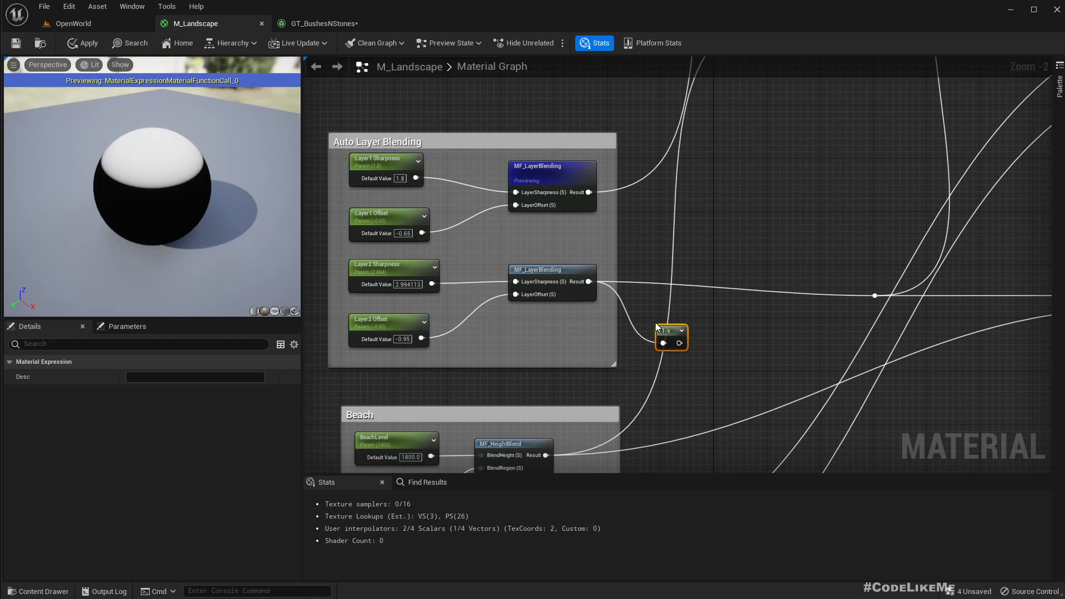
pyautogui.moveTo(603, 192); pyautogui.dragTo(682, 265)
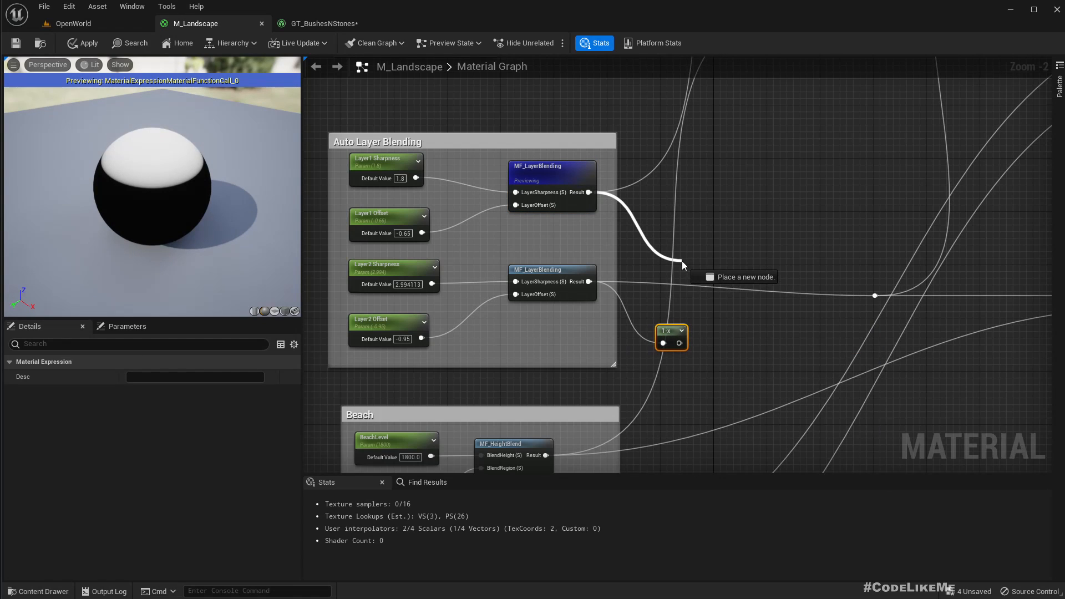
pyautogui.click(682, 265)
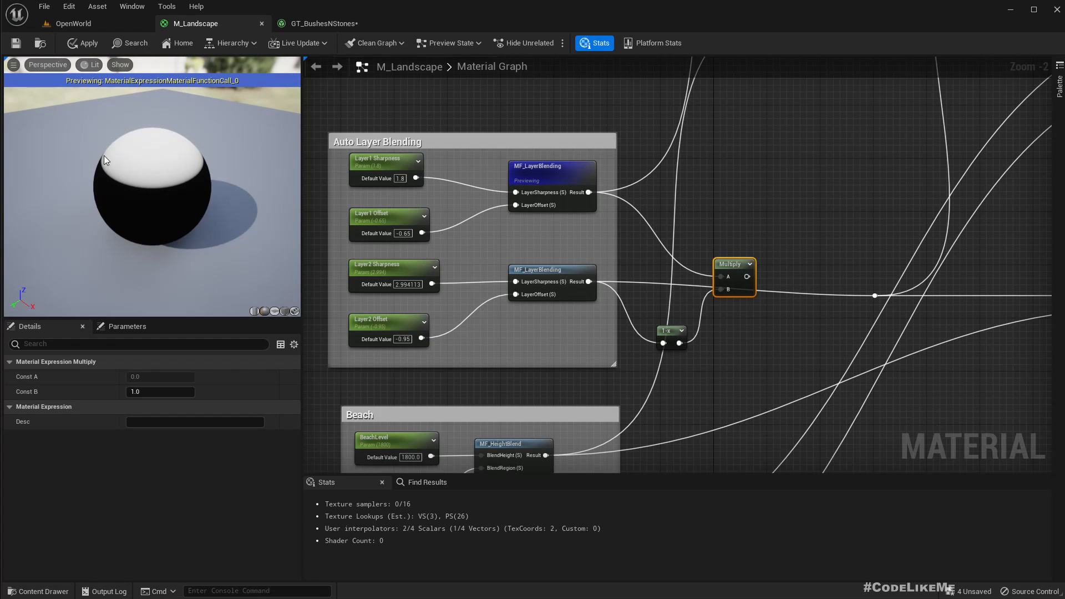
pyautogui.rightClick(730, 278)
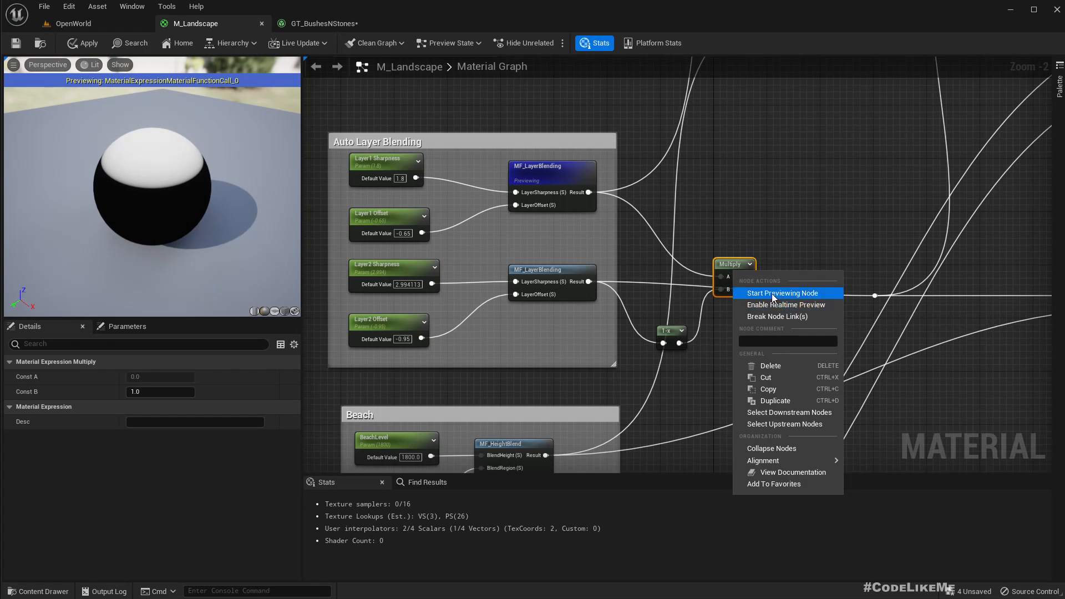
pyautogui.click(782, 293)
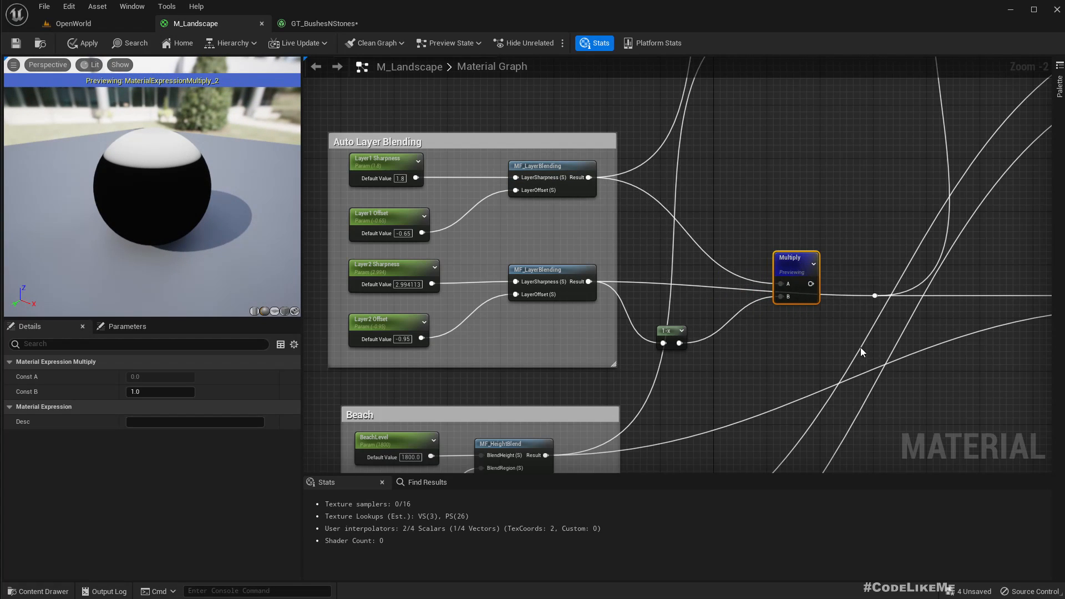
pyautogui.moveTo(839, 417)
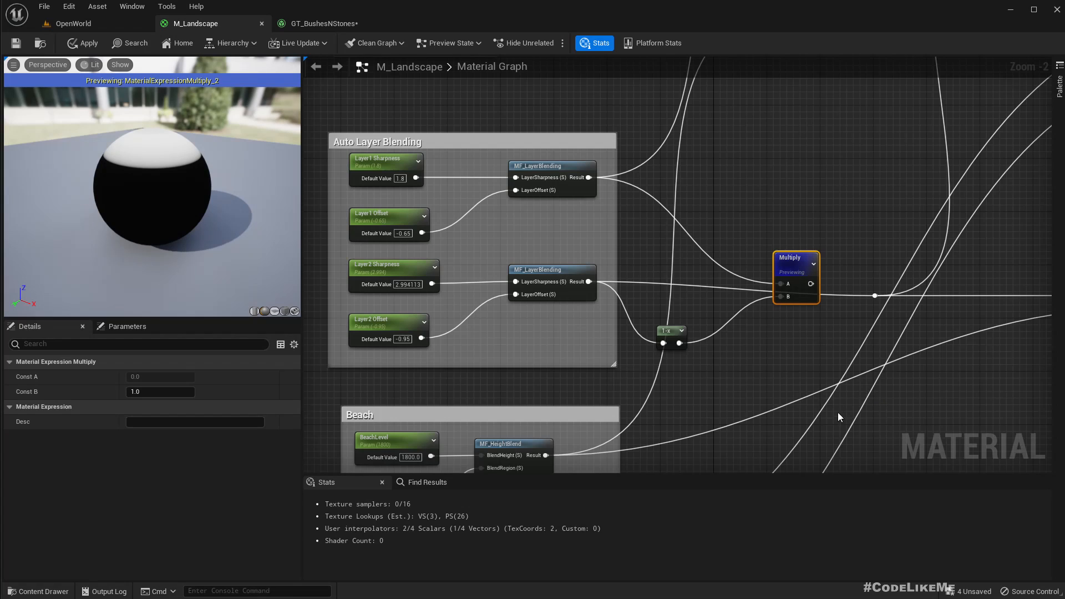
pyautogui.rightClick(669, 331)
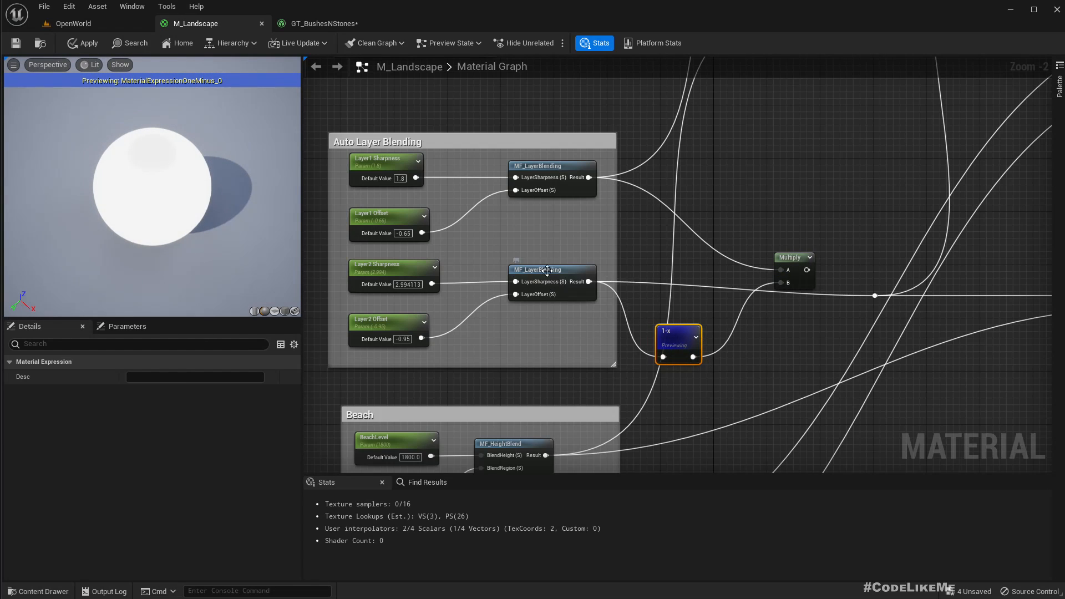
pyautogui.click(551, 269)
pyautogui.write('po')
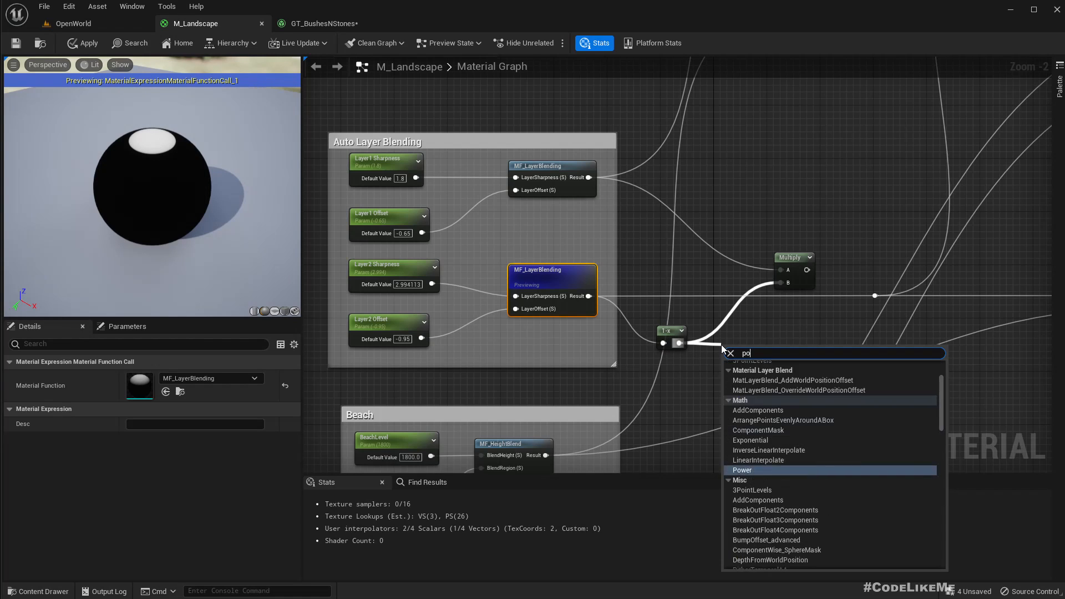
# Insert a Power node with Exp 8.0 after the 1-x, preview the Multiply, and return to OpenWorld
pyautogui.click(742, 471)
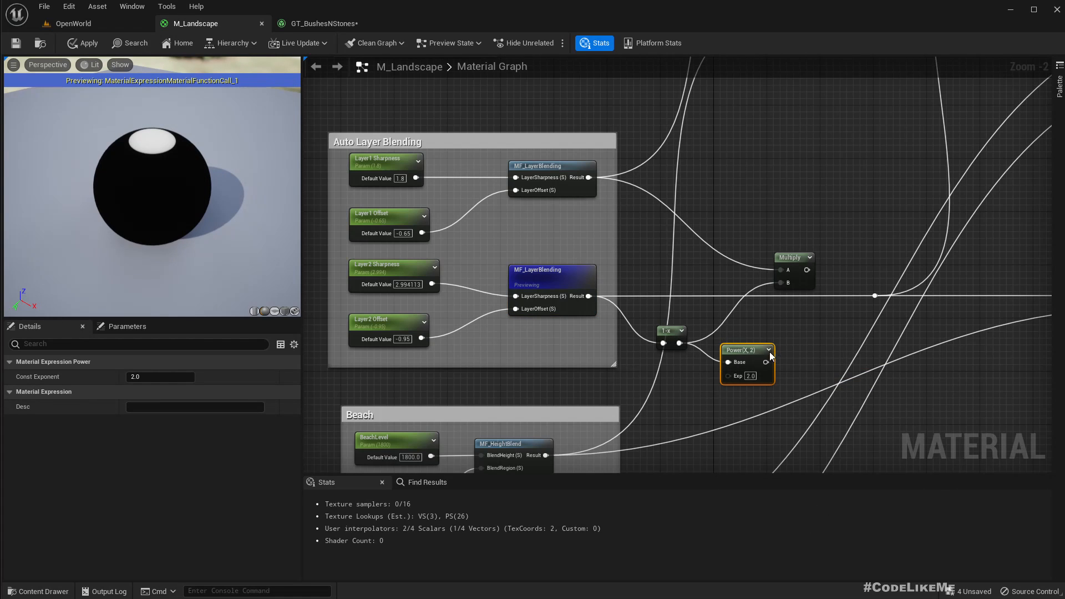
pyautogui.moveTo(739, 336)
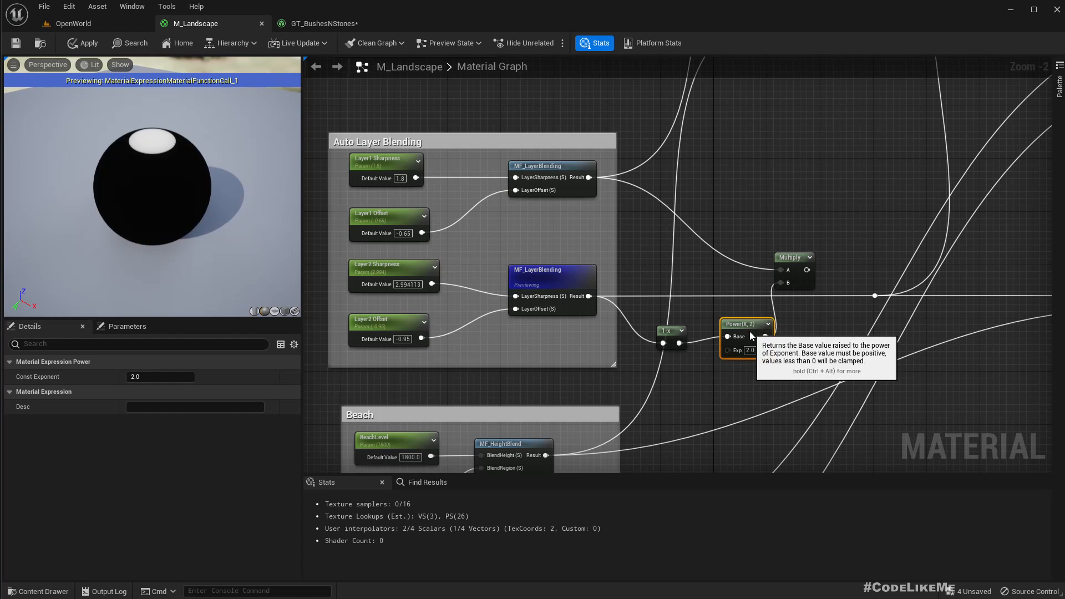
pyautogui.write('8.0')
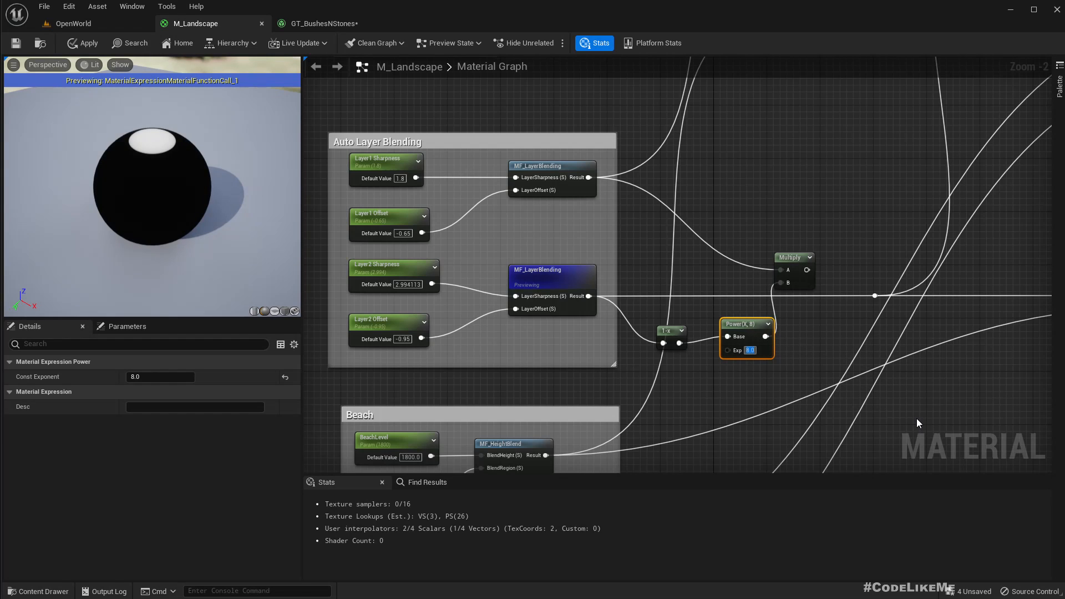
pyautogui.rightClick(794, 258)
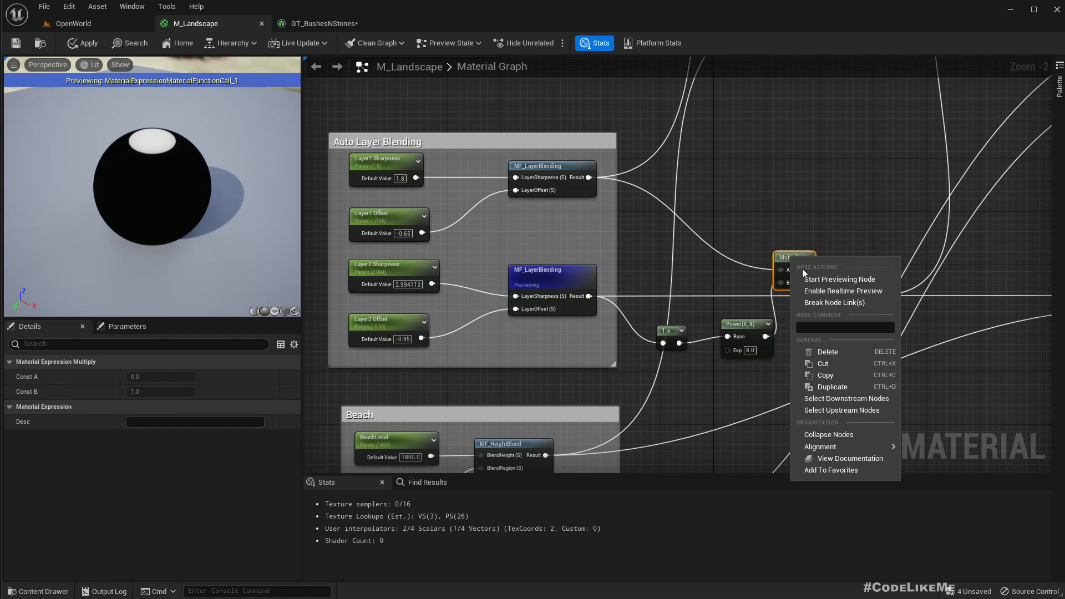
pyautogui.click(841, 279)
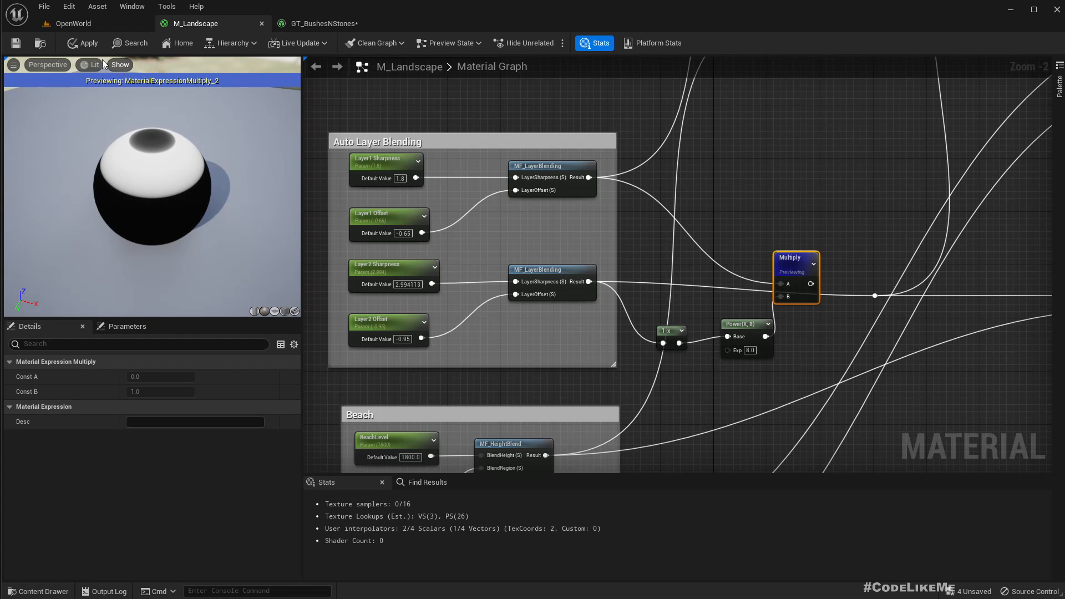
pyautogui.click(71, 23)
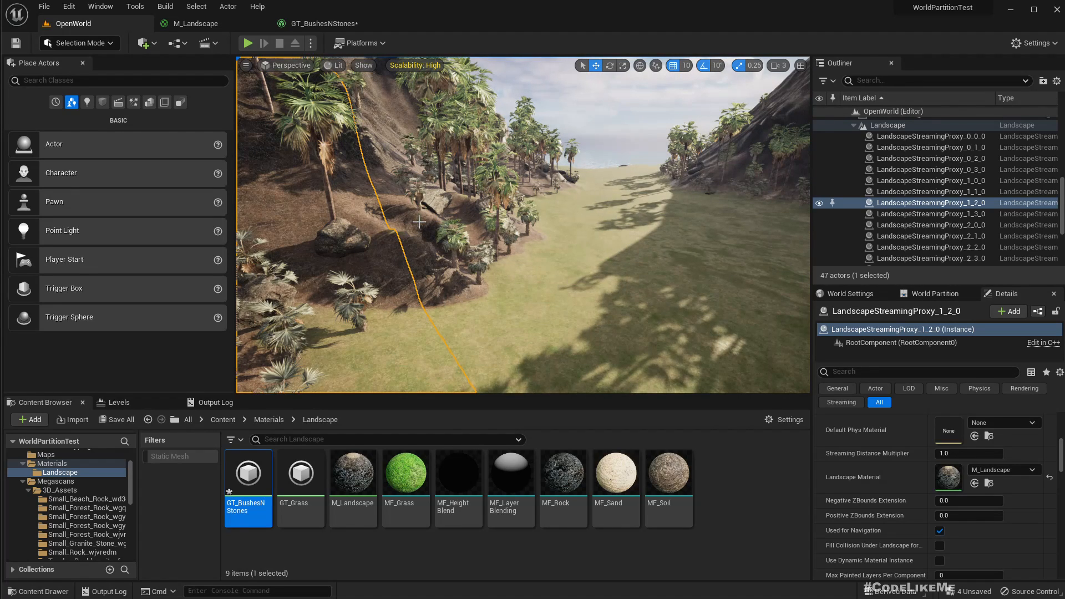
# Apply the M_Landscape changes and fly around the rocky slope in OpenWorld to inspect the rocks
pyautogui.click(201, 23)
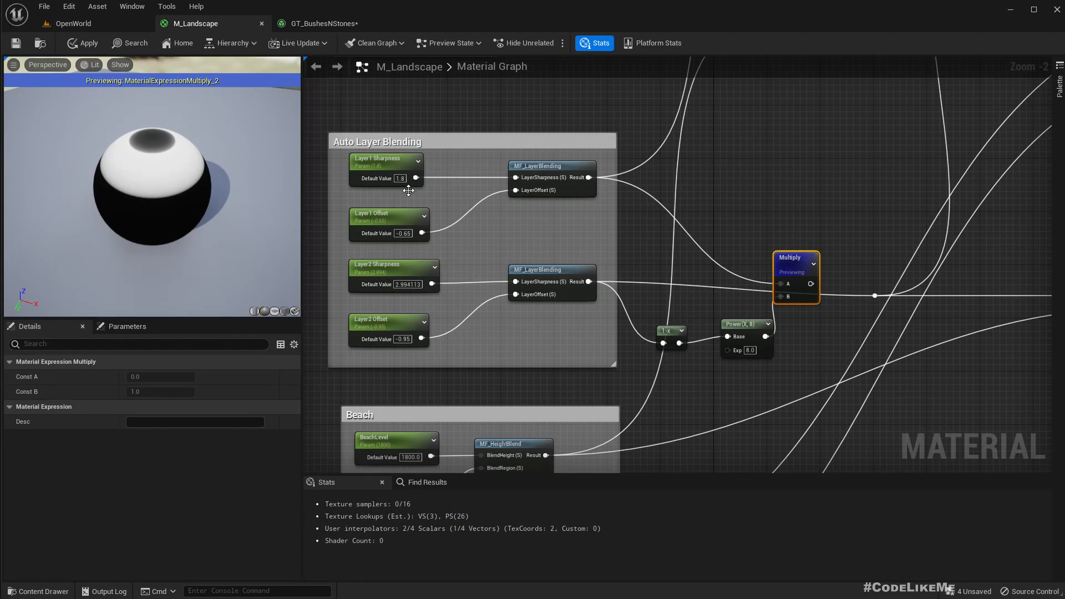
pyautogui.scroll(-3)
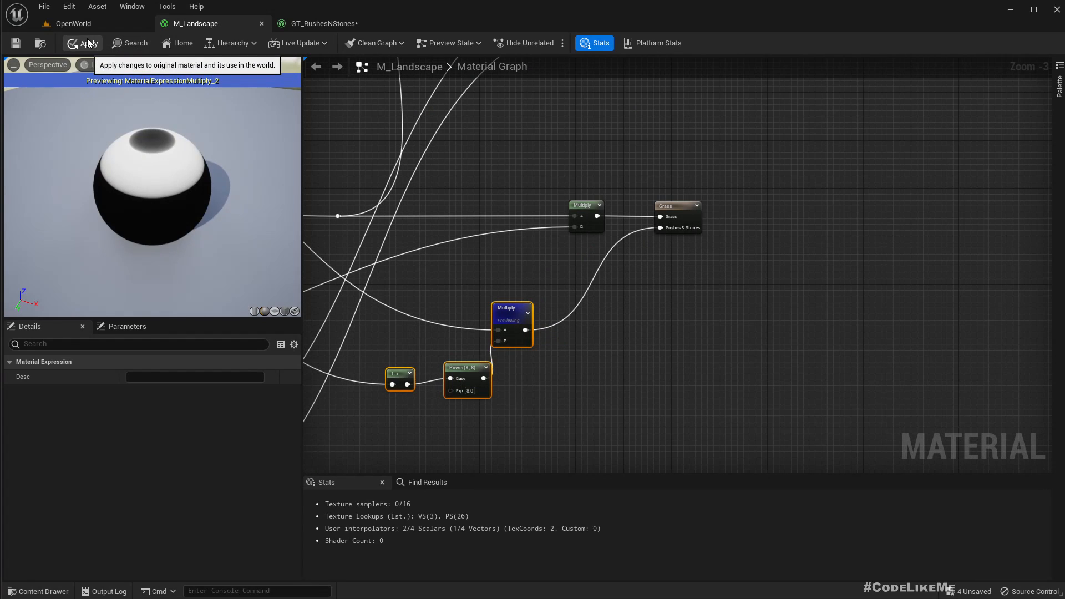
pyautogui.click(86, 43)
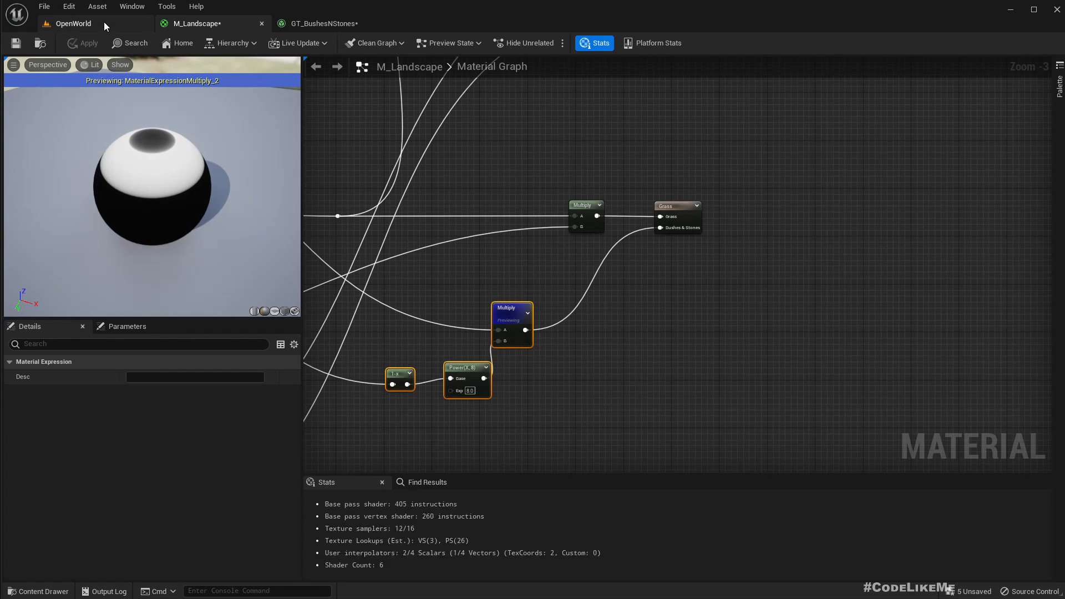
pyautogui.click(71, 23)
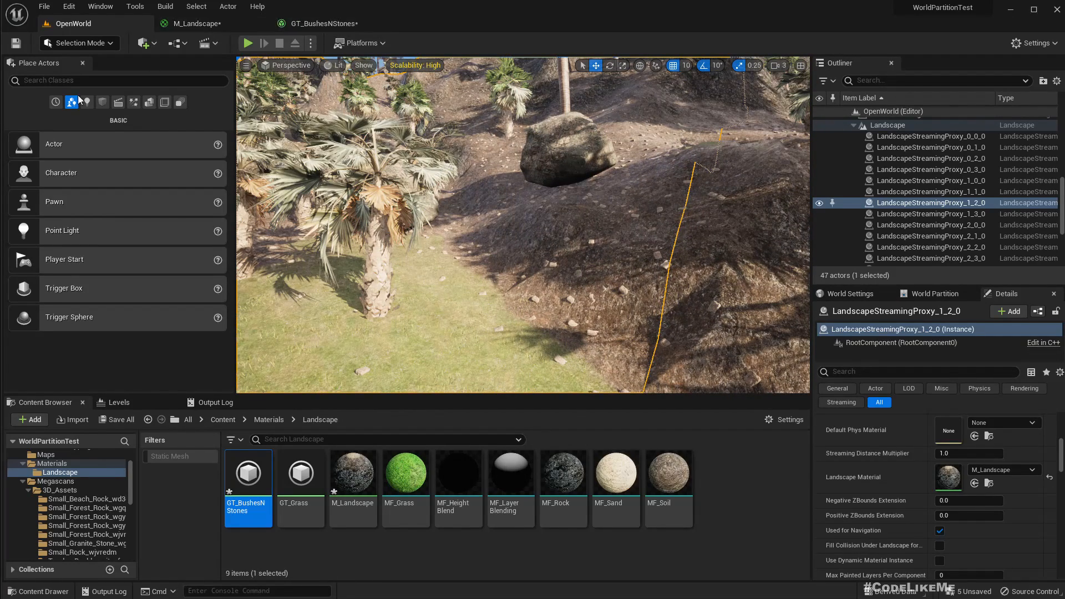
pyautogui.moveTo(516, 230); pyautogui.dragTo(329, 261)
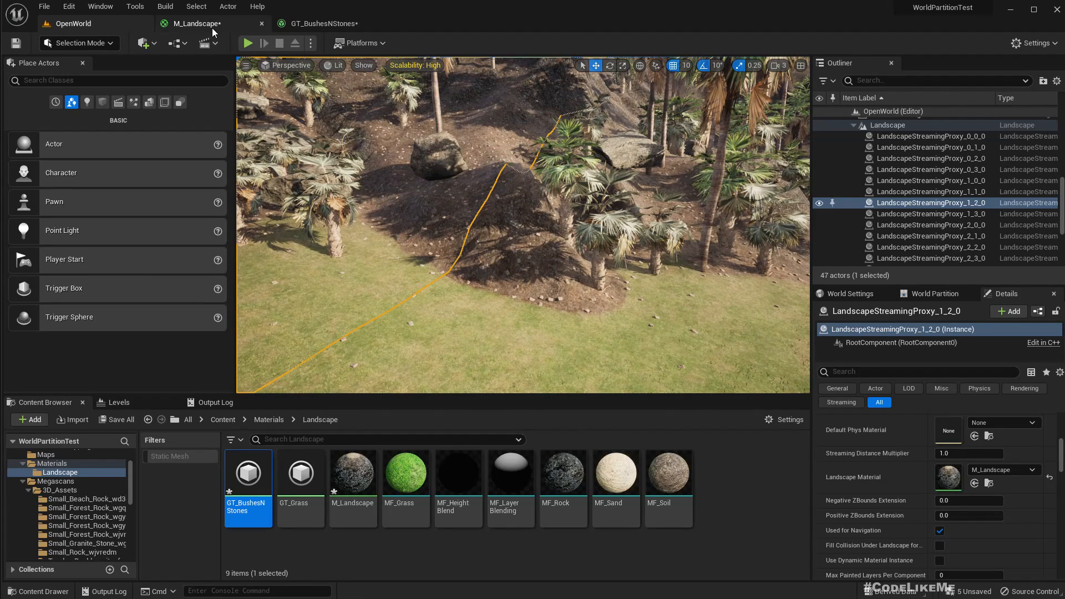
# Insert an Add of -0.2 into the Bushes & Stones slope mask before the Multiply
pyautogui.click(196, 24)
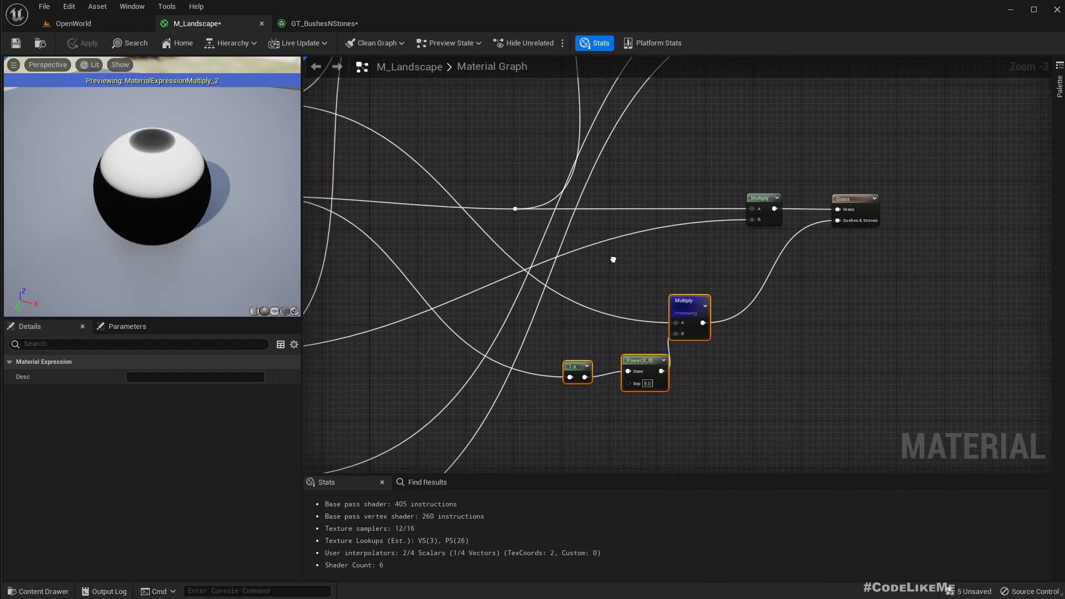
pyautogui.scroll(-3)
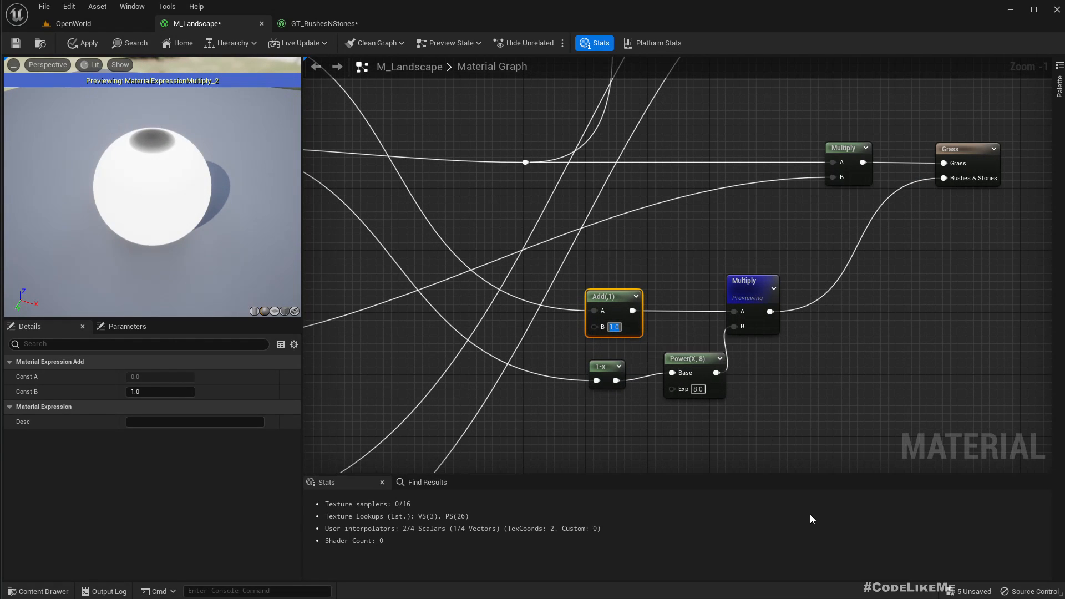
pyautogui.write('0.2')
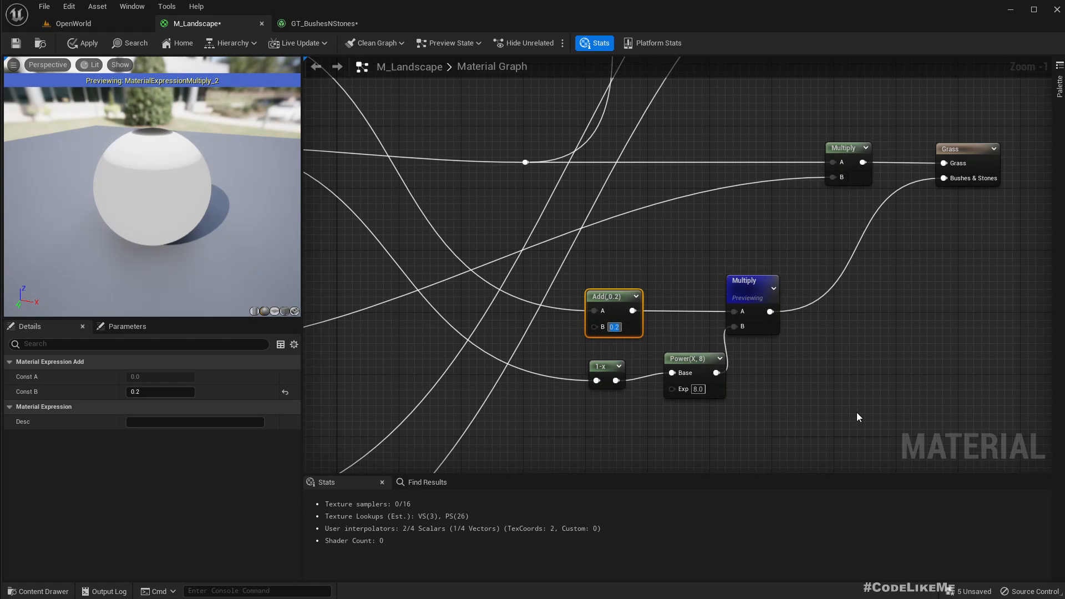
pyautogui.write('-0.2')
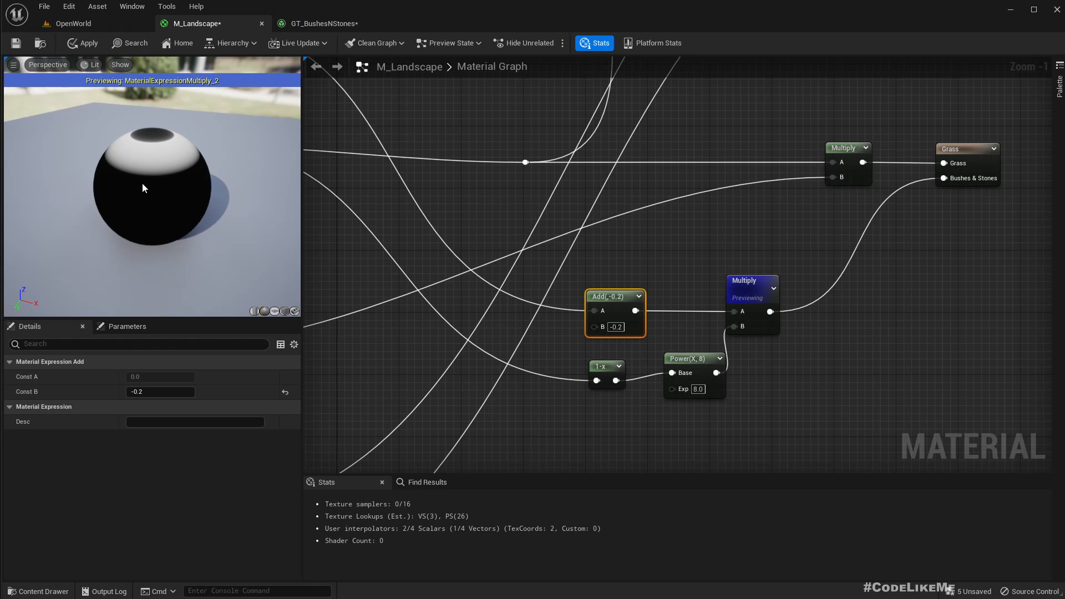
# Apply the updated M_Landscape material and return to the OpenWorld level
pyautogui.click(86, 43)
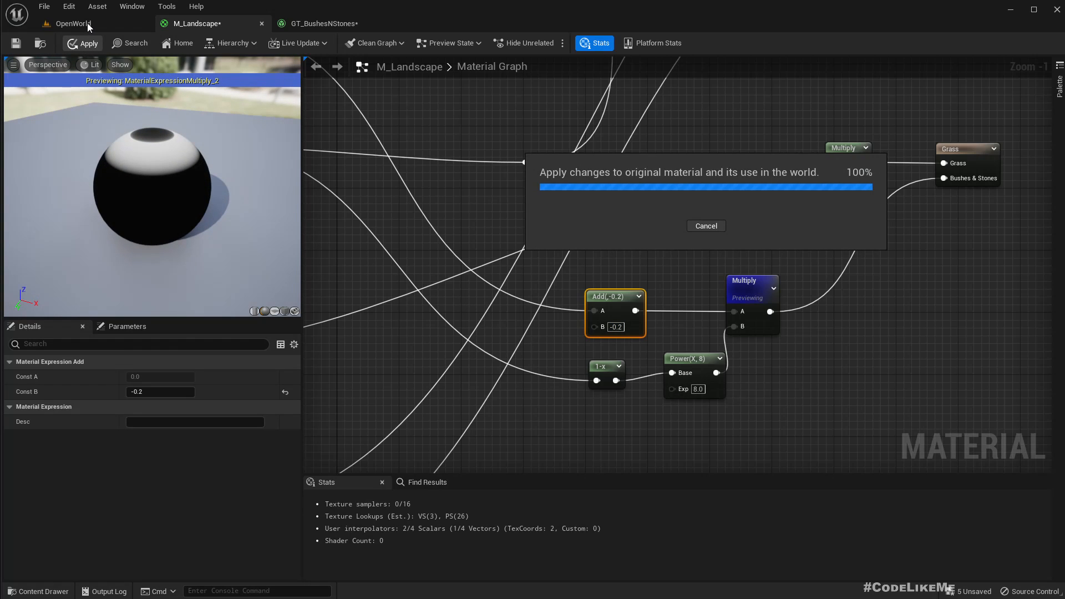
pyautogui.click(74, 23)
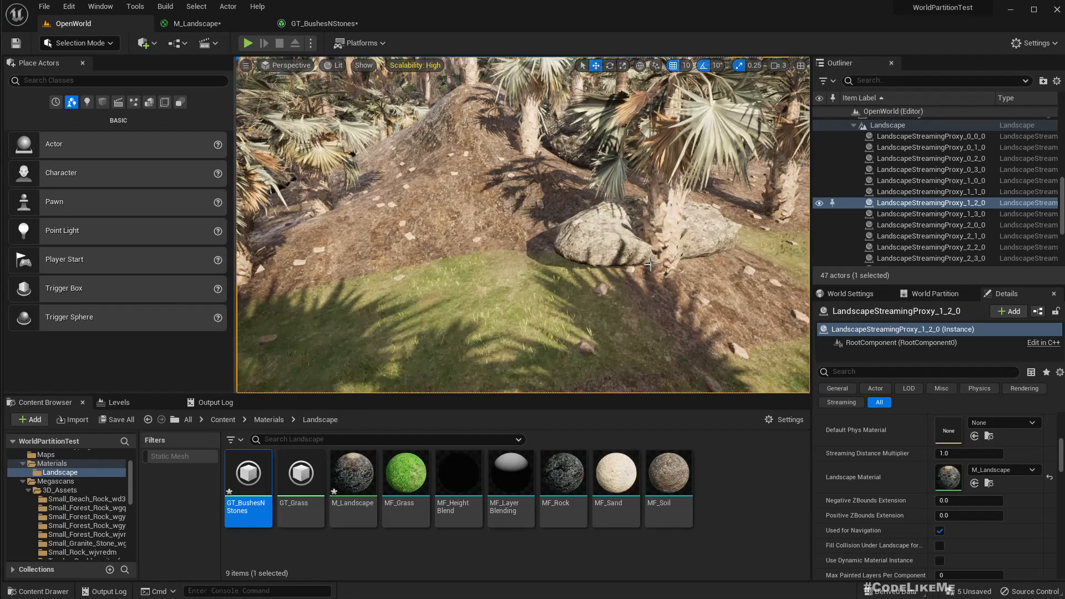
pyautogui.moveTo(326, 24)
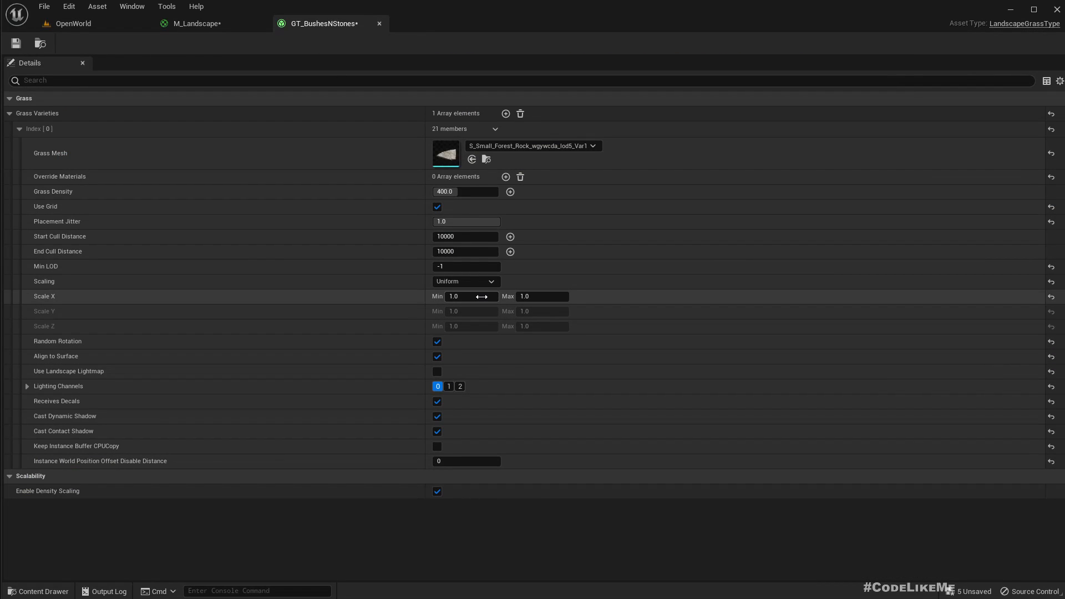
# Give the GT_BushesNStones rock variety a scale range of 0.3–3.0 and view it in OpenWorld
pyautogui.click(470, 295)
pyautogui.write('0.')
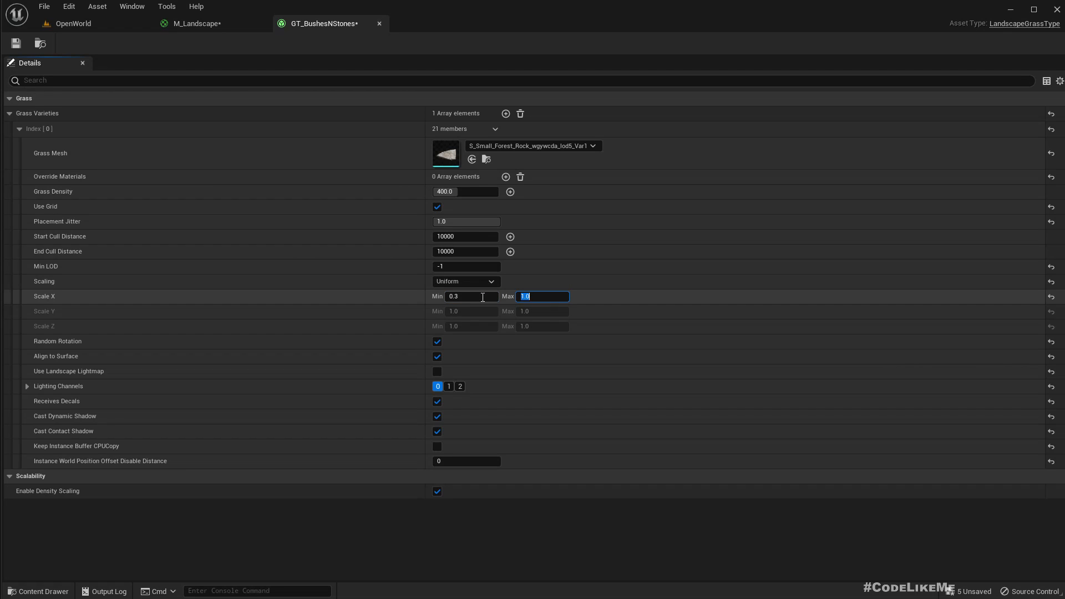
pyautogui.write('3.0')
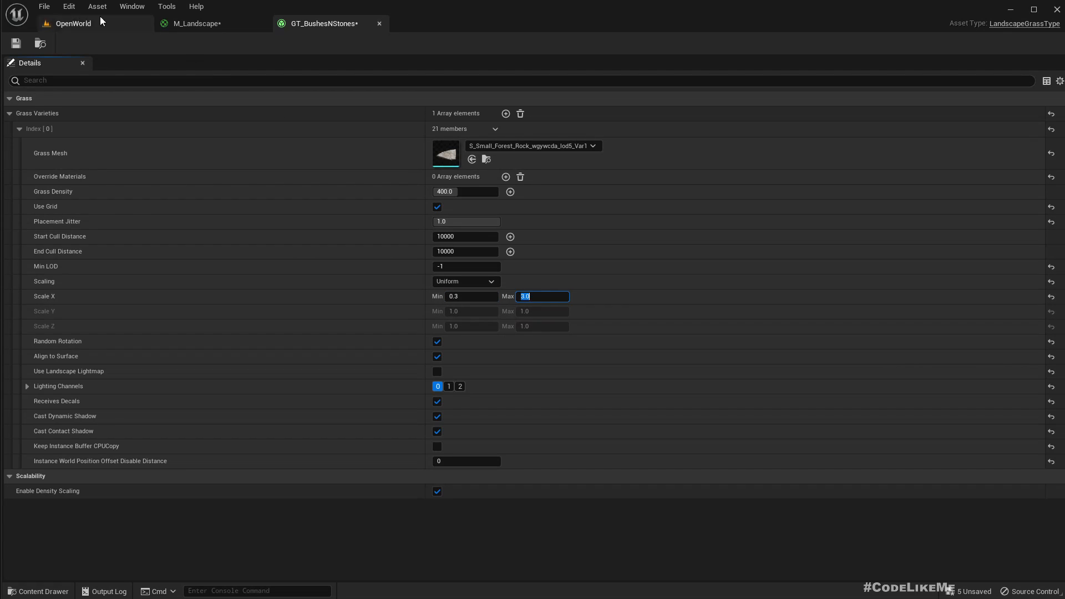
pyautogui.click(71, 23)
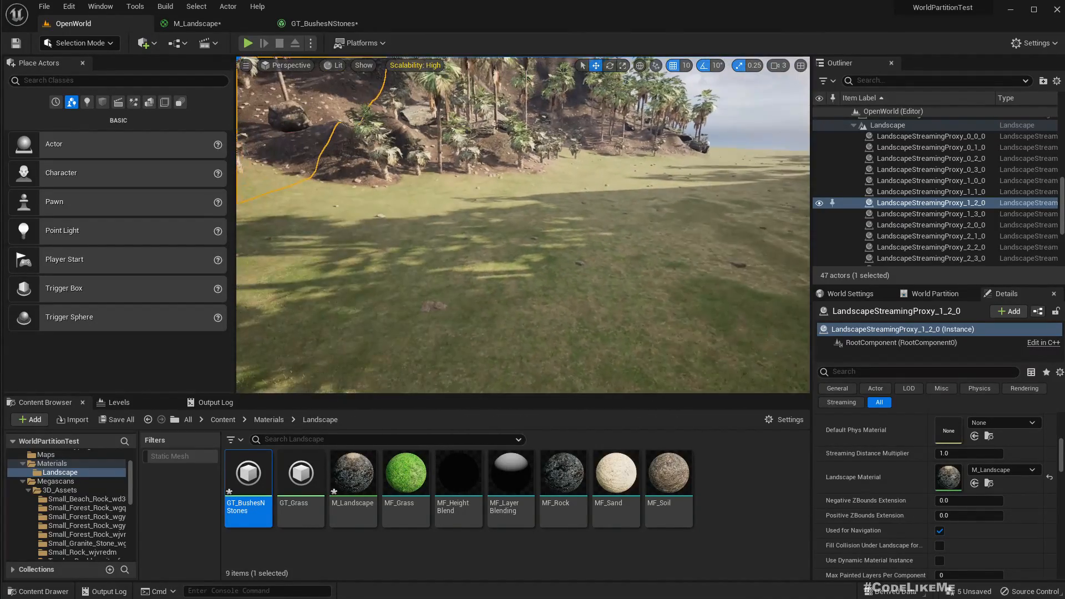
pyautogui.moveTo(192, 24)
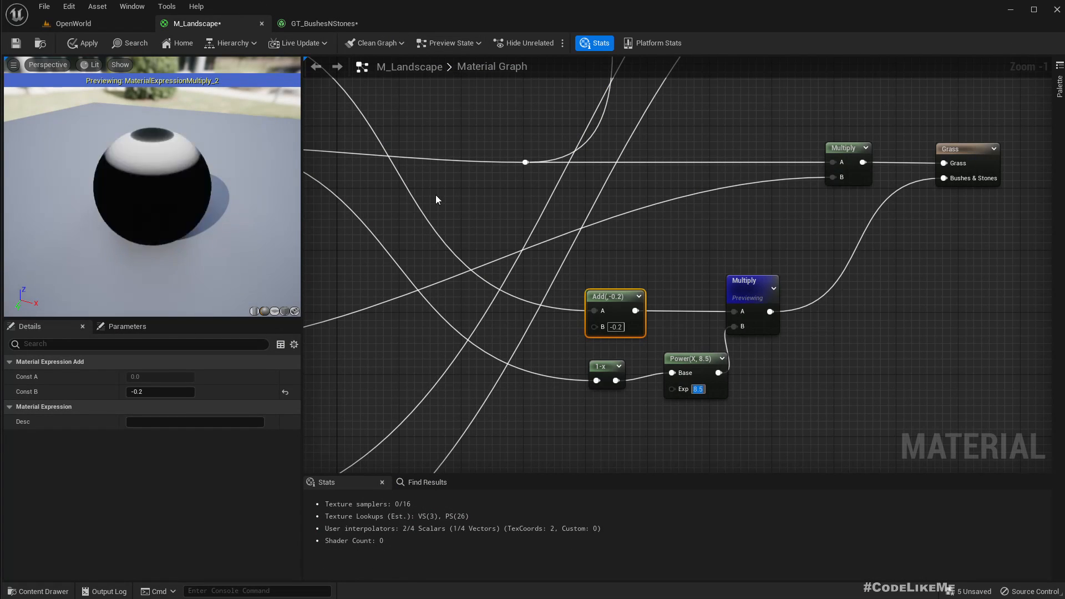
# Apply the material with Power exponent 8.5, check the level, and return to M_Landscape
pyautogui.click(86, 44)
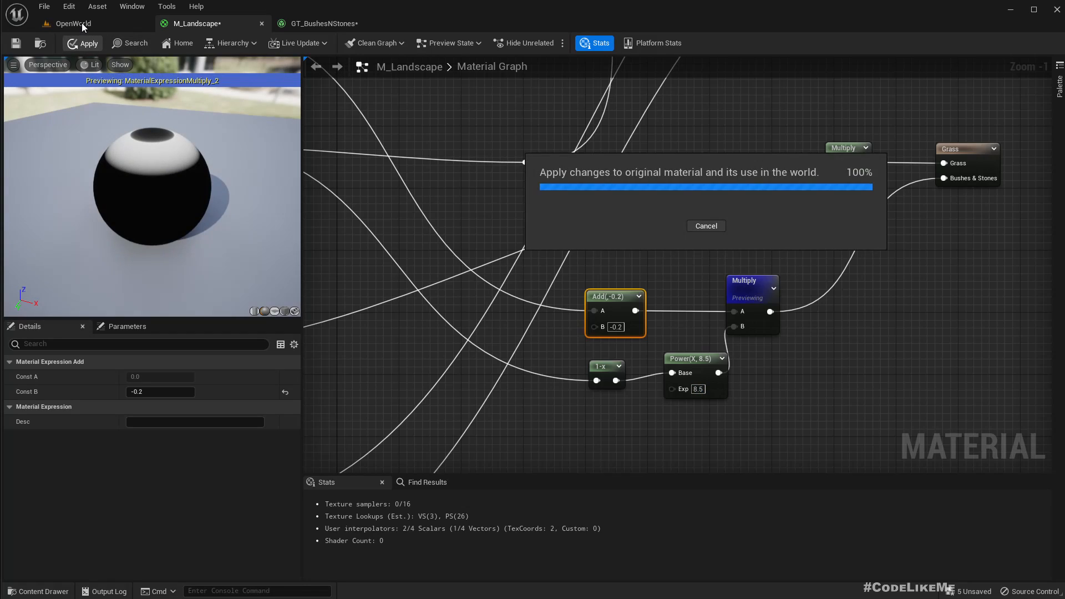
pyautogui.click(71, 23)
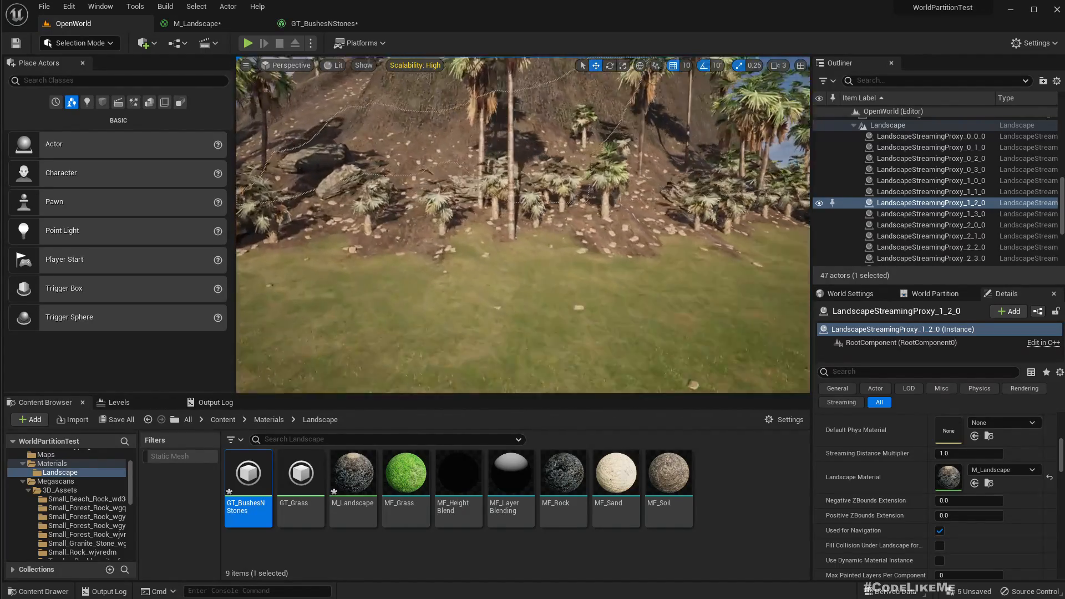
pyautogui.click(195, 23)
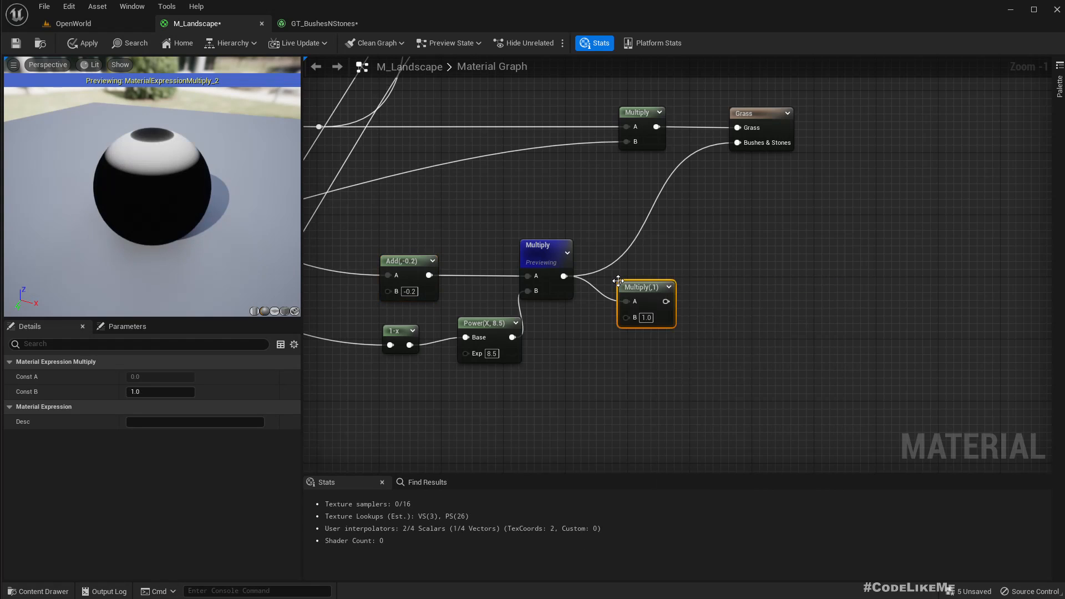
# Wire the new Multiply into the Bushes & Stones output, apply it, and check the level
pyautogui.moveTo(667, 301); pyautogui.dragTo(733, 143)
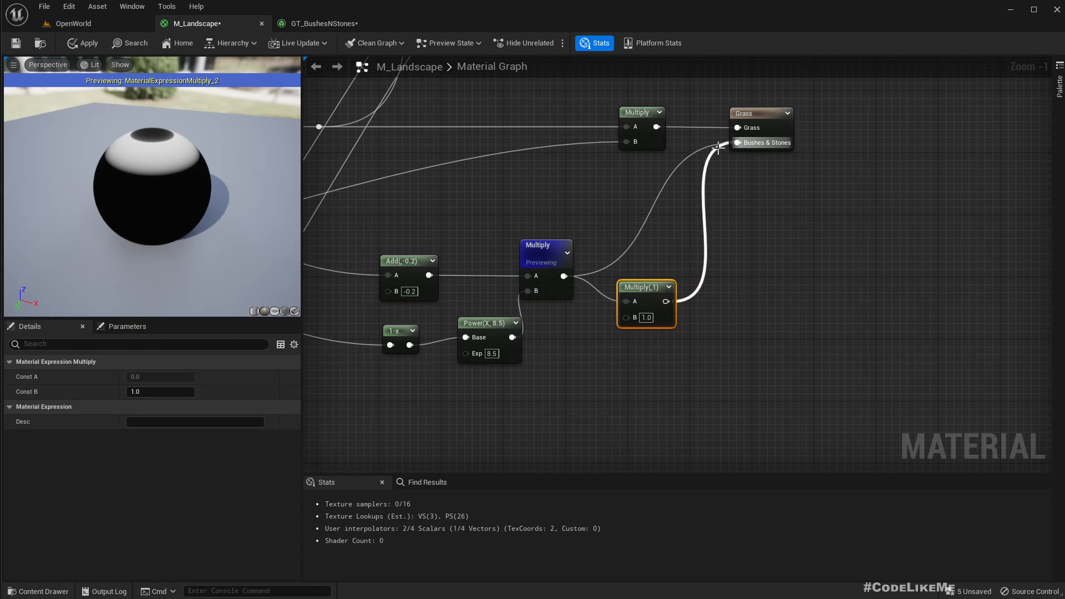
pyautogui.scroll(-3)
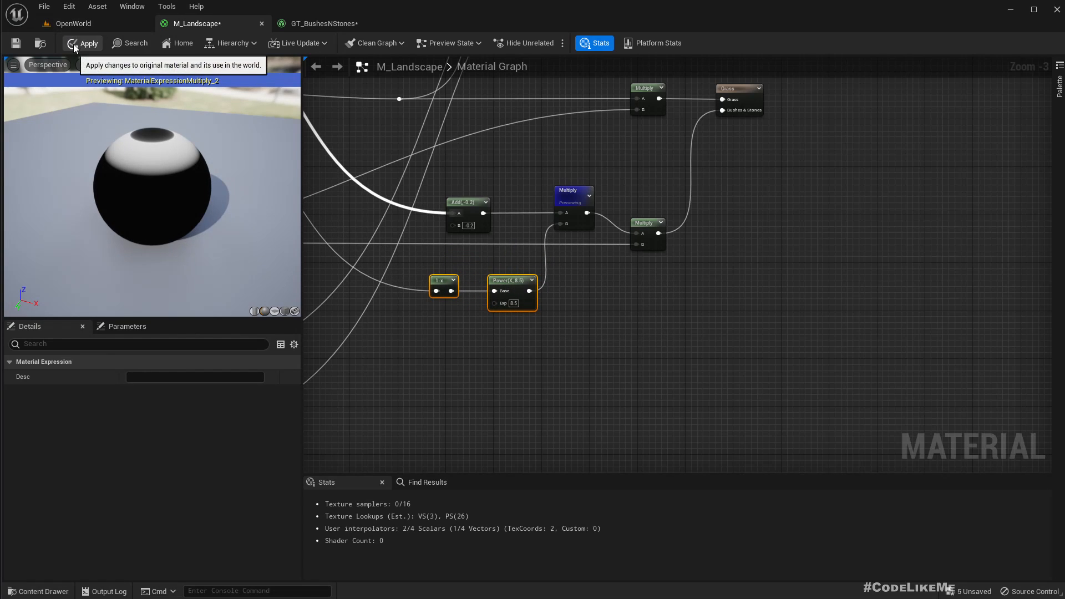
pyautogui.click(69, 23)
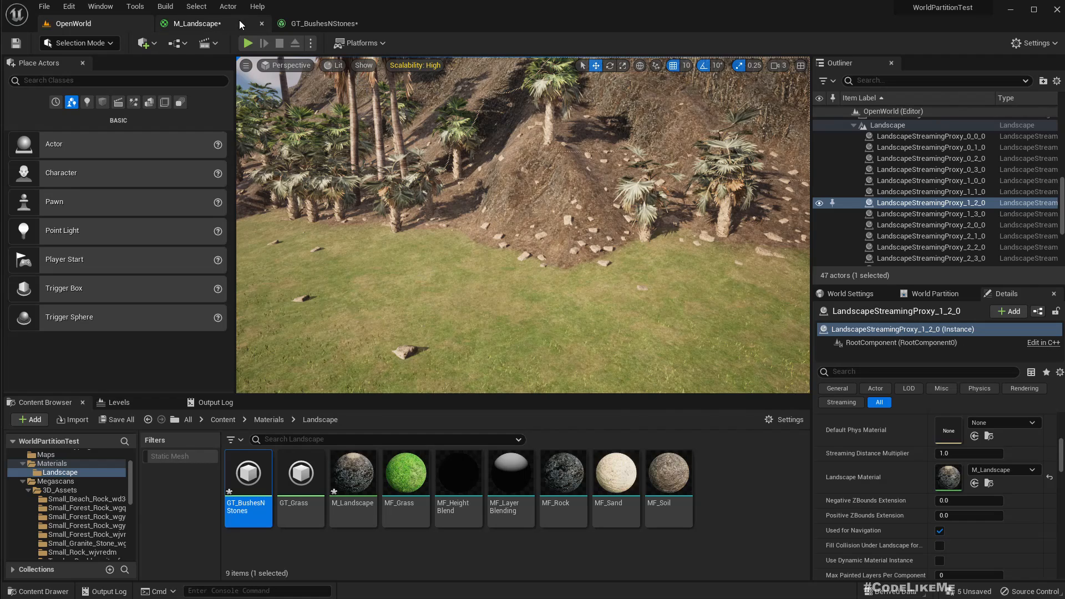
pyautogui.click(197, 23)
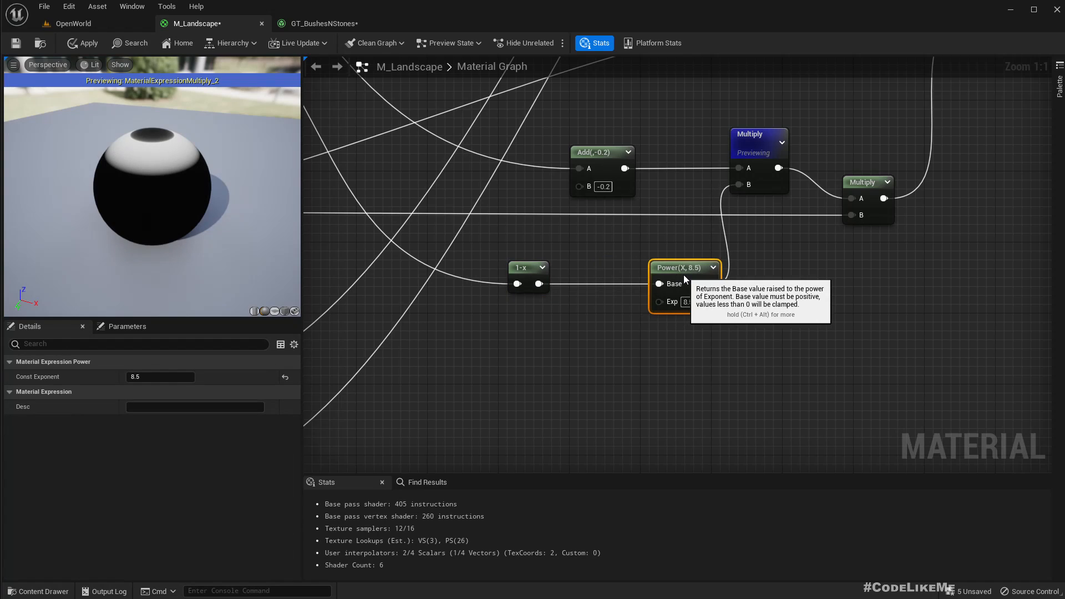
# Chain One Minus and an Add of -0.1 into the mask Multiply and apply the material
pyautogui.moveTo(539, 283); pyautogui.dragTo(656, 283)
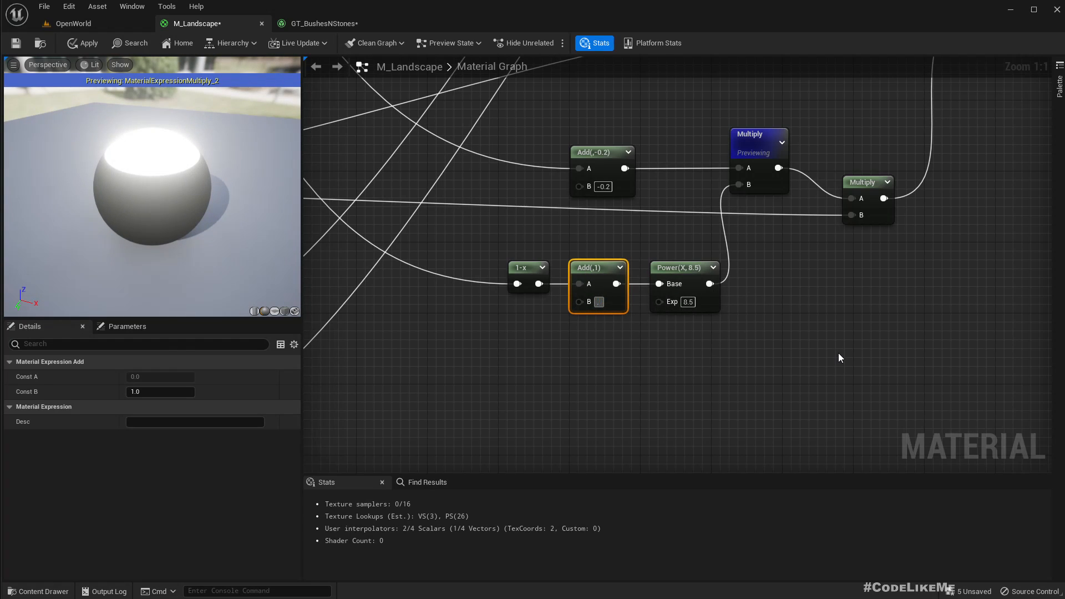
pyautogui.write('0.1')
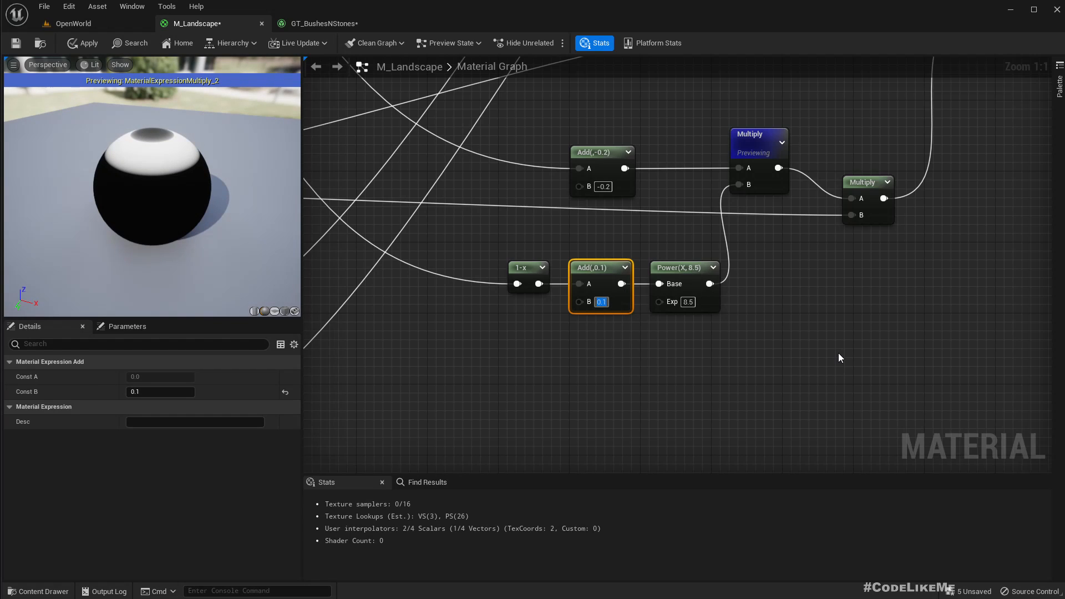
pyautogui.write('0.2')
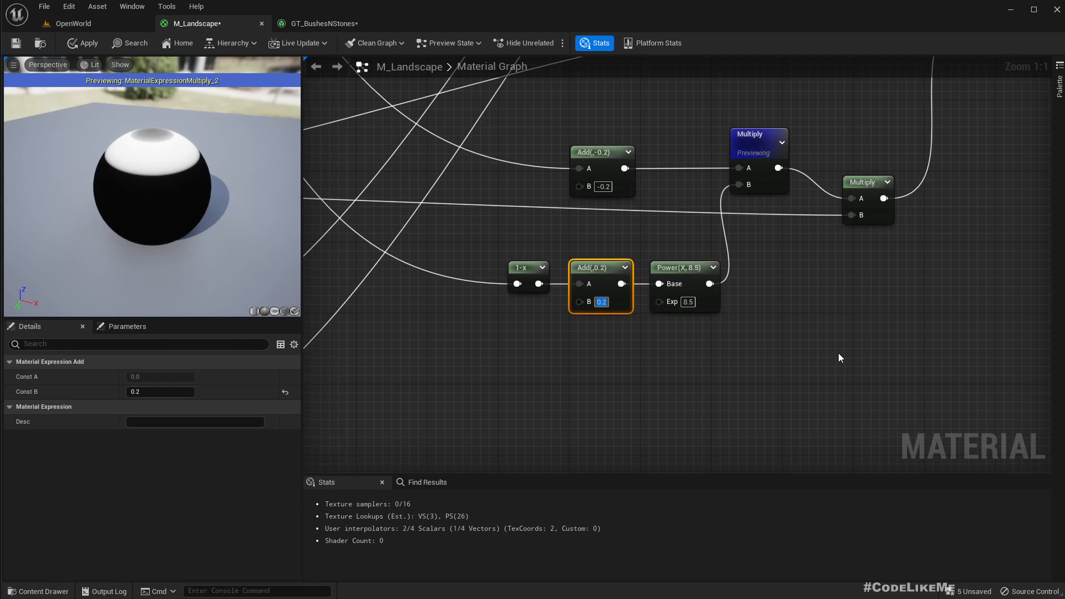
pyautogui.write('-0.1')
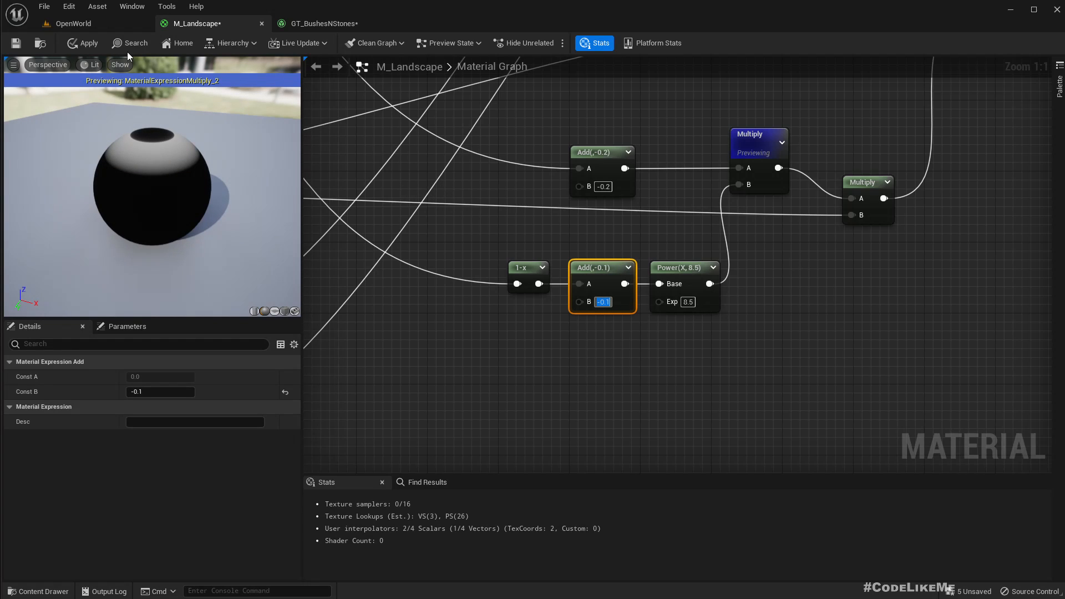
pyautogui.click(81, 43)
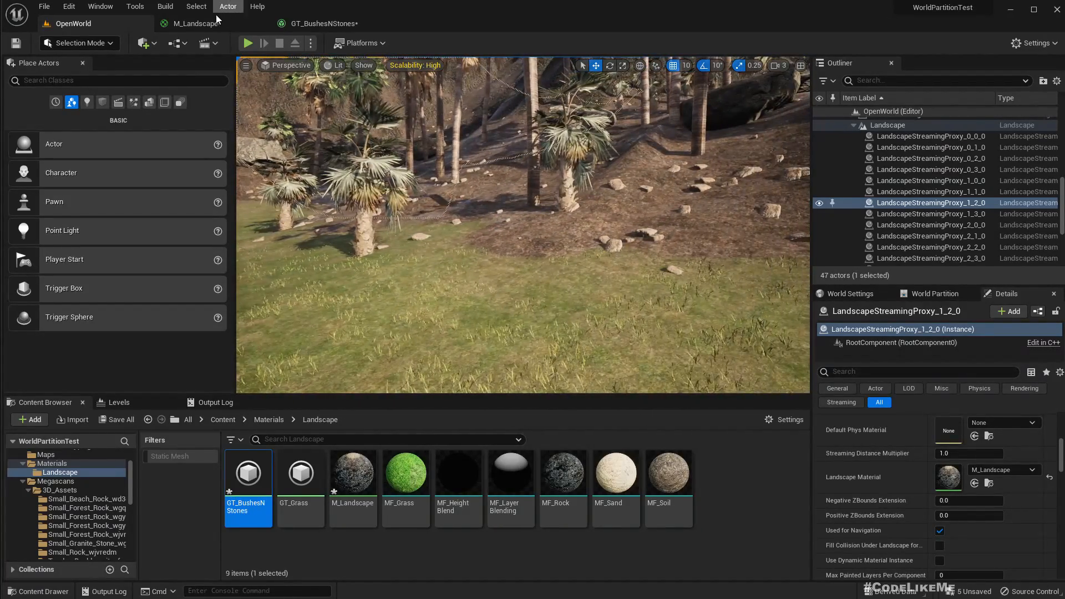
# Try an Add offset of -0.8, view the result in OpenWorld, and return to the graph
pyautogui.click(201, 23)
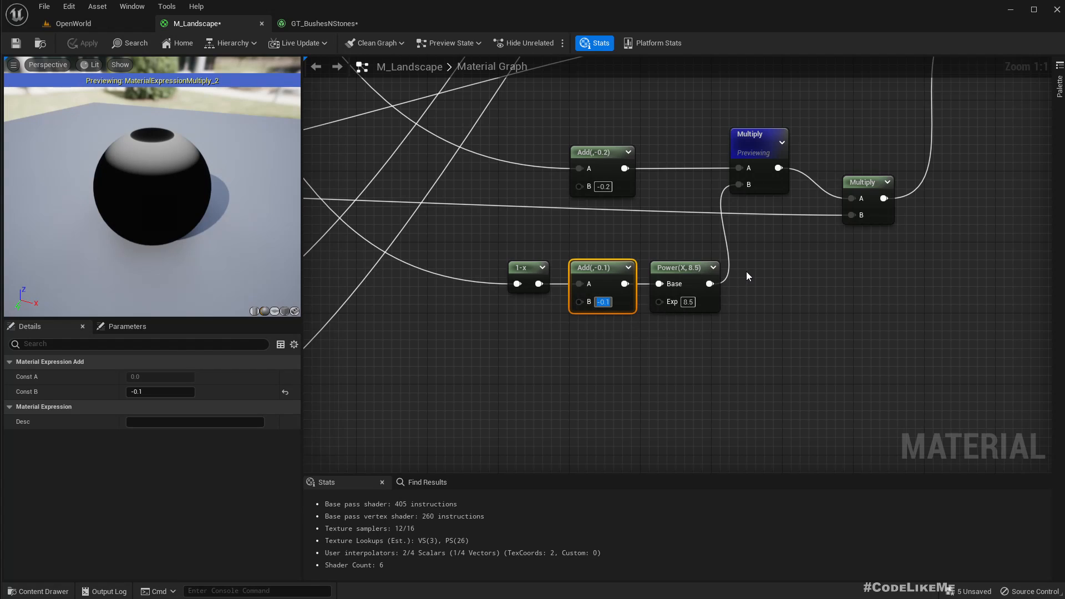
pyautogui.write('-0.8')
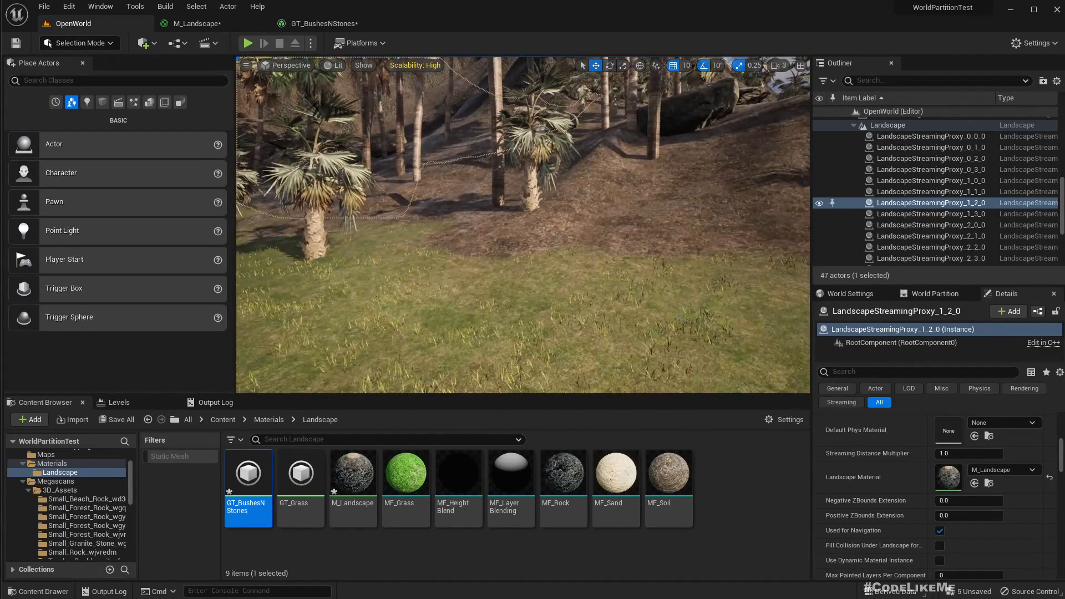
pyautogui.click(211, 23)
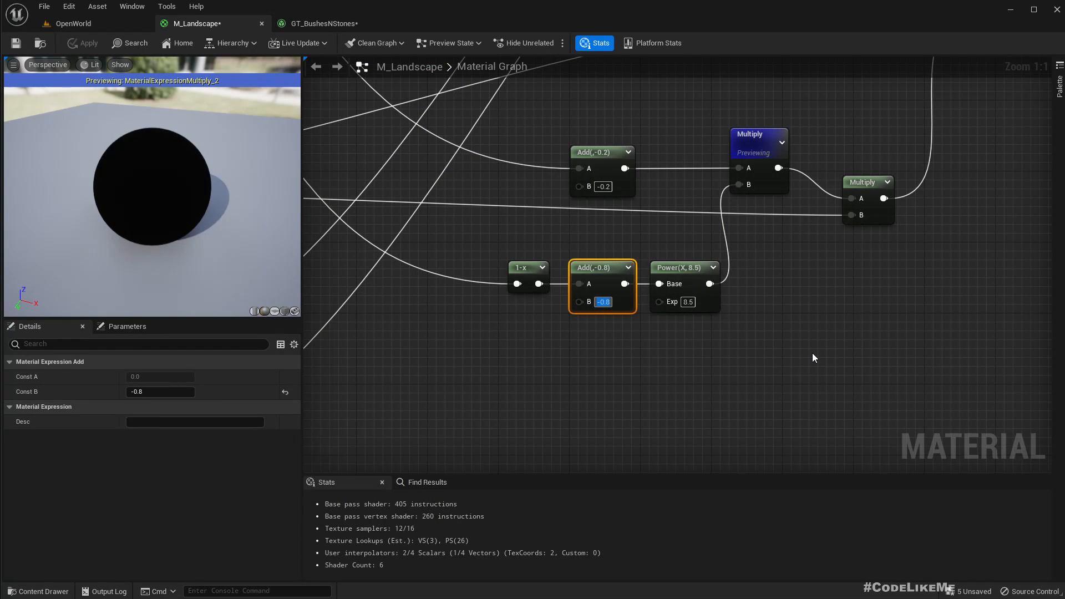
pyautogui.click(73, 23)
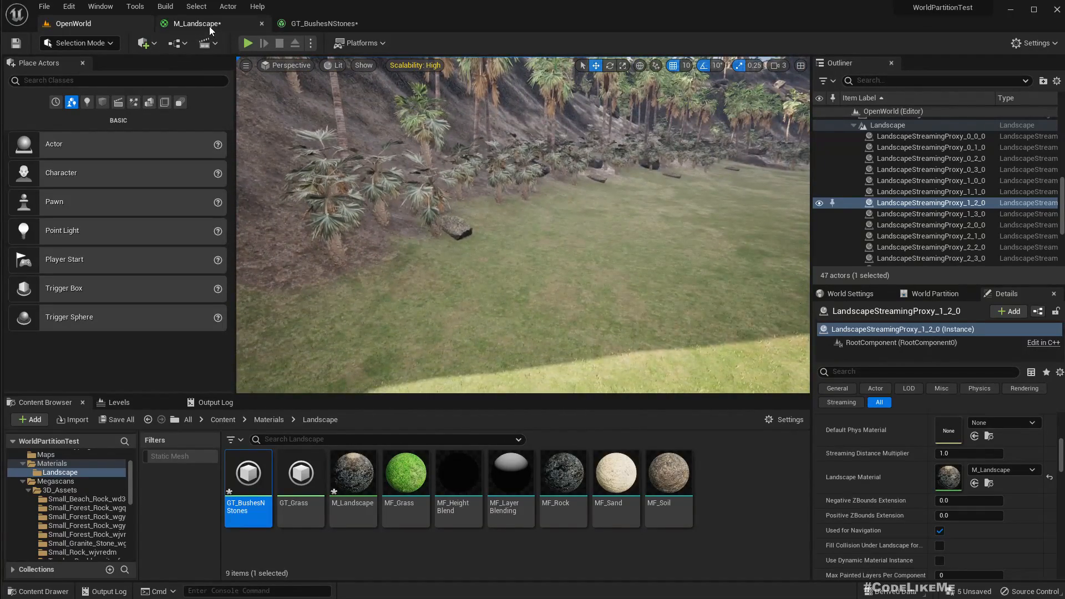
pyautogui.click(196, 23)
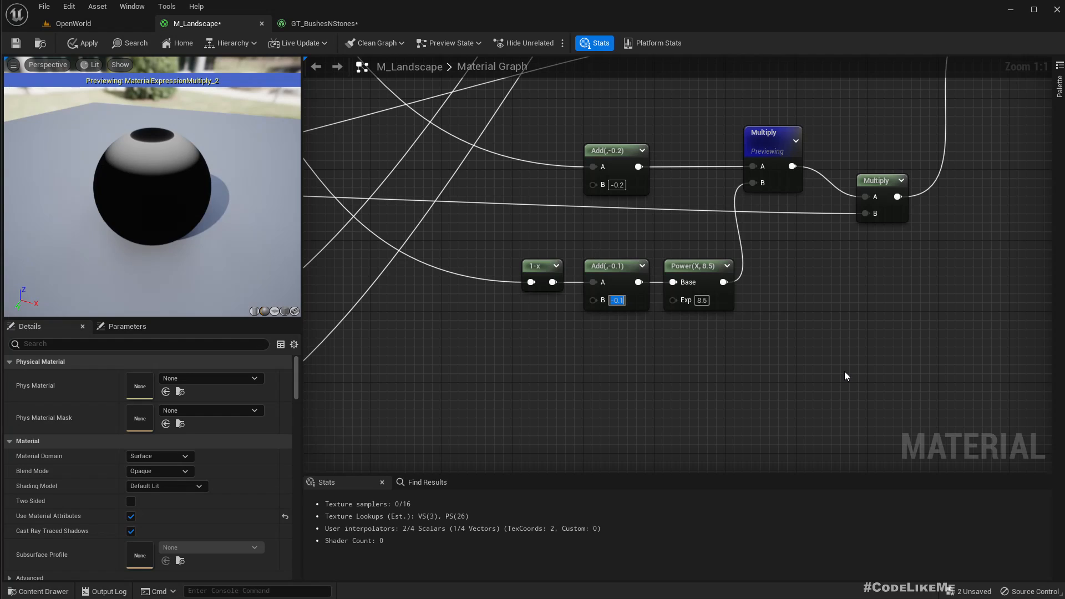
# Set the Add offset to -0.08, apply it, inspect the level, and bring up GT_BushesNStones
pyautogui.write('-0')
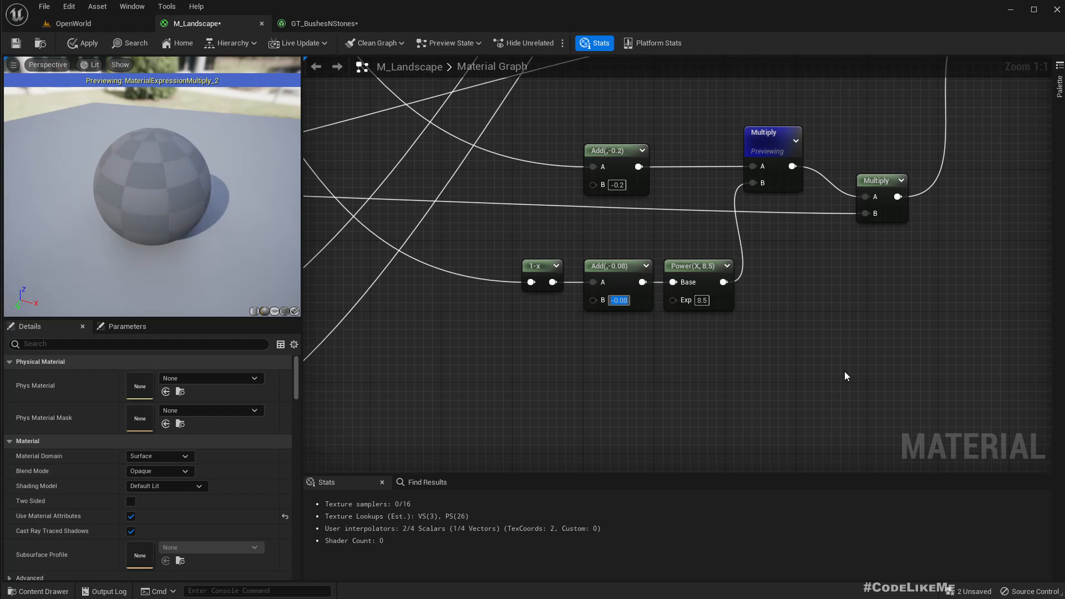
pyautogui.click(86, 43)
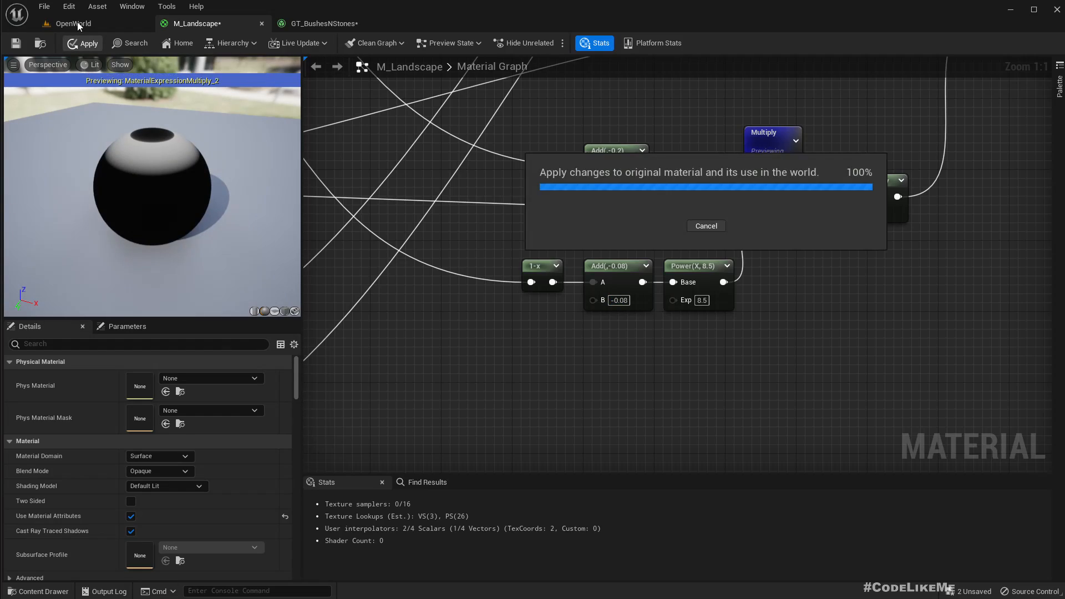
pyautogui.click(73, 24)
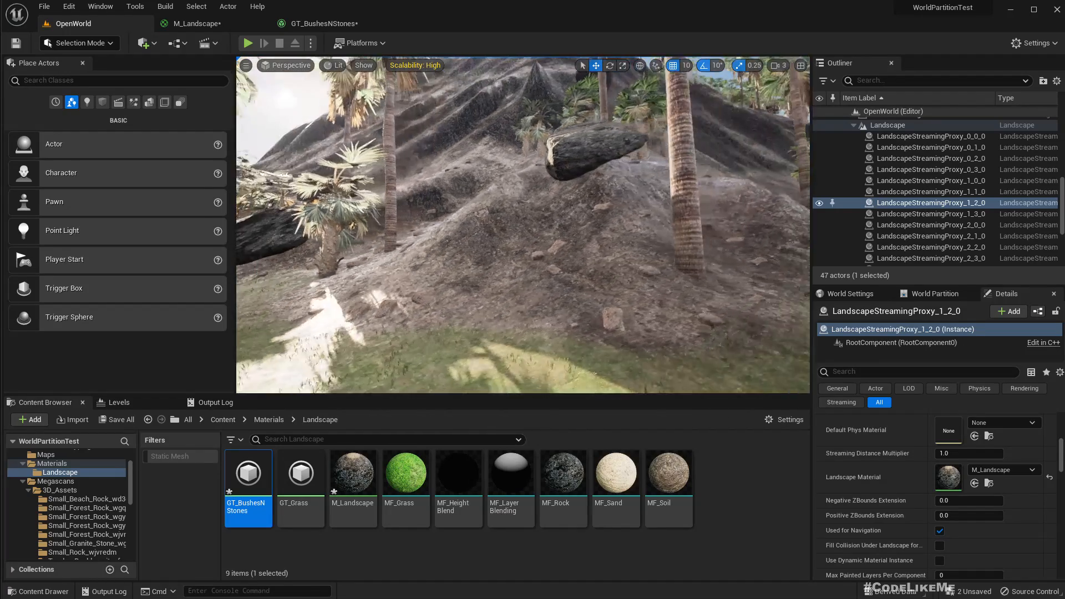
pyautogui.click(325, 24)
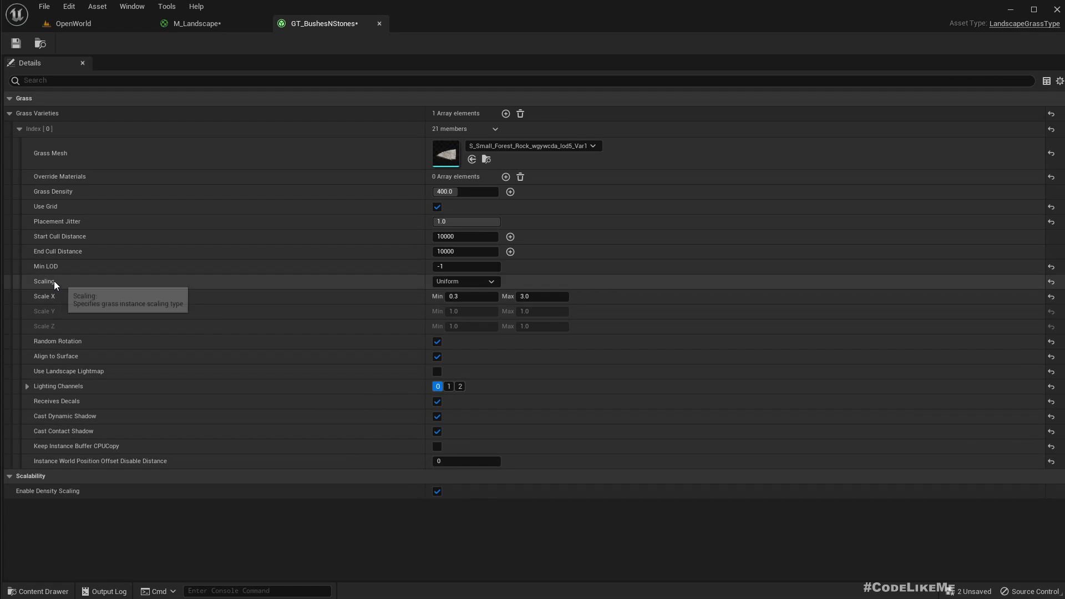
pyautogui.moveTo(70, 233)
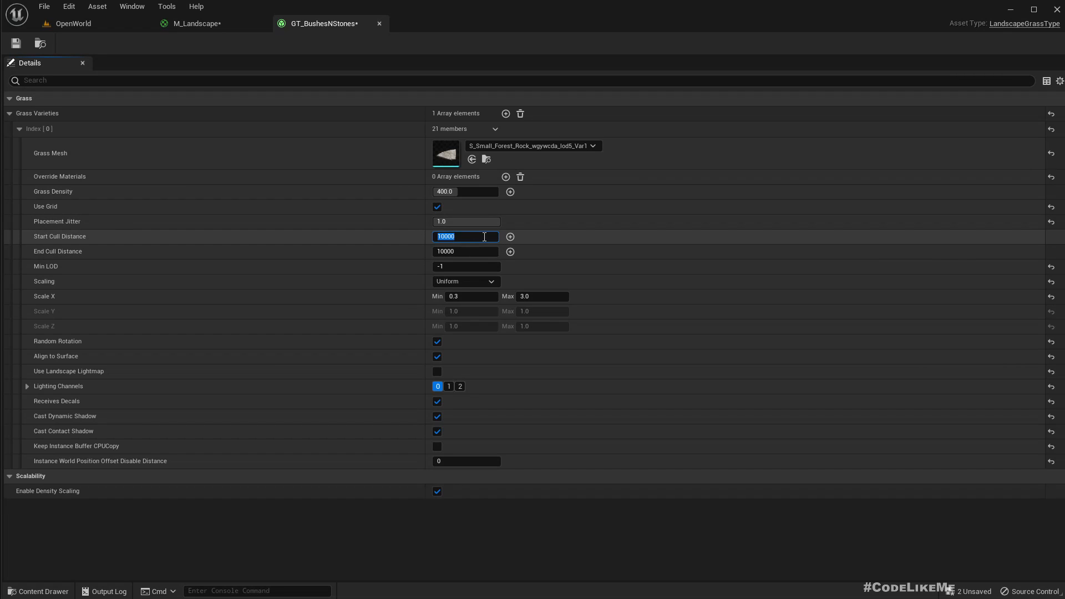
# Set the rock variety's Start Cull Distance to 3000 and End Cull Distance to 5000
pyautogui.write('3000')
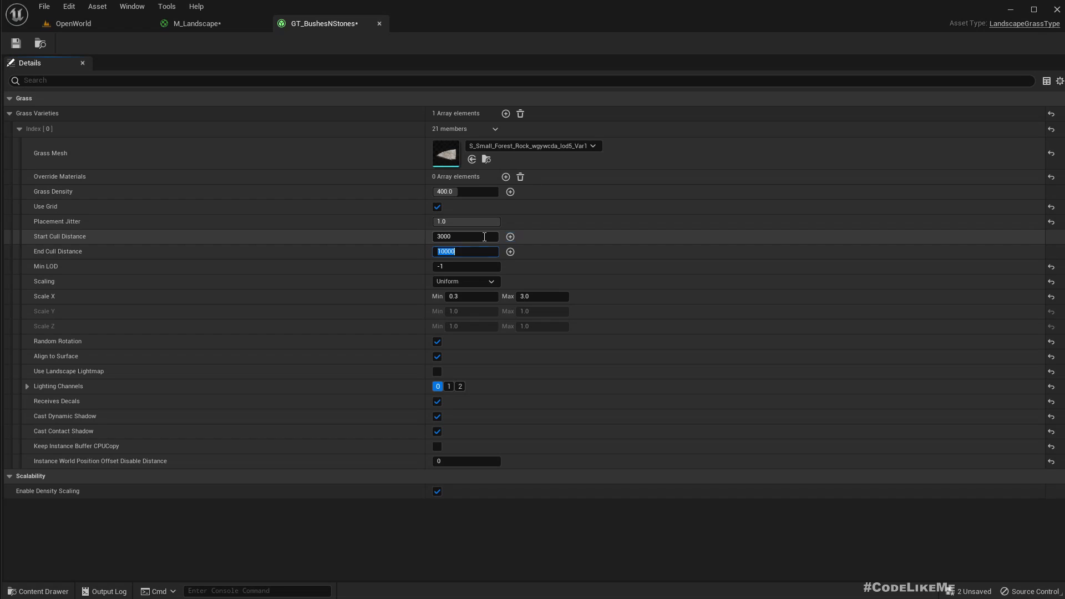
pyautogui.write('5000')
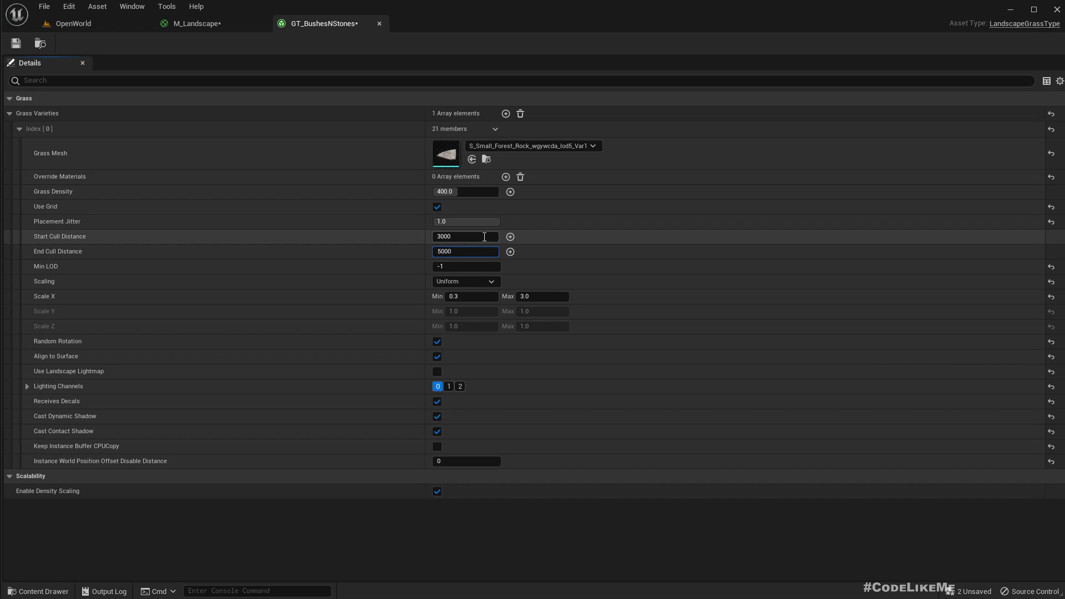
pyautogui.click(73, 23)
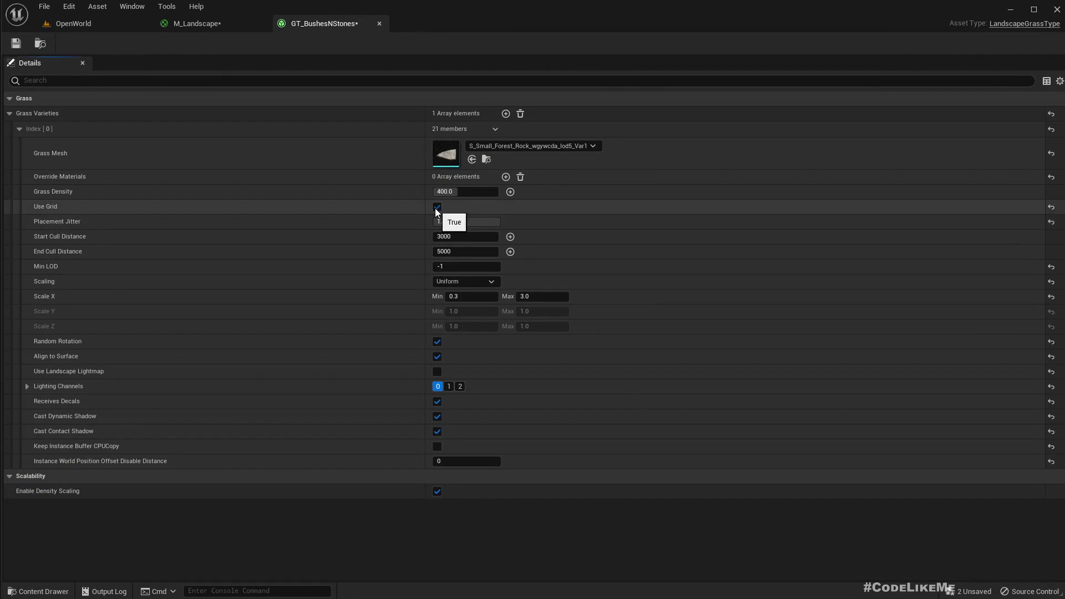
# Compare grid and random rock placement on the landscape by toggling Use Grid, leaving it off
pyautogui.click(73, 24)
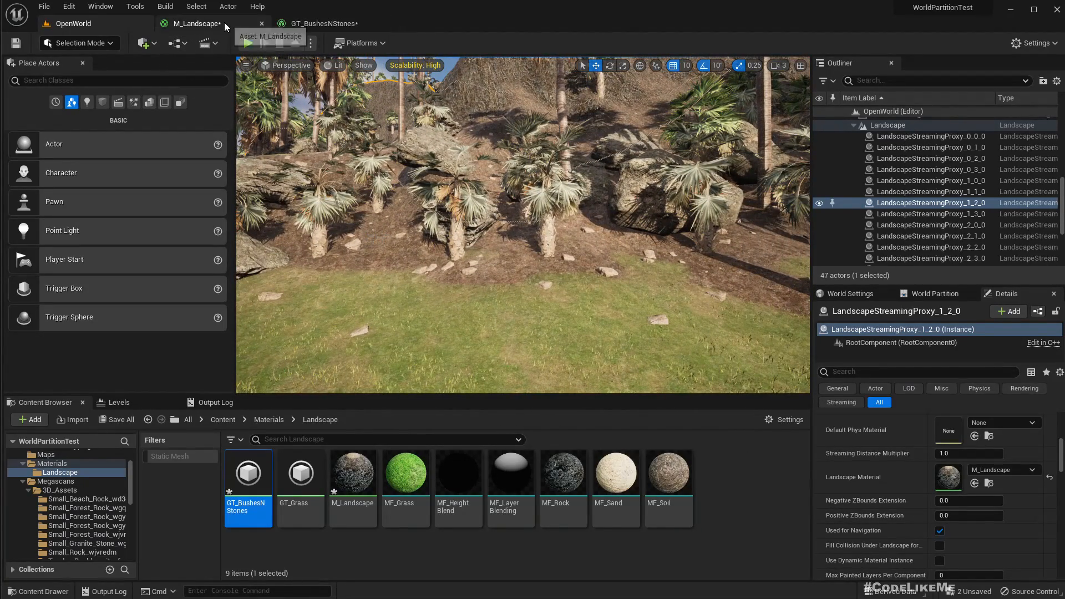
pyautogui.click(197, 23)
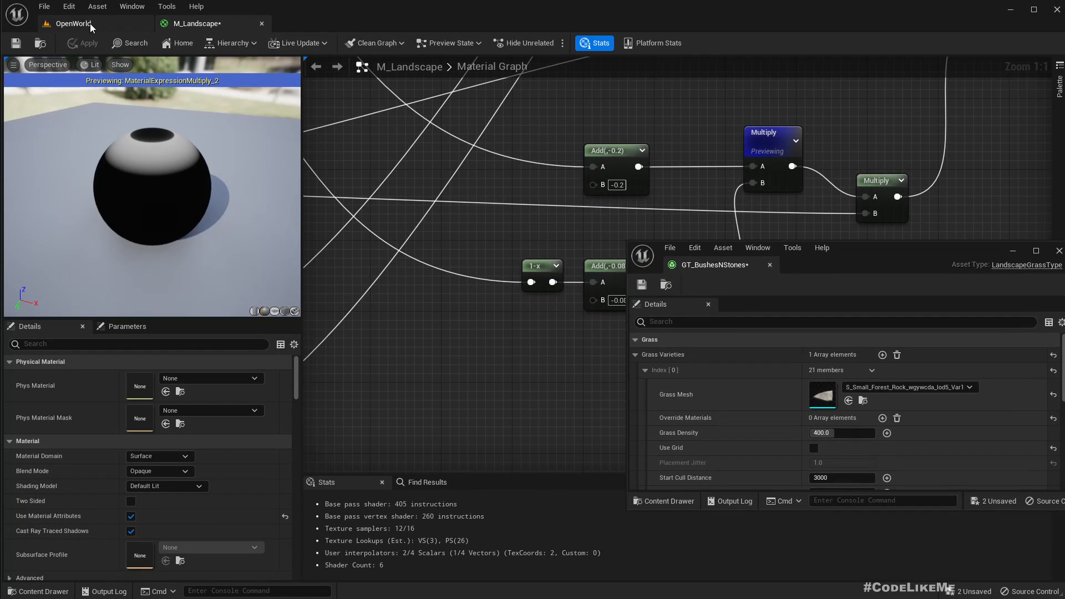
pyautogui.click(71, 24)
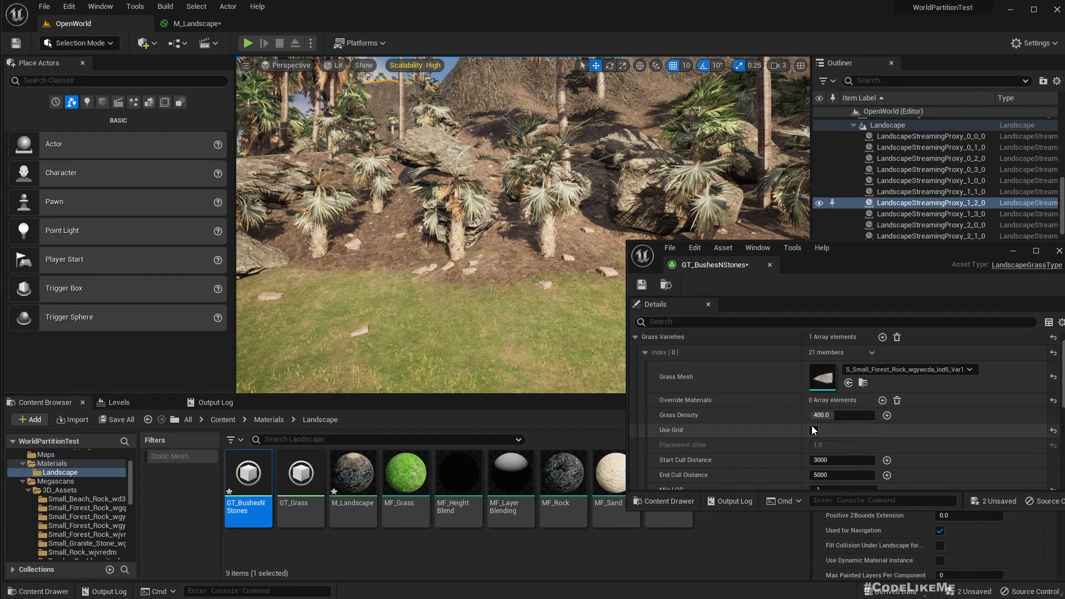
pyautogui.click(813, 431)
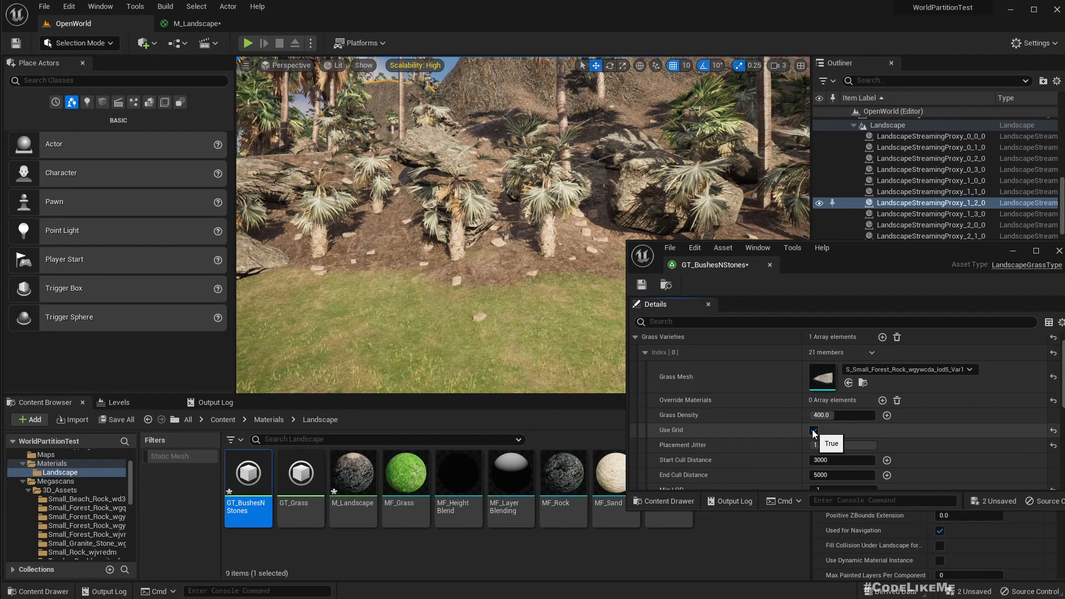
pyautogui.click(812, 429)
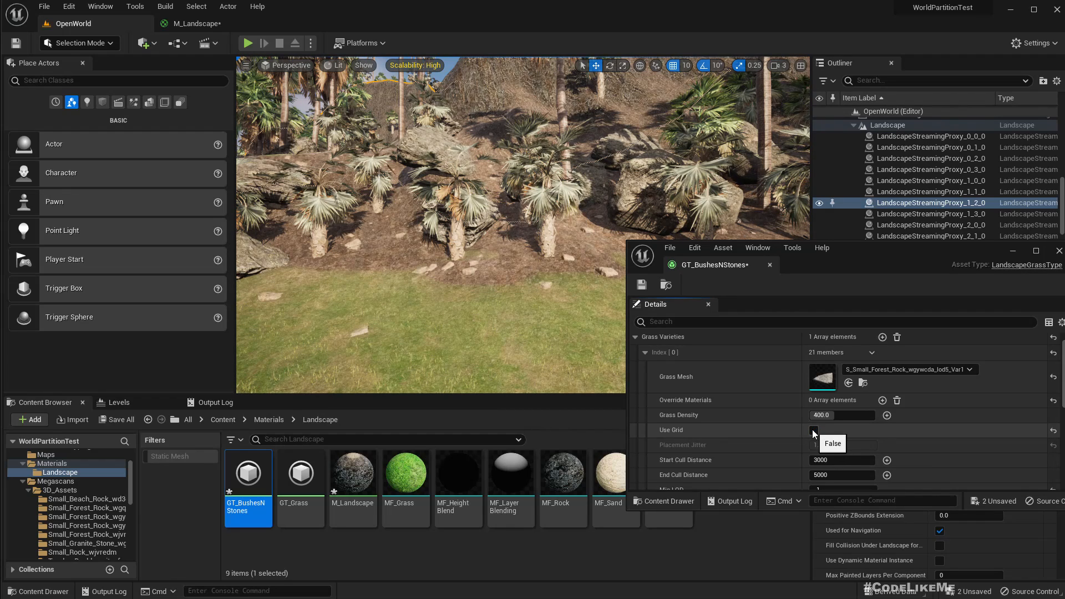
pyautogui.moveTo(794, 430)
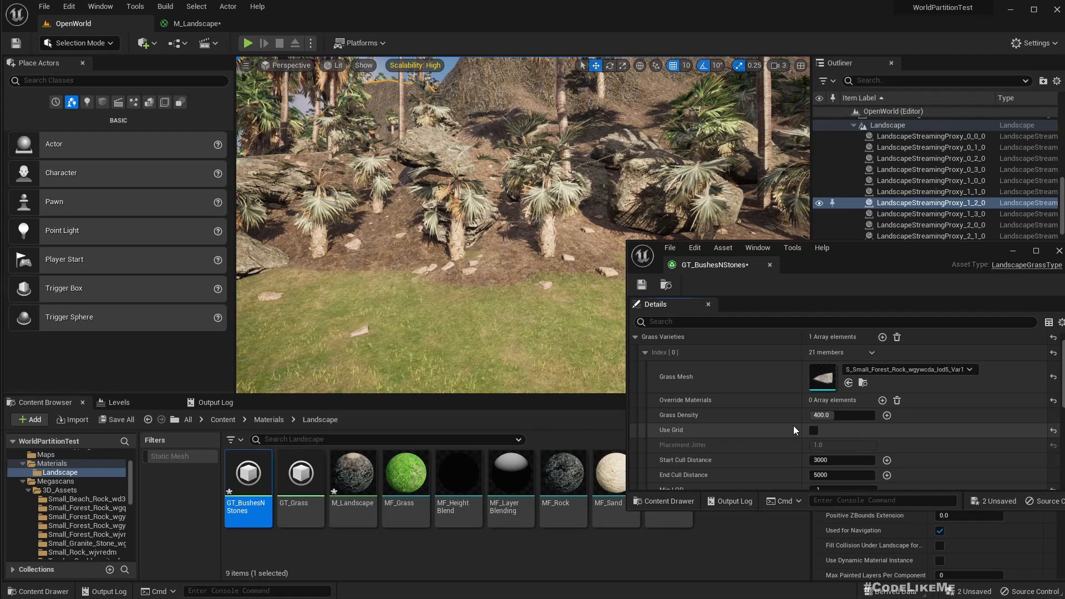
pyautogui.click(813, 430)
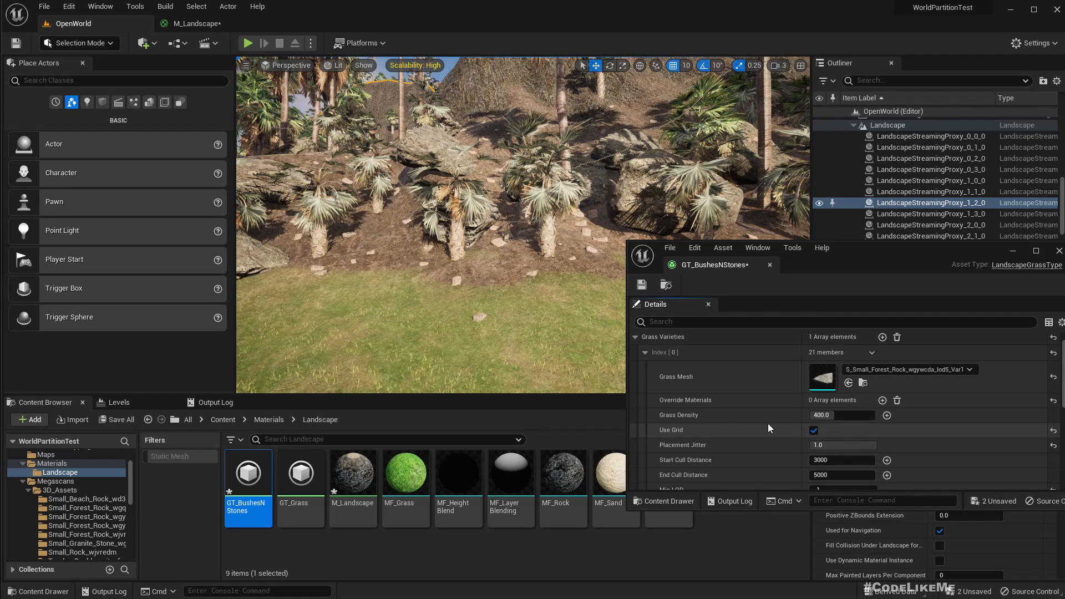
pyautogui.moveTo(679, 431)
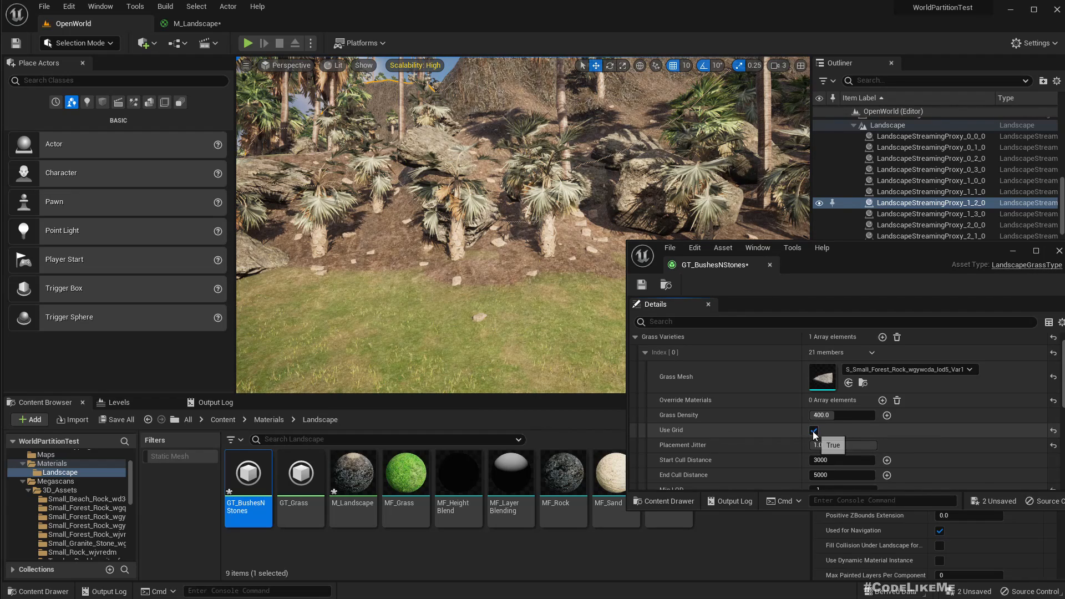
pyautogui.click(813, 430)
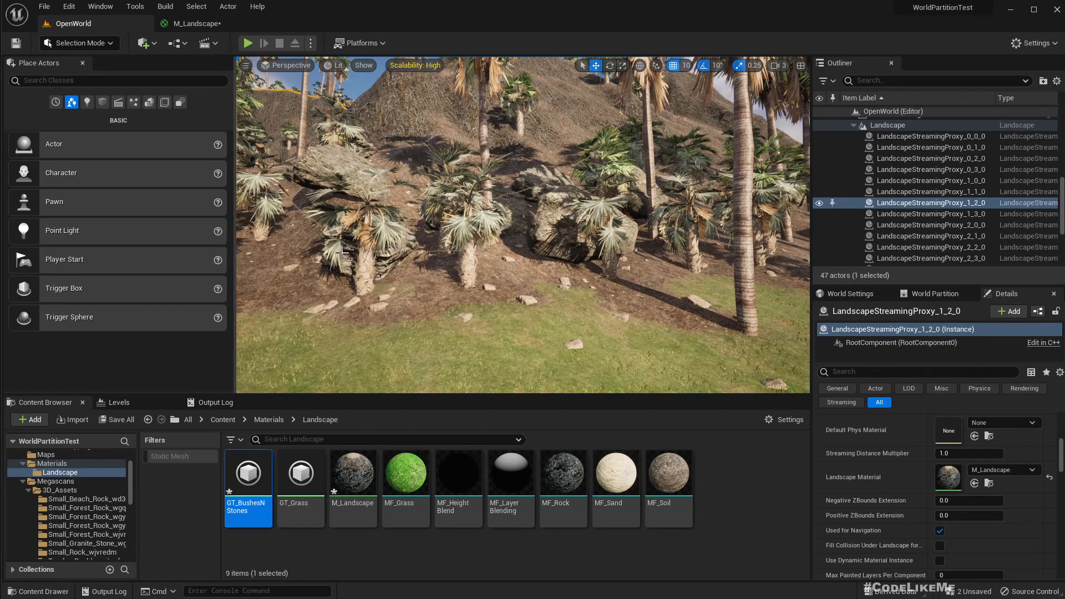
# Reopen GT_BushesNStones and collapse the Index [0] rock variety settings
pyautogui.doubleClick(247, 473)
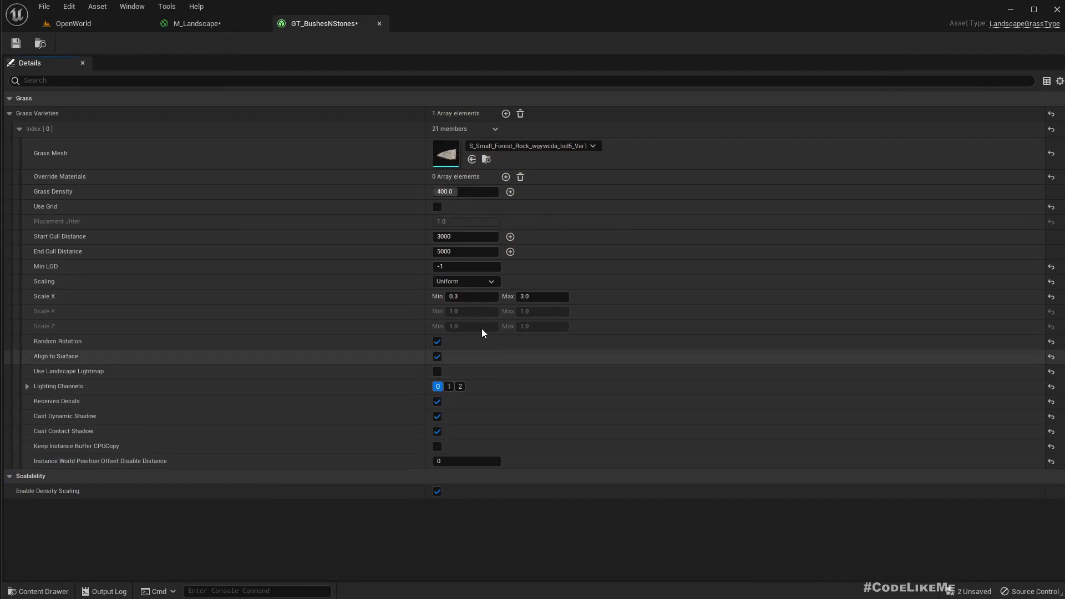
pyautogui.click(27, 128)
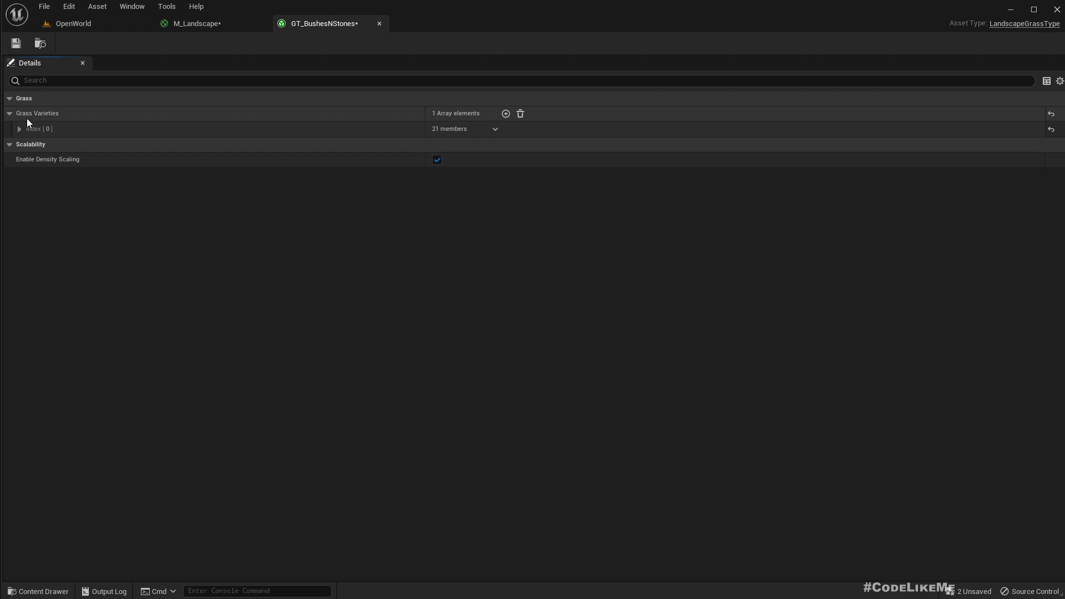
pyautogui.click(19, 129)
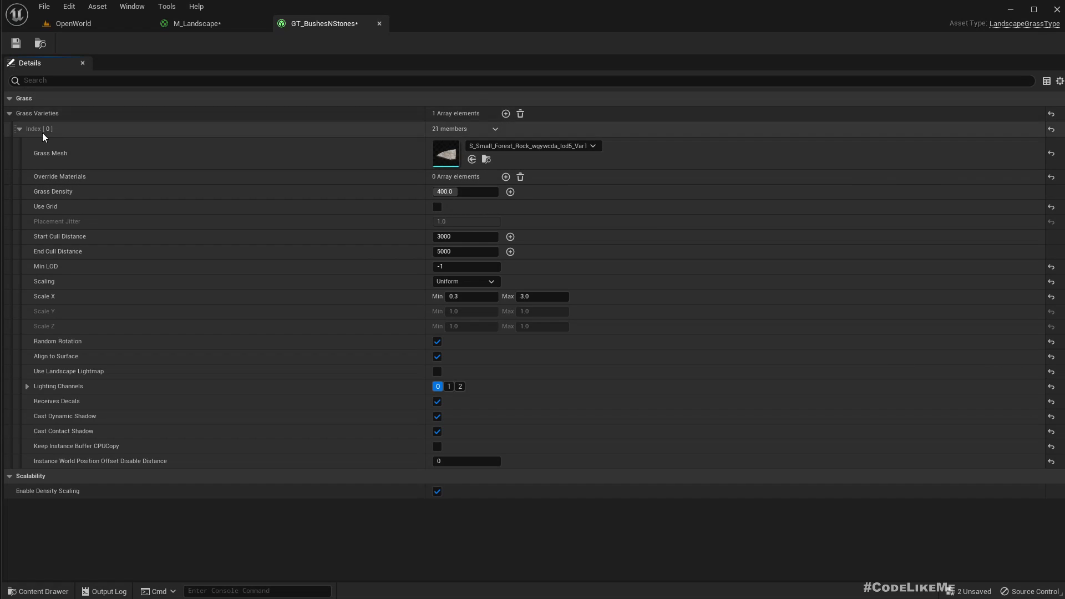
pyautogui.click(20, 128)
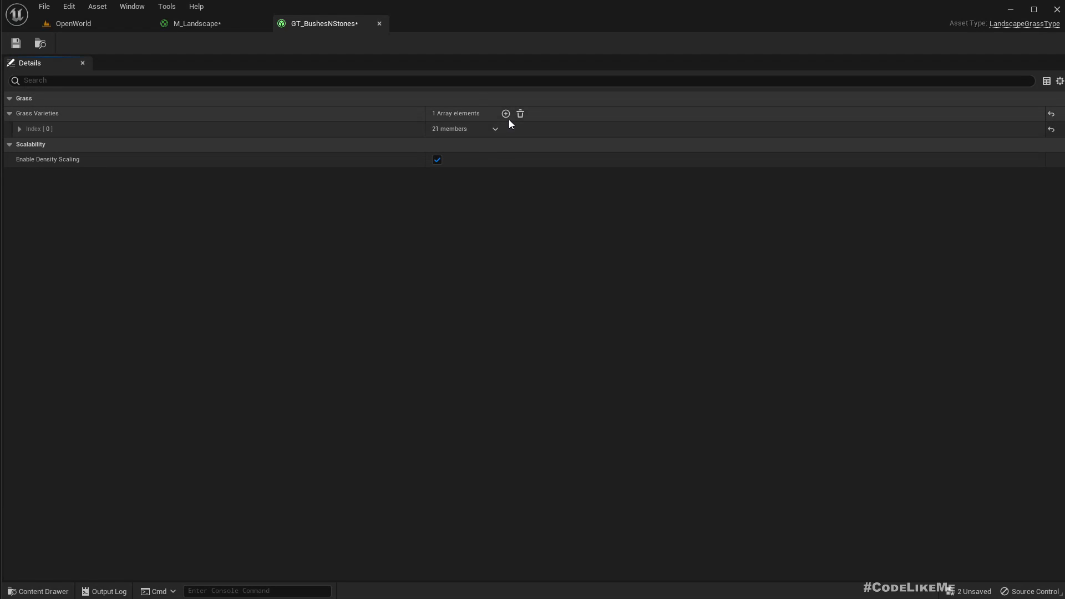
# Add a second grass variety to GT_BushesNStones and expand its settings
pyautogui.click(506, 113)
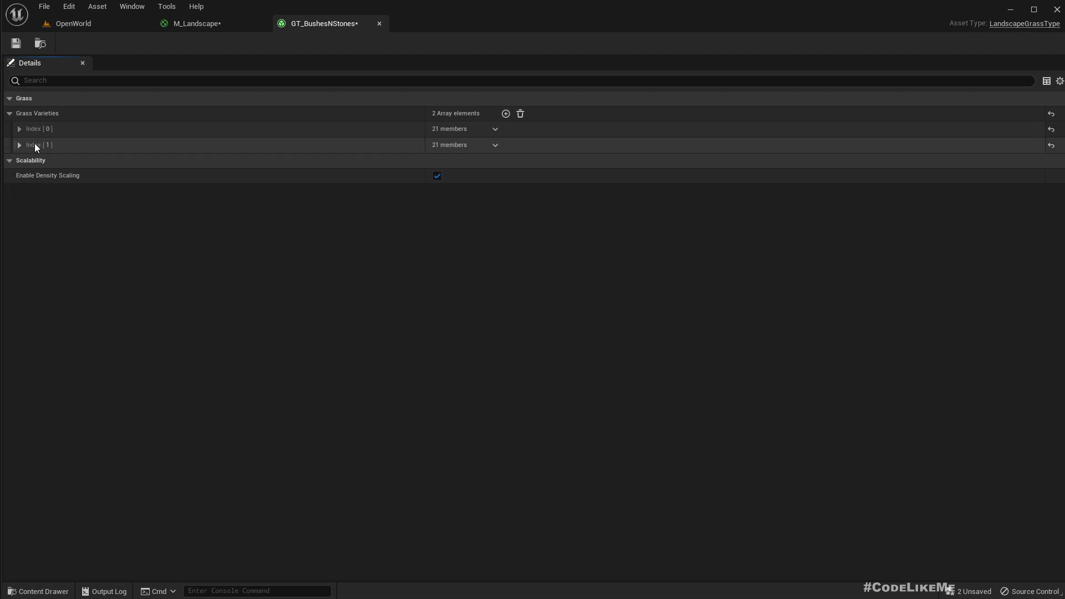
pyautogui.click(19, 145)
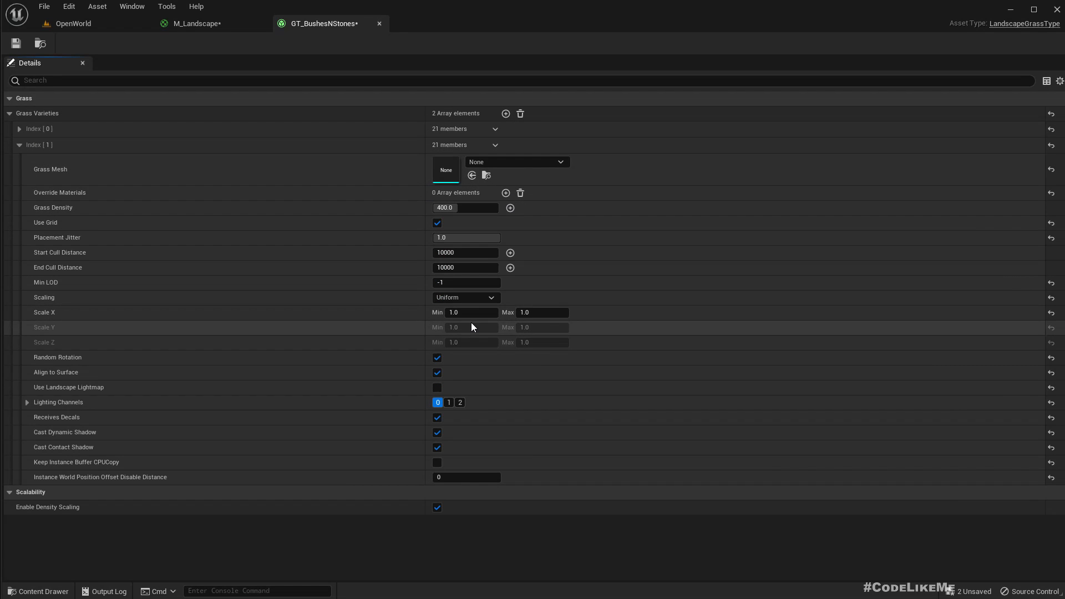
pyautogui.click(465, 252)
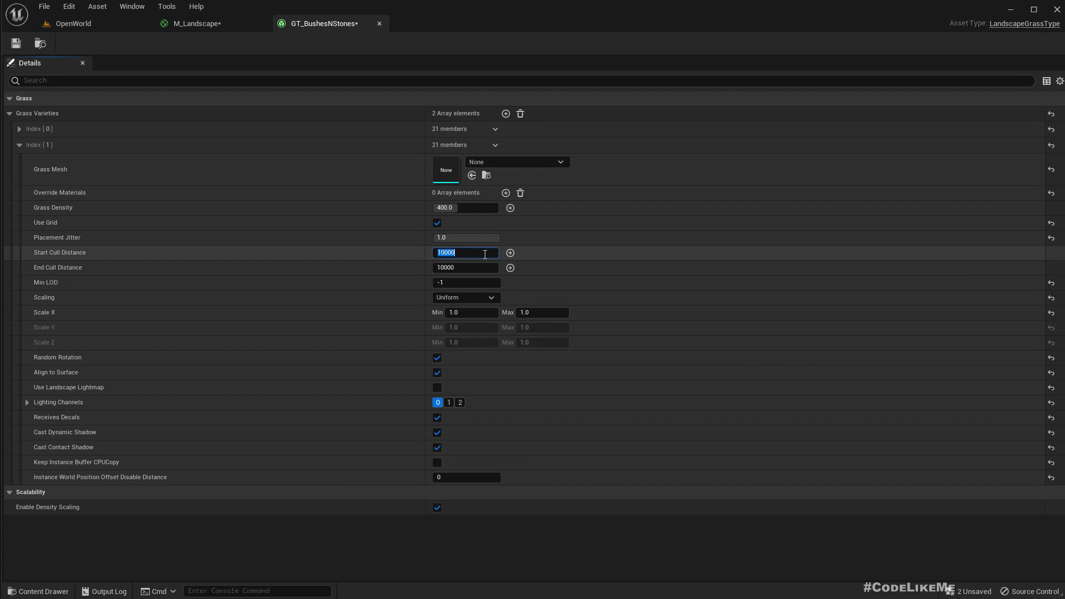
pyautogui.click(73, 23)
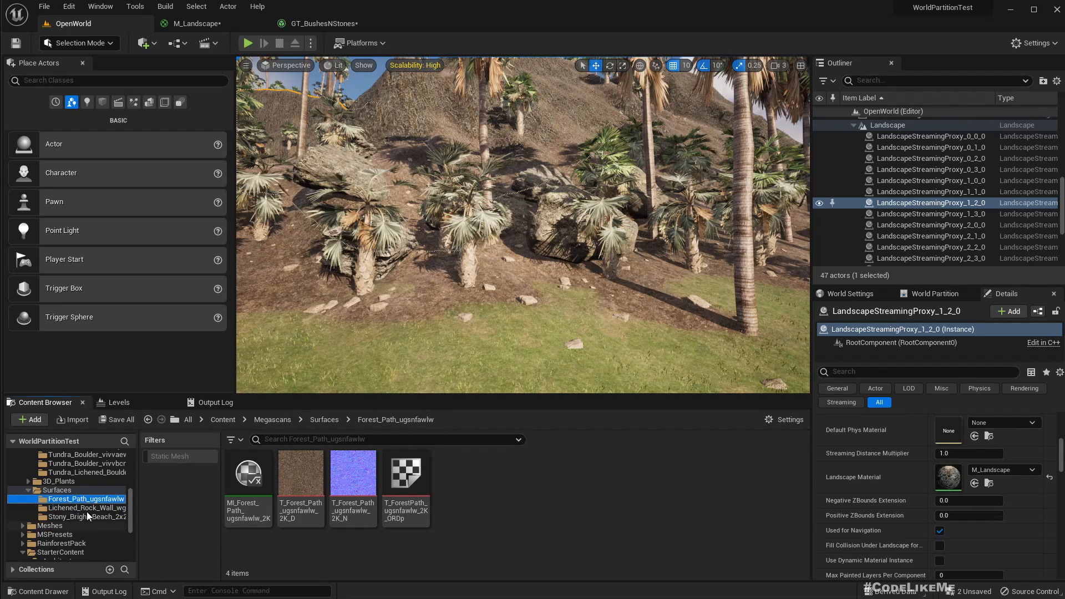
# Assign the Megascans S_Dune_Sword-sedge Var7 mesh to the second variety and return to OpenWorld
pyautogui.click(59, 481)
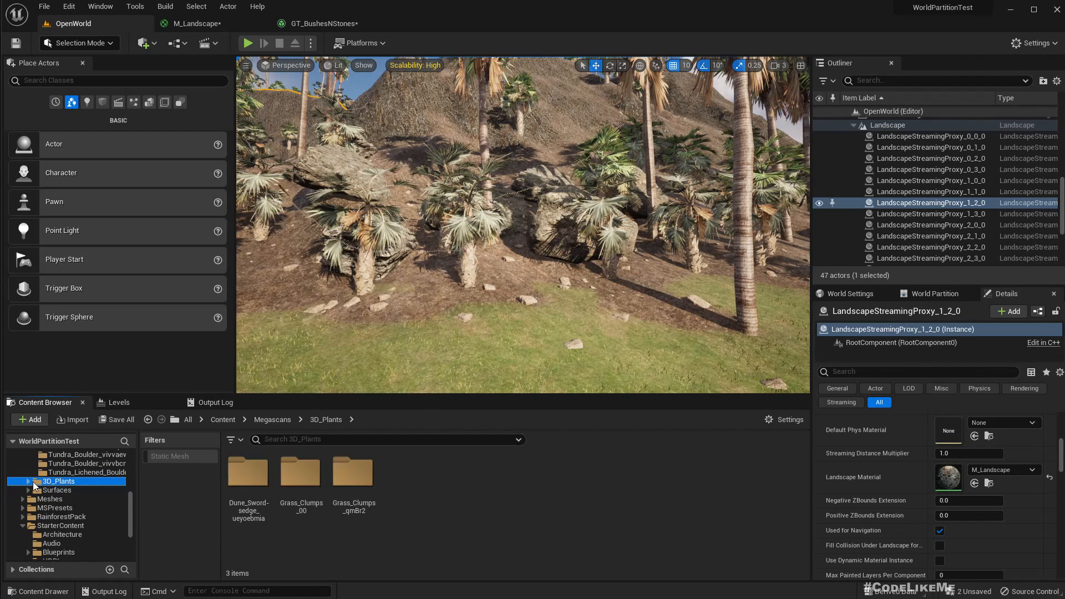
pyautogui.click(36, 480)
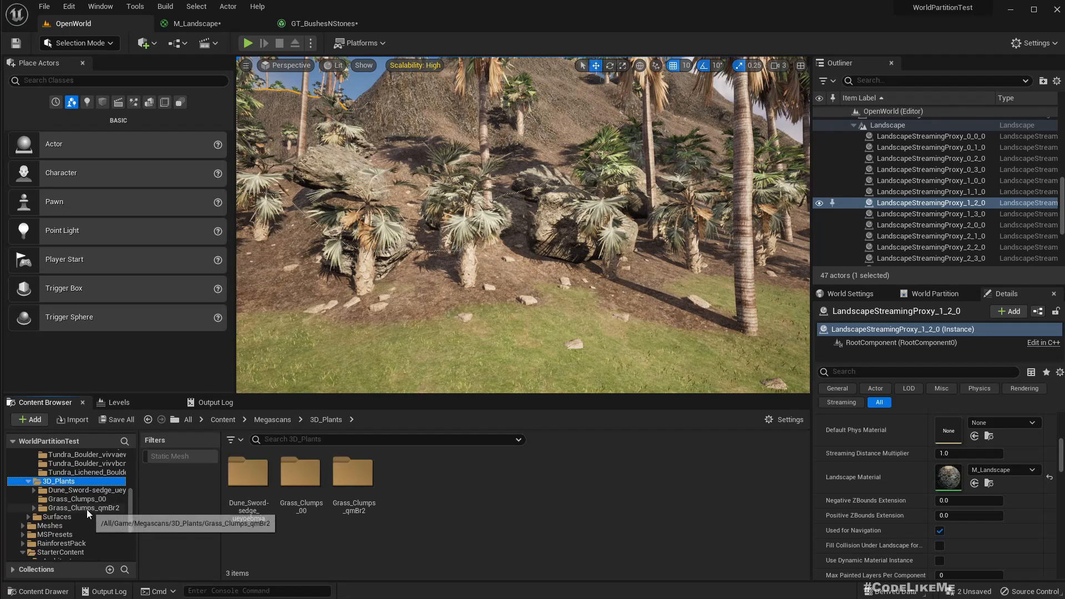
pyautogui.click(86, 490)
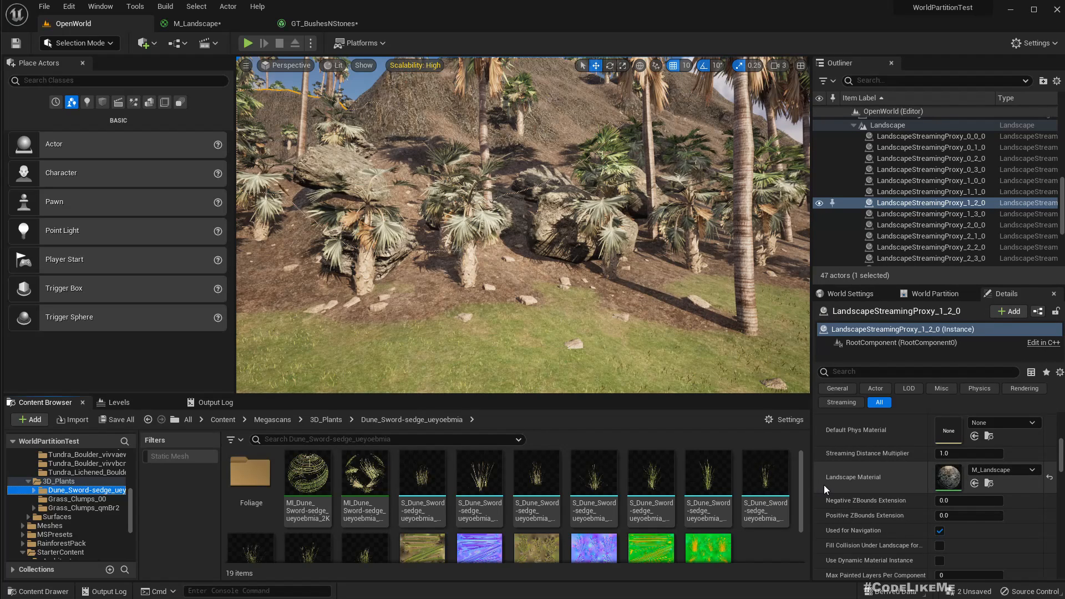
pyautogui.moveTo(707, 473)
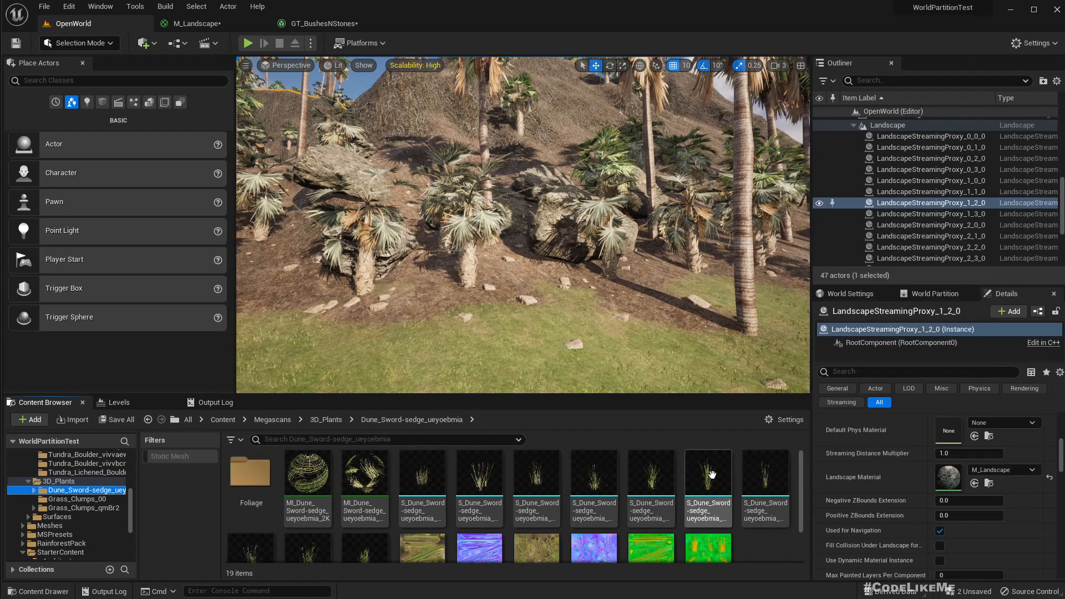
pyautogui.moveTo(649, 474)
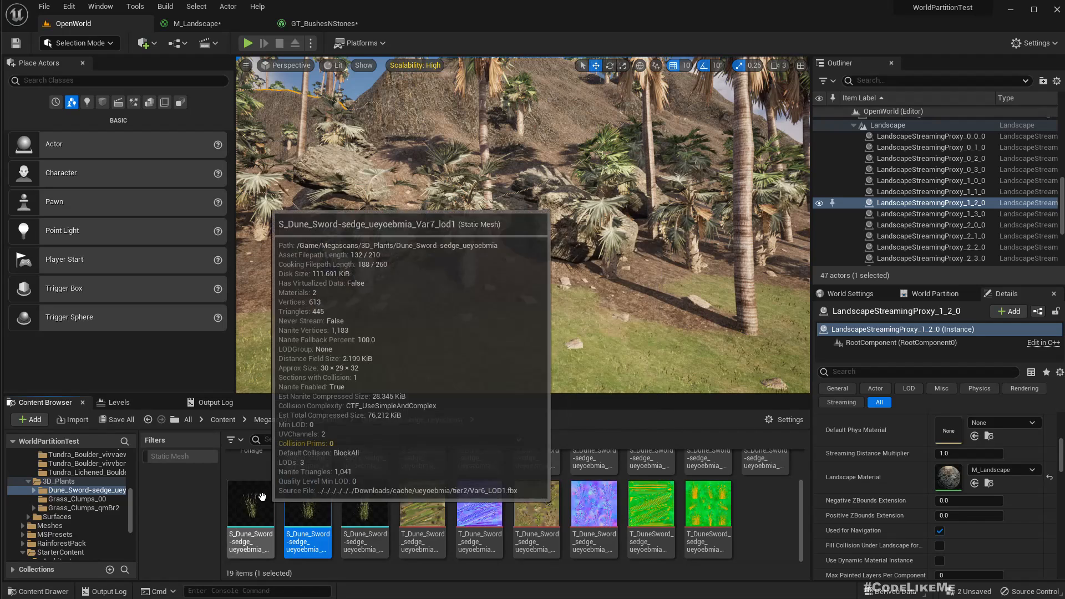
pyautogui.click(326, 23)
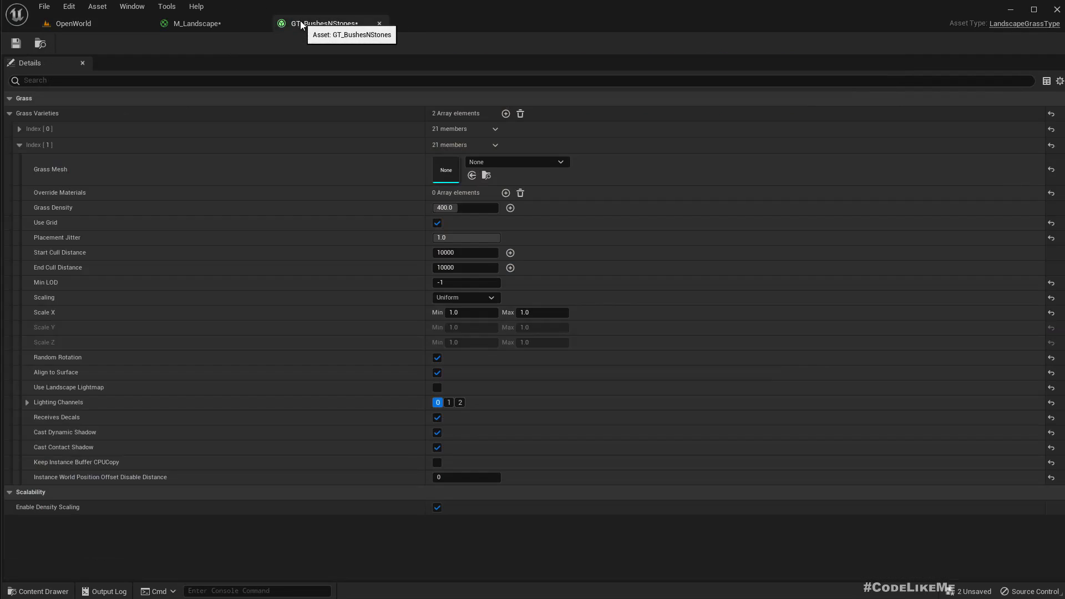
pyautogui.click(516, 162)
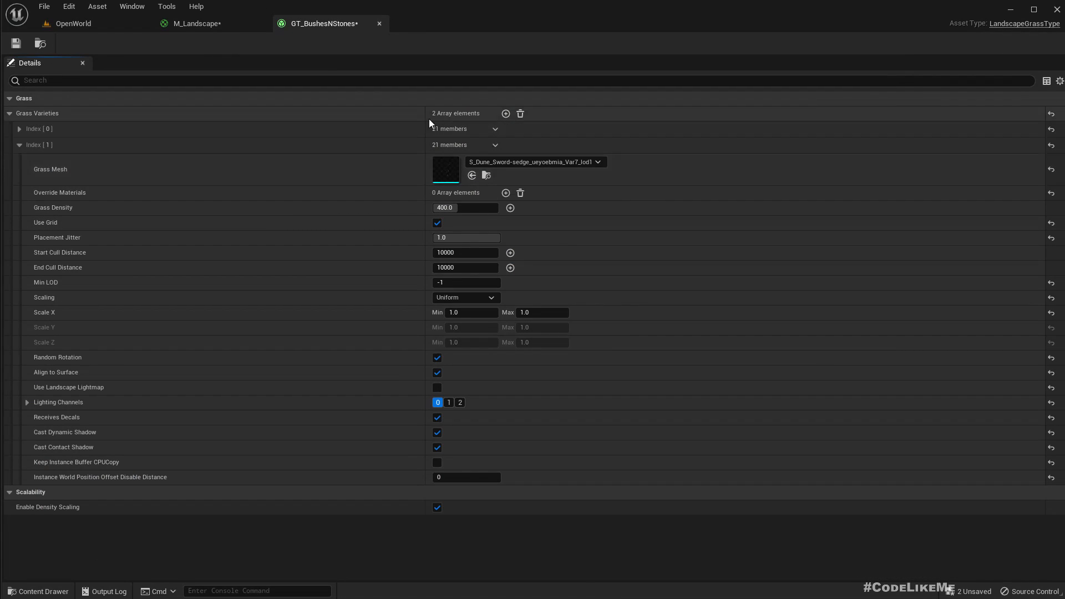
pyautogui.click(73, 23)
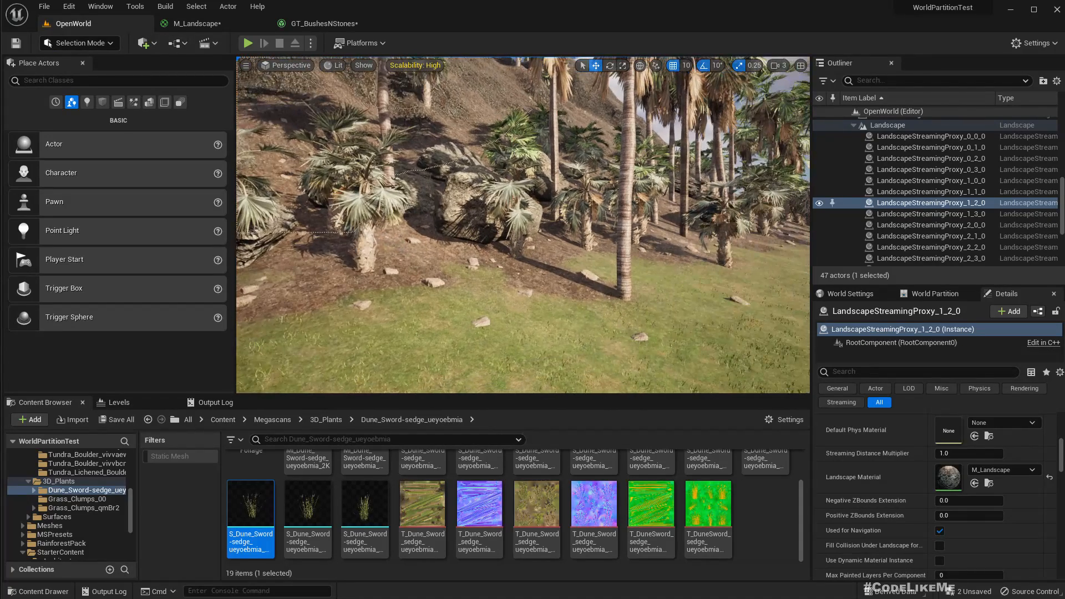
# Preview the sword-sedge plants in Play mode, select the Var8 variant, and return to GT_BushesNStones
pyautogui.click(322, 23)
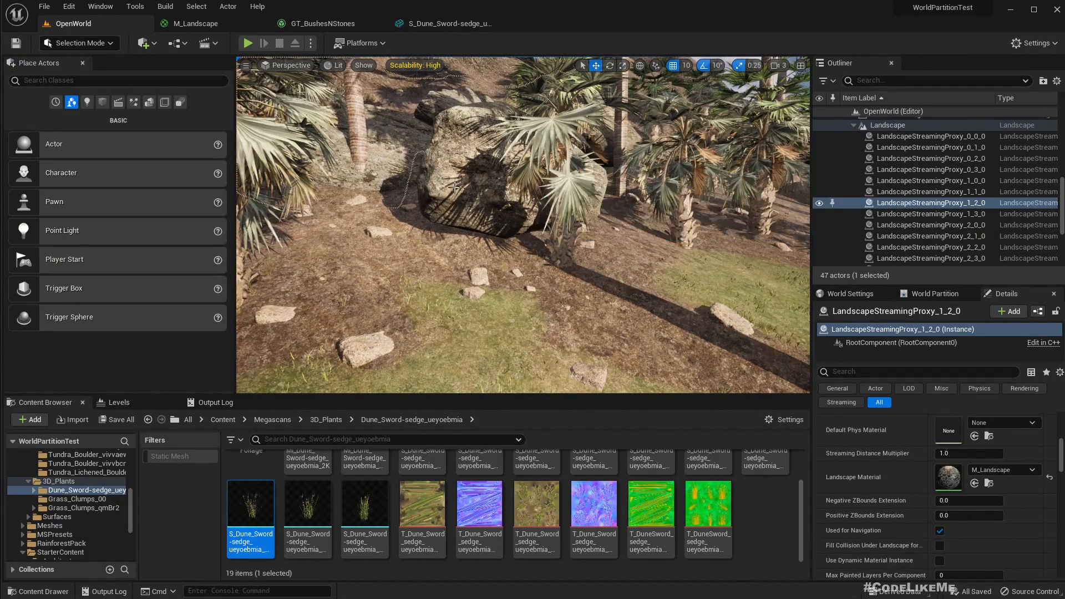
pyautogui.click(248, 43)
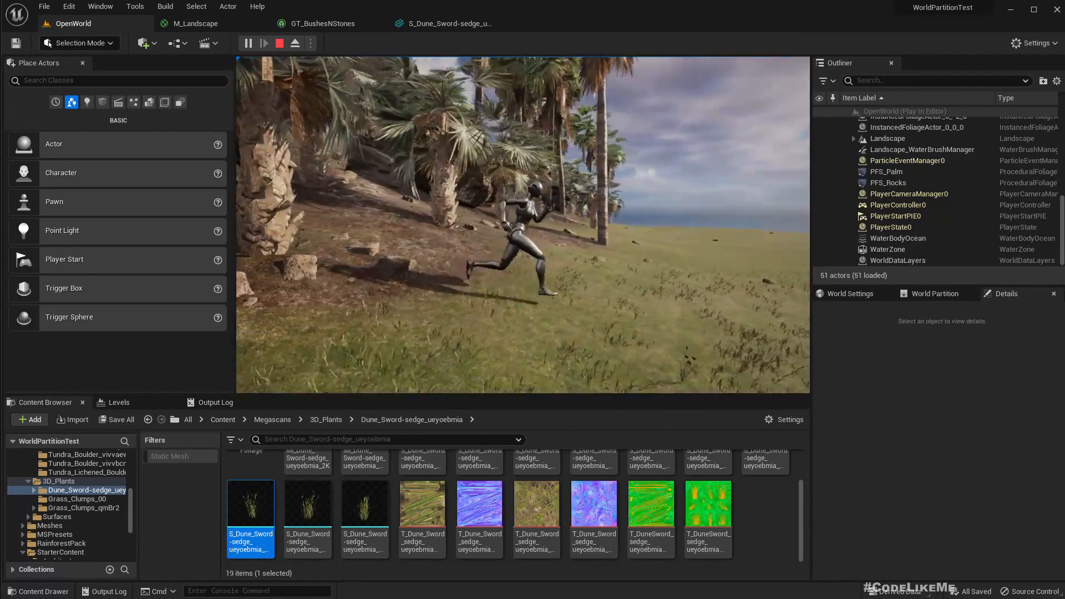
pyautogui.click(278, 43)
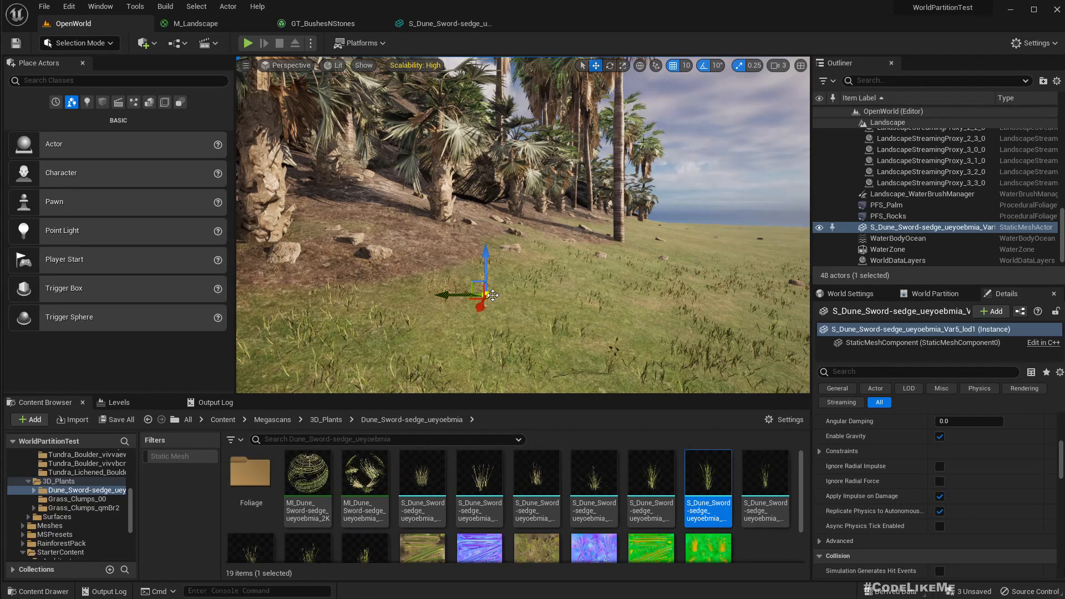
pyautogui.click(479, 470)
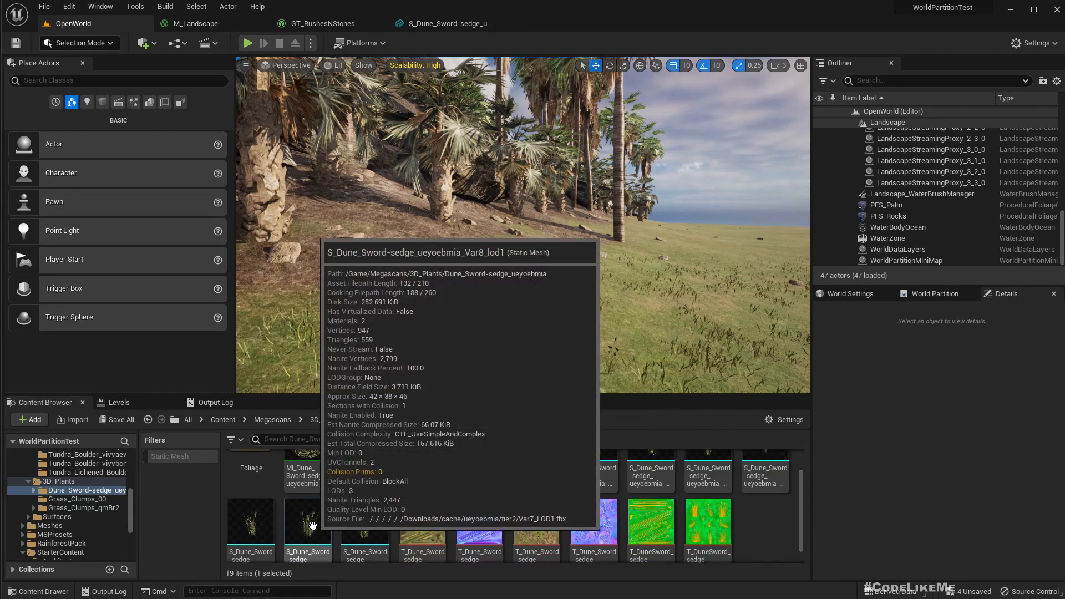
pyautogui.moveTo(332, 144)
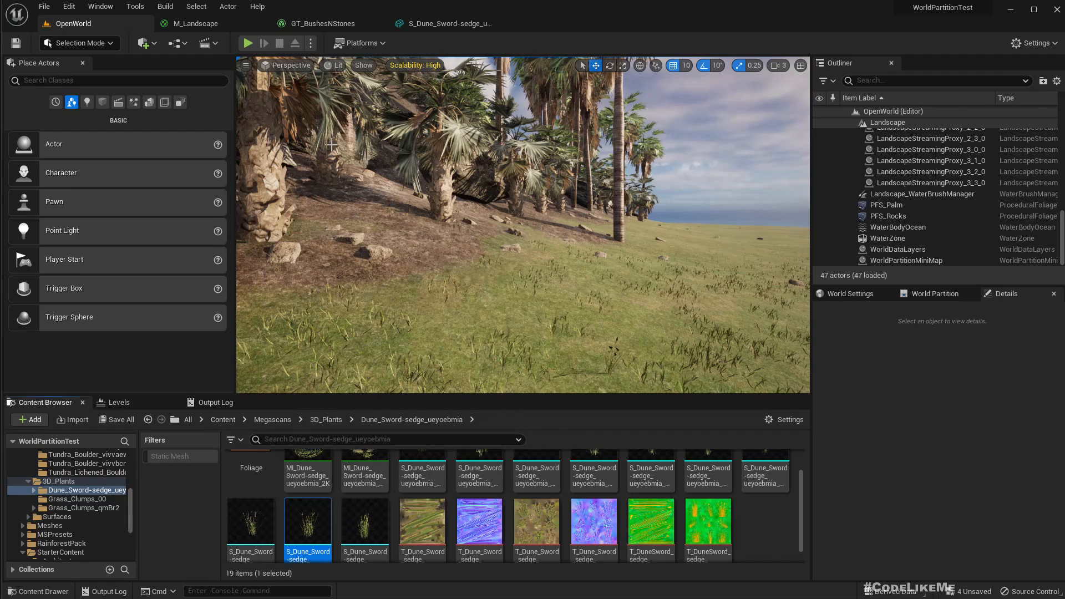
pyautogui.click(320, 23)
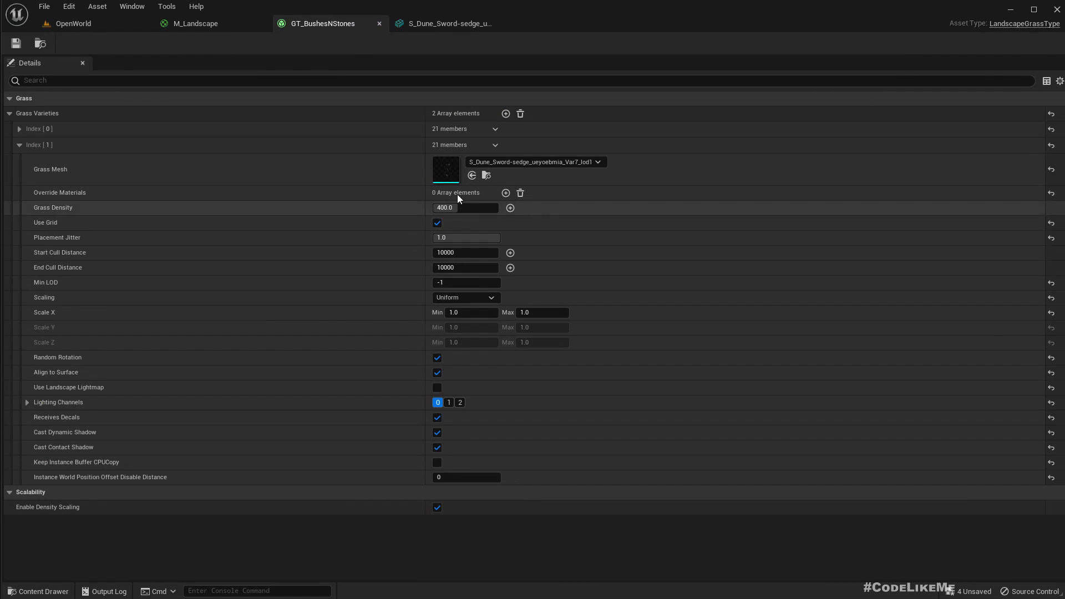
# Give the second variety the Var8 sword-sedge mesh with Scale X 3.0 to 6.0
pyautogui.click(535, 162)
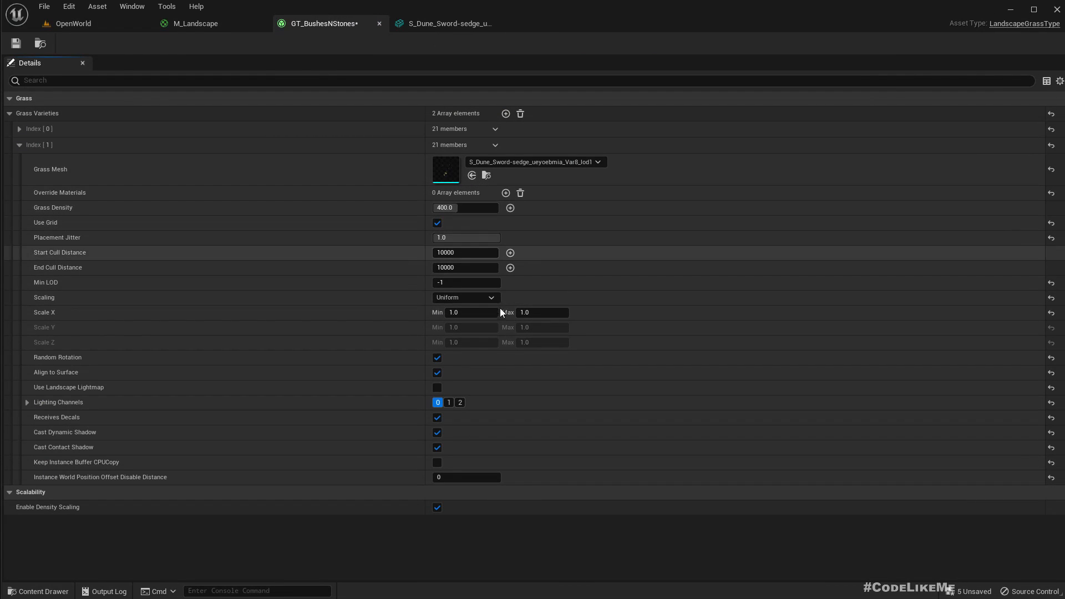
pyautogui.click(471, 313)
pyautogui.write('3')
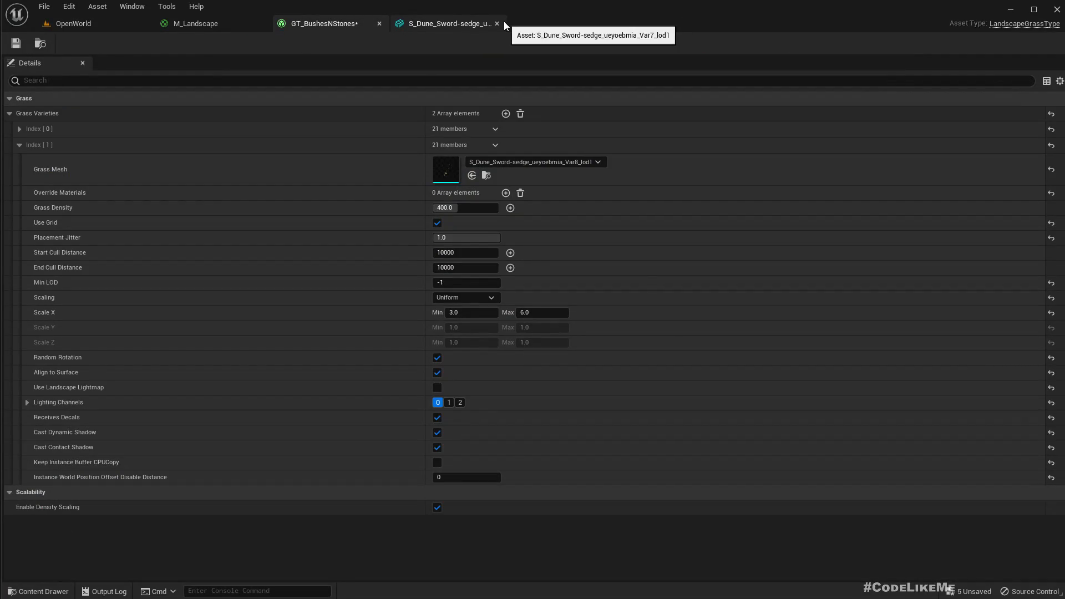
pyautogui.click(497, 23)
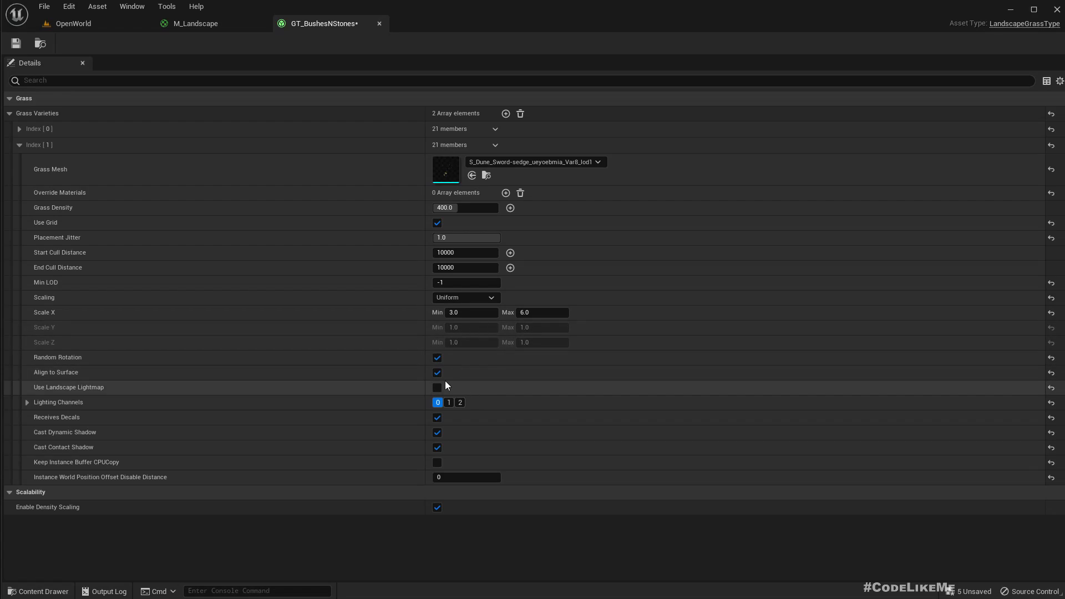
# Disable Align to Surface on the sedge variety and add a third array element
pyautogui.click(437, 373)
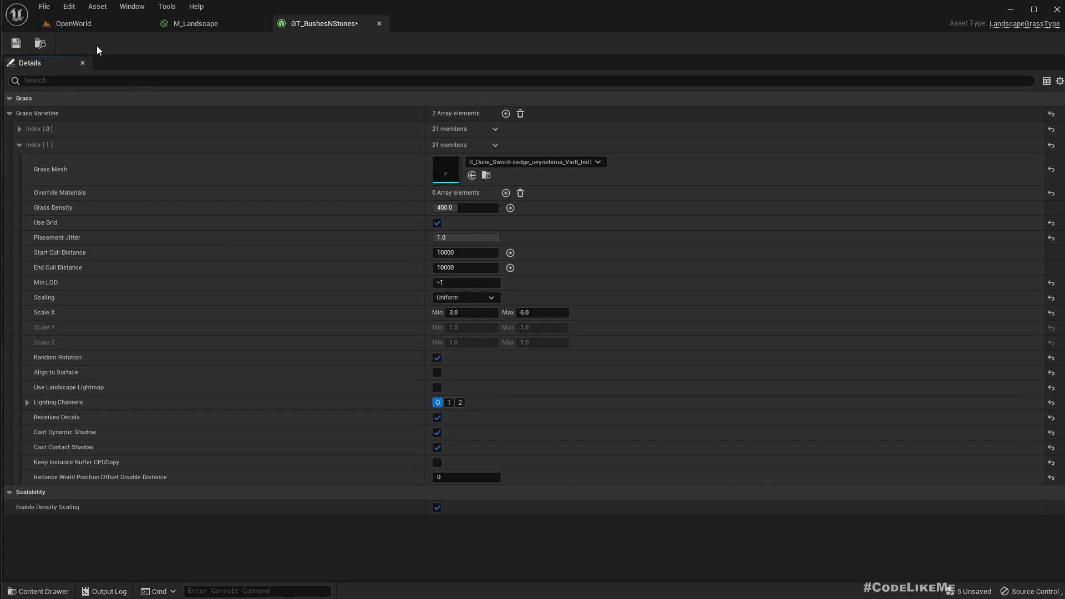
pyautogui.click(73, 23)
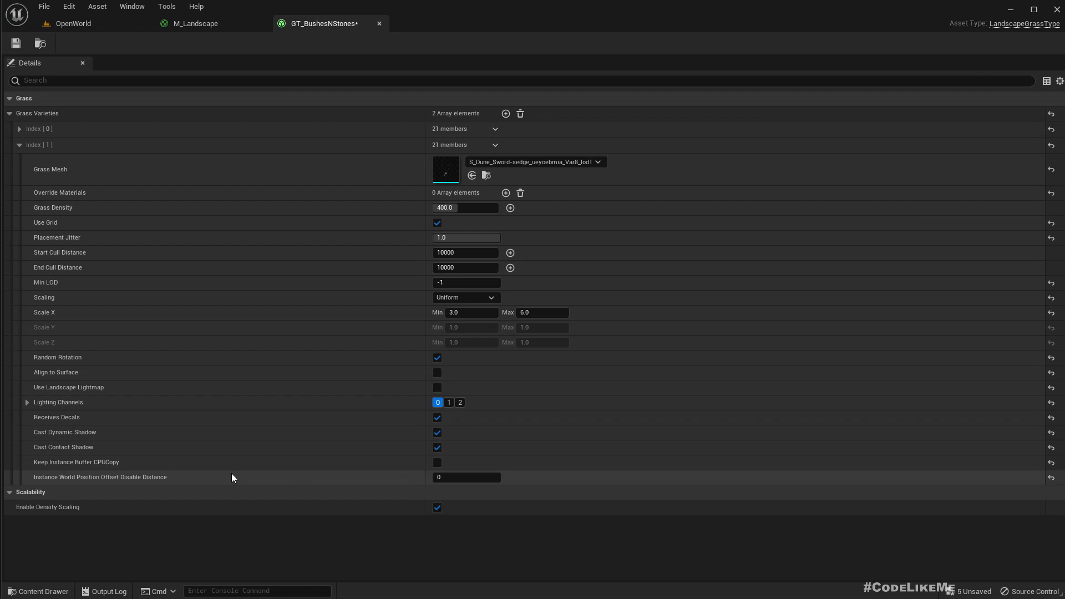
pyautogui.moveTo(86, 481)
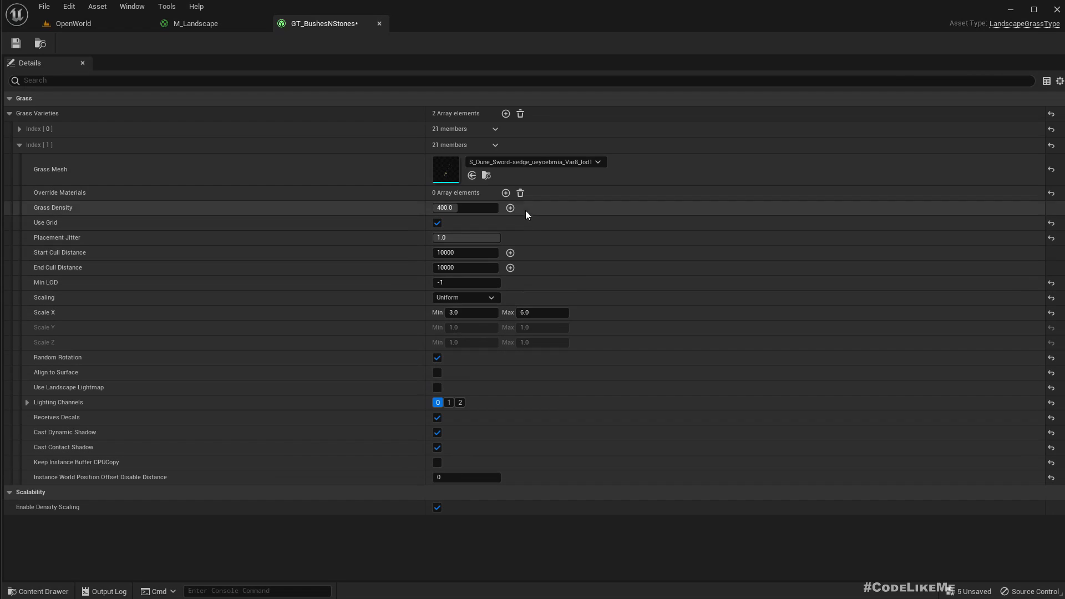
pyautogui.click(494, 144)
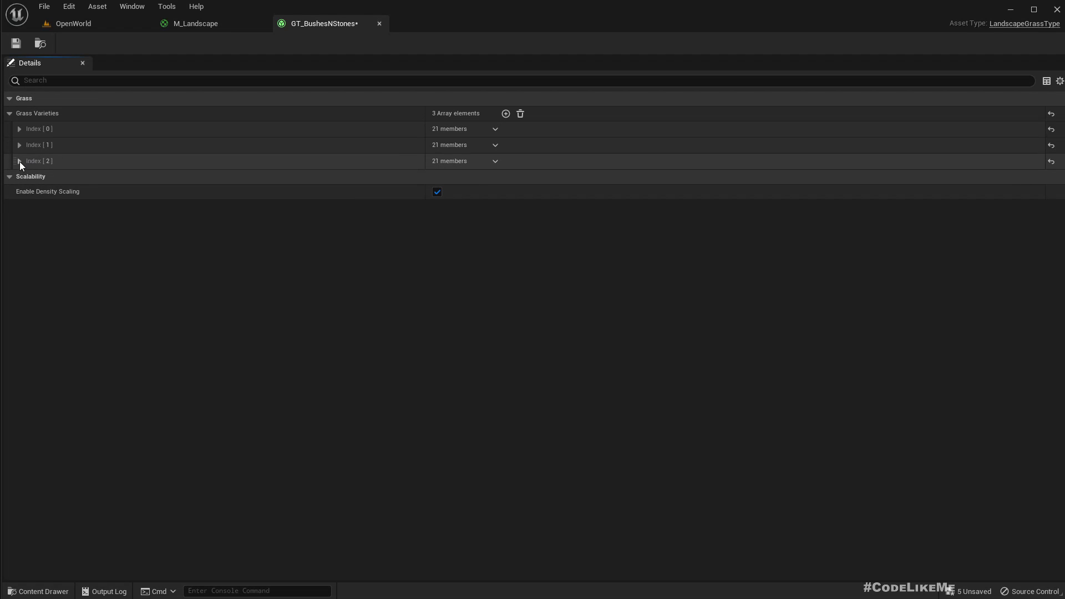
# Duplicate the sword-sedge variety with the S_Dune_Sword-sedge Var9_lod1 mesh and view OpenWorld
pyautogui.click(19, 161)
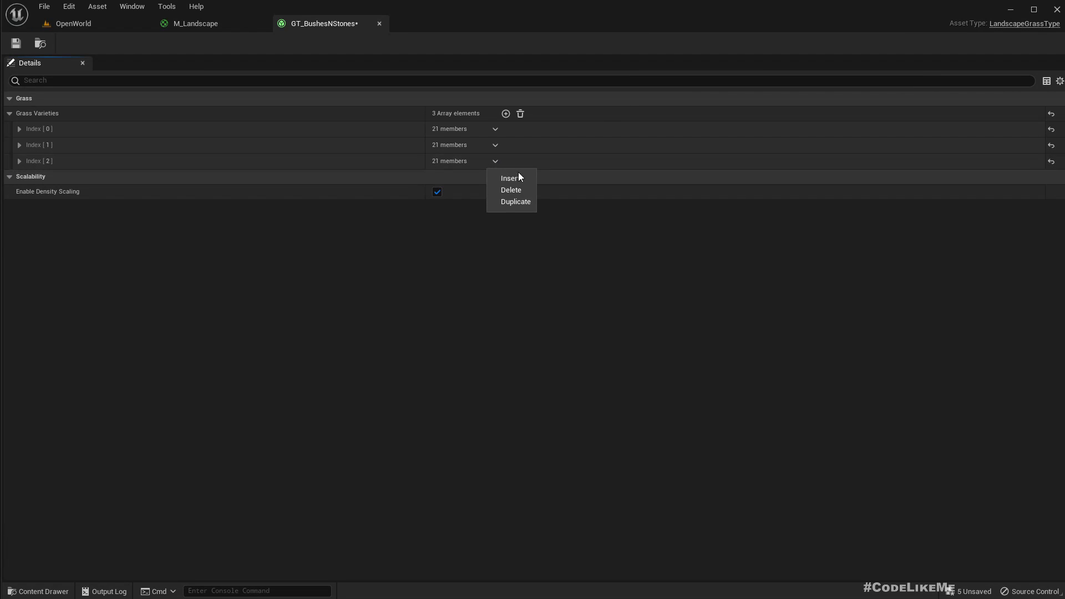
pyautogui.click(509, 178)
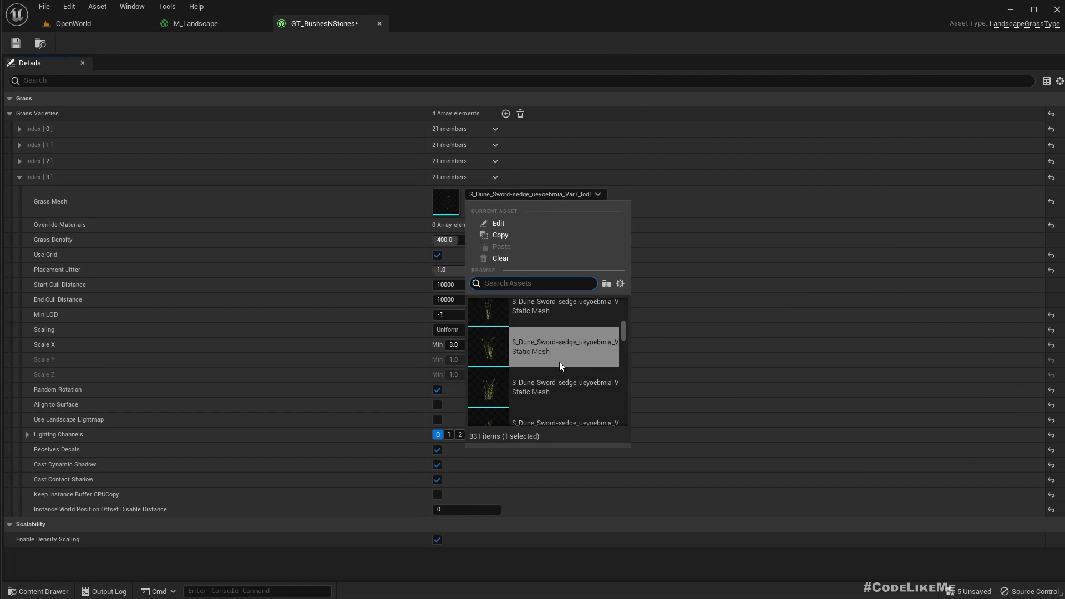
pyautogui.click(563, 346)
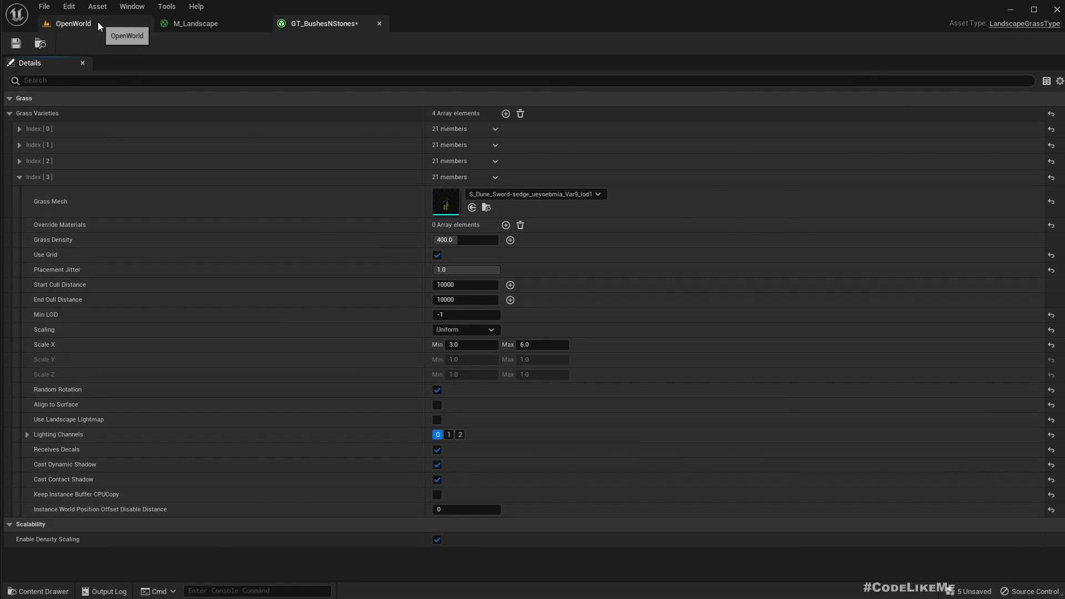
pyautogui.click(73, 23)
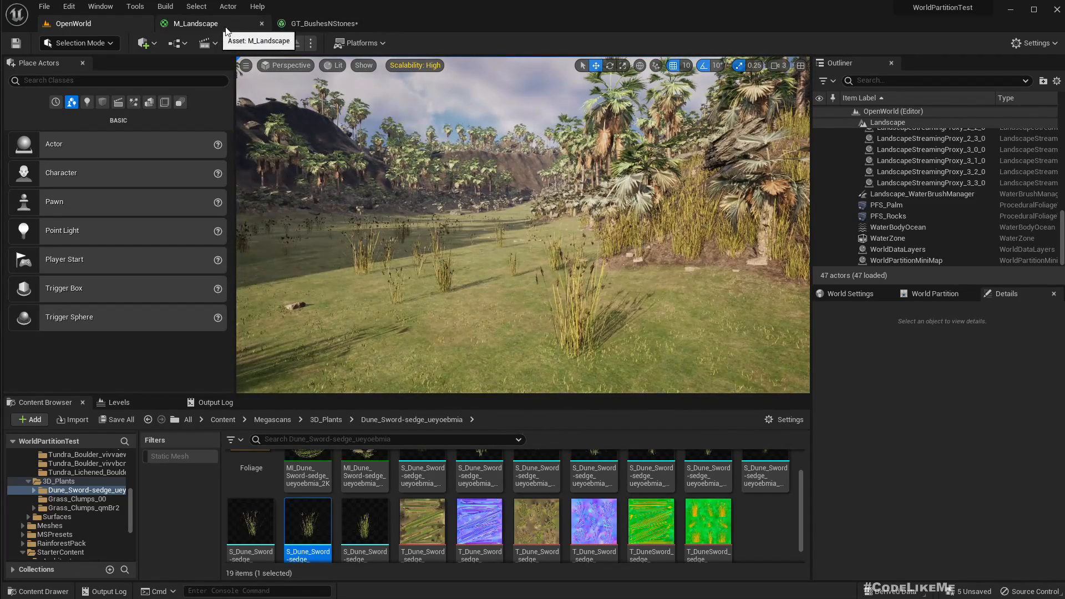
pyautogui.click(195, 23)
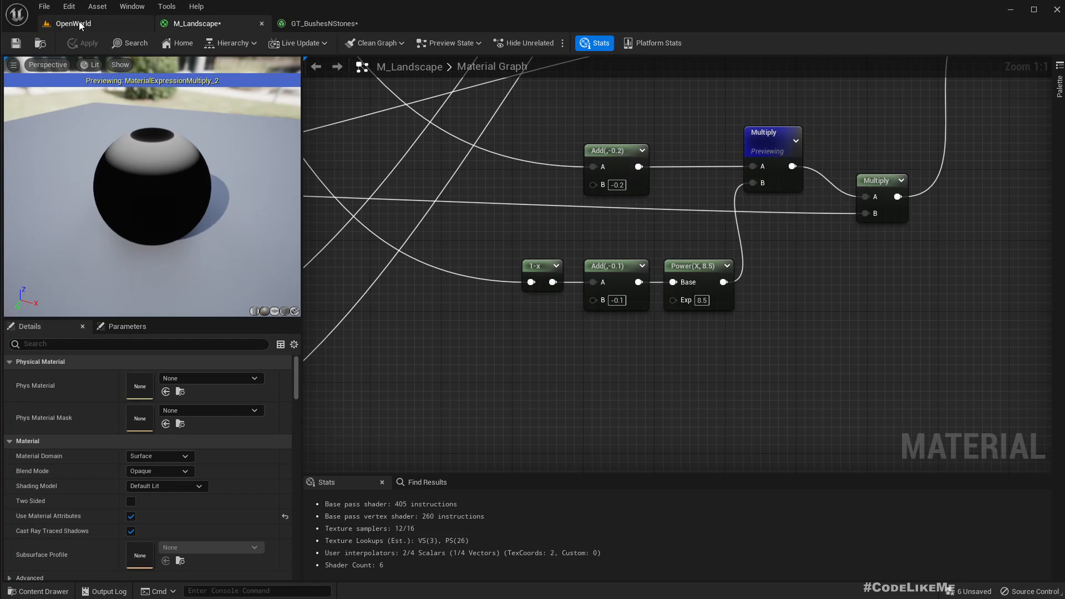
pyautogui.click(73, 24)
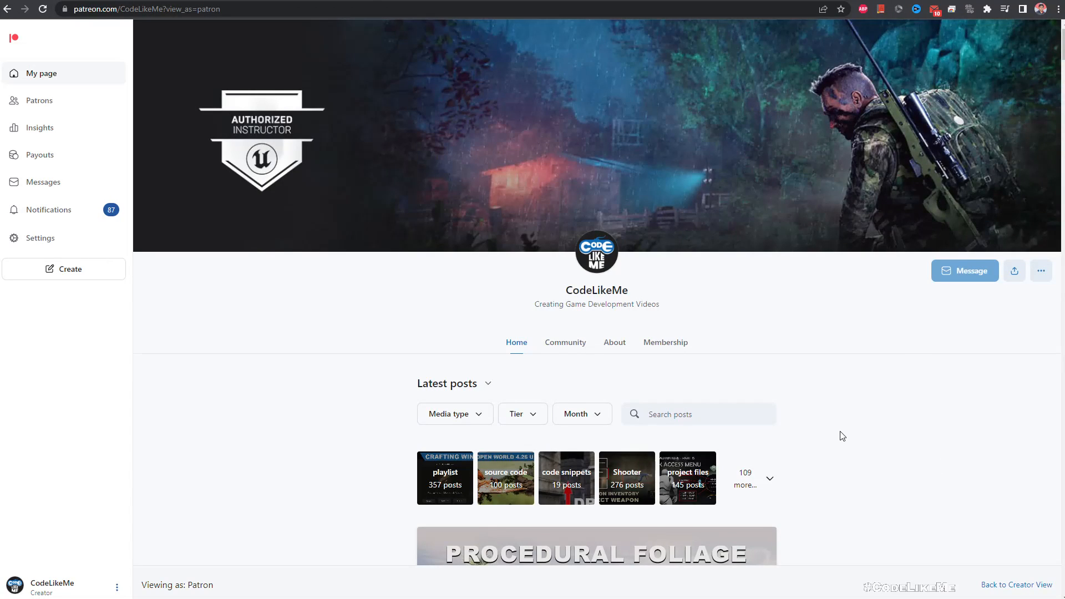
# Scroll the CodeLikeMe Patreon feed down past the UE5 Open World posts to the Mirage Effect post
pyautogui.scroll(-3)
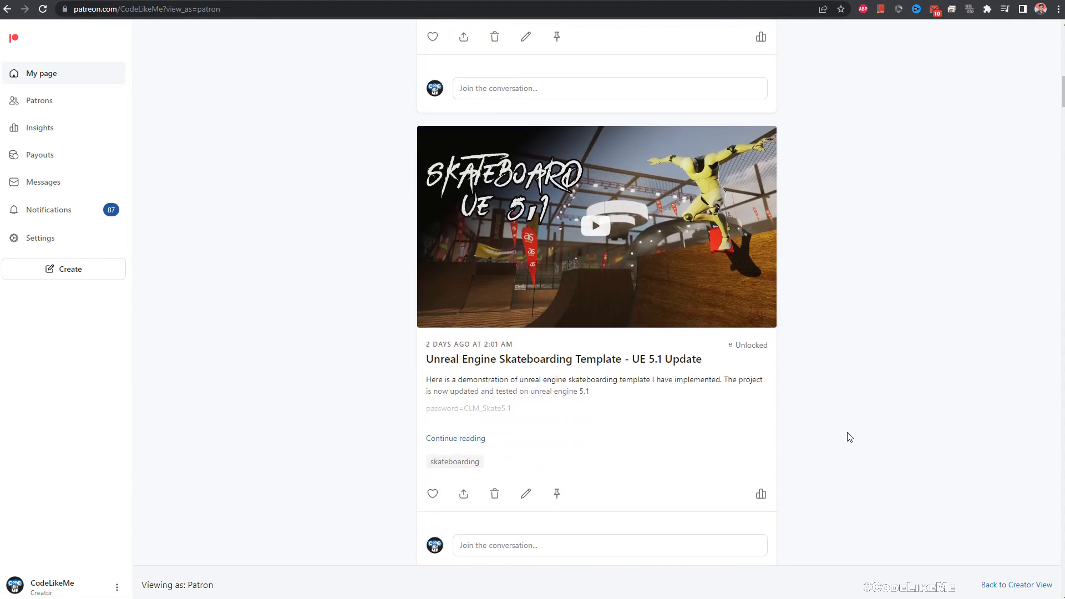
pyautogui.scroll(-3)
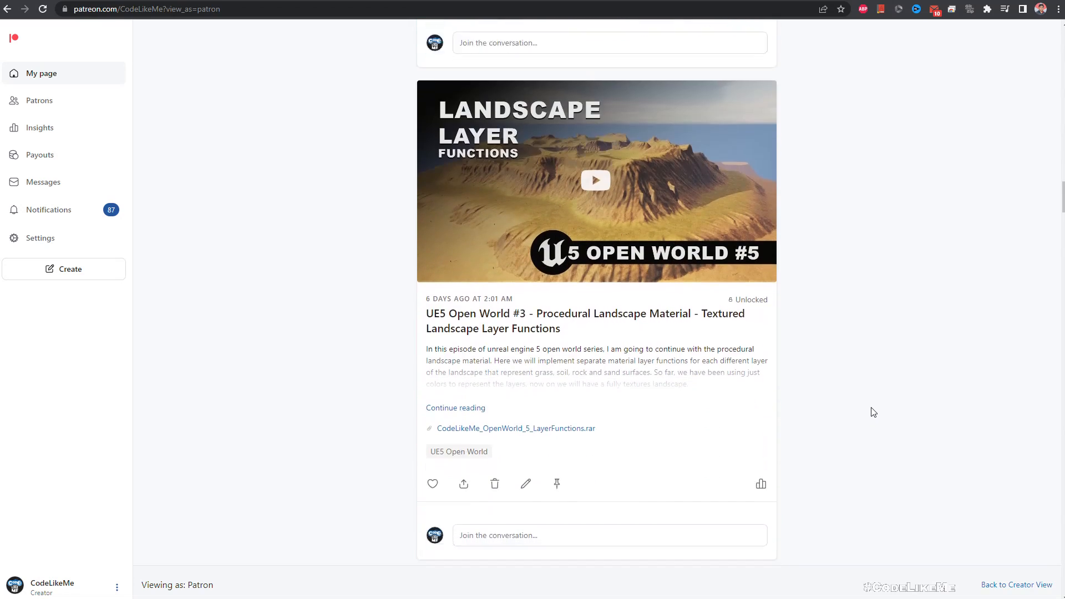
pyautogui.scroll(-3)
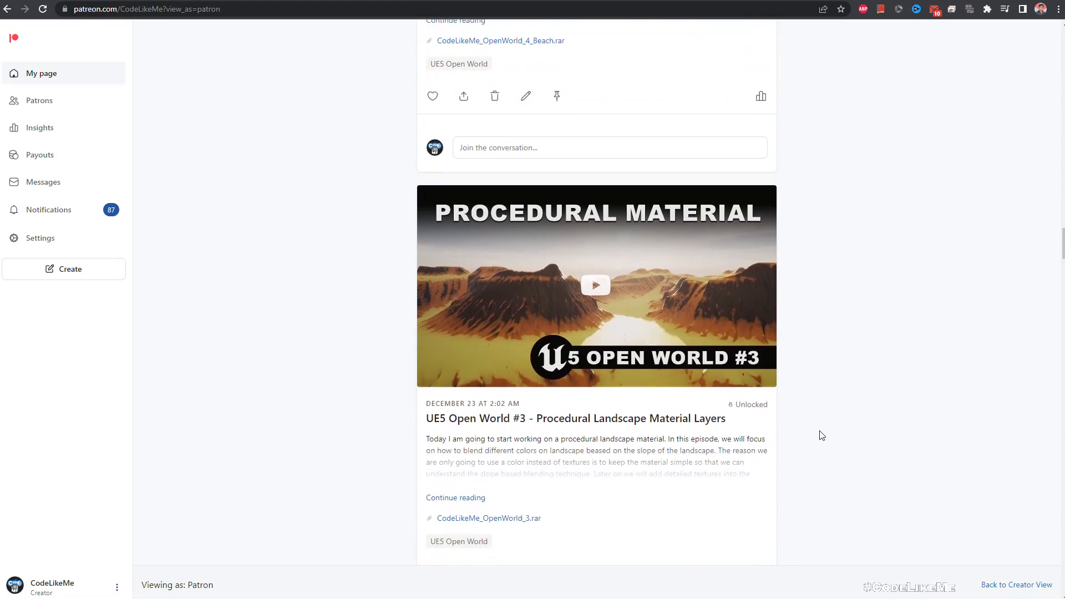
pyautogui.scroll(-3)
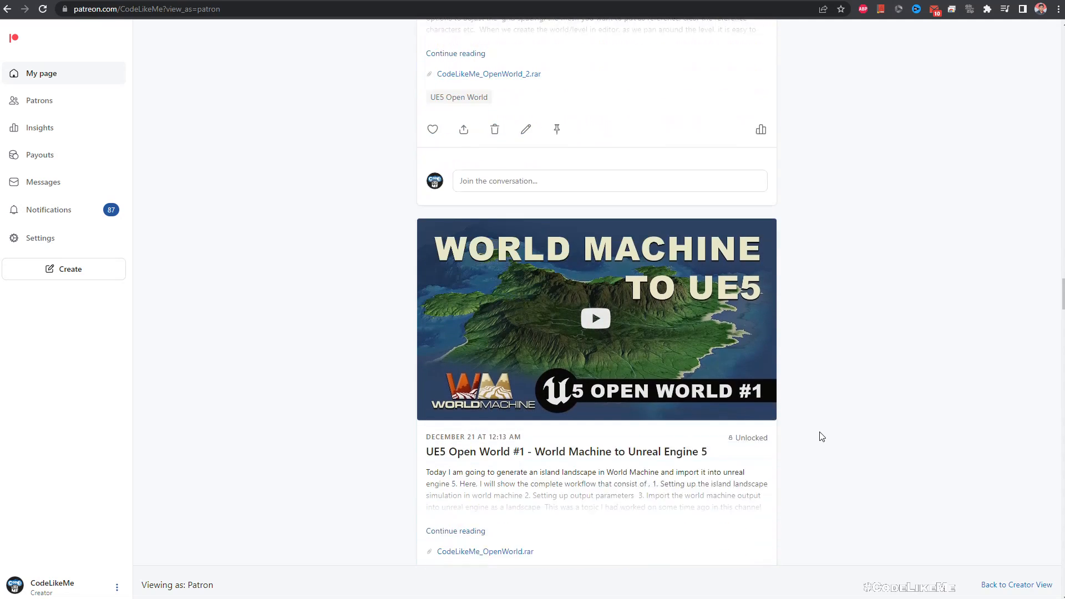
pyautogui.scroll(-3)
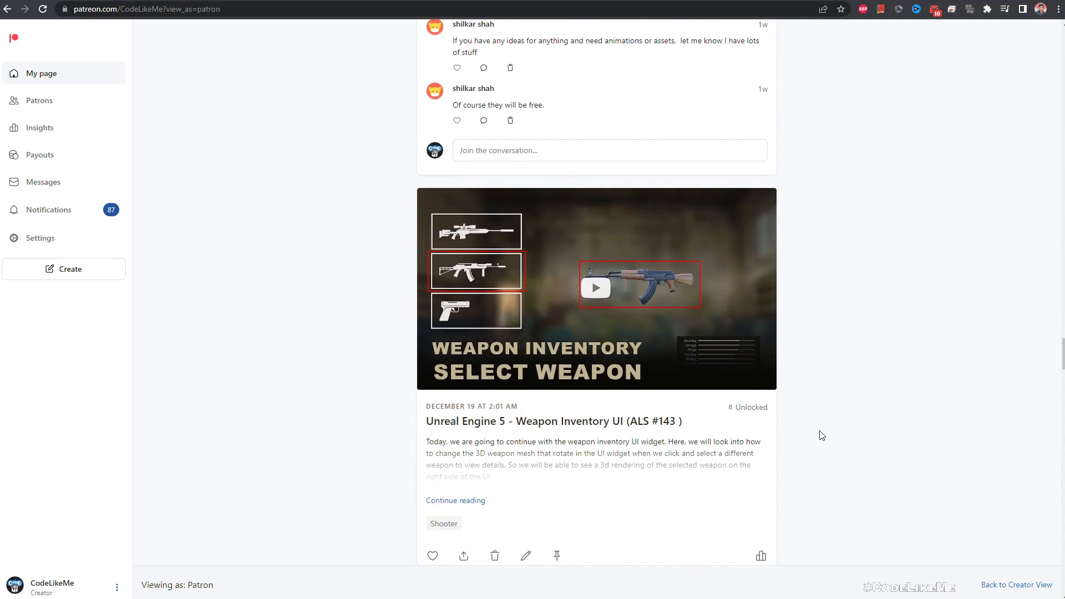
pyautogui.scroll(-3)
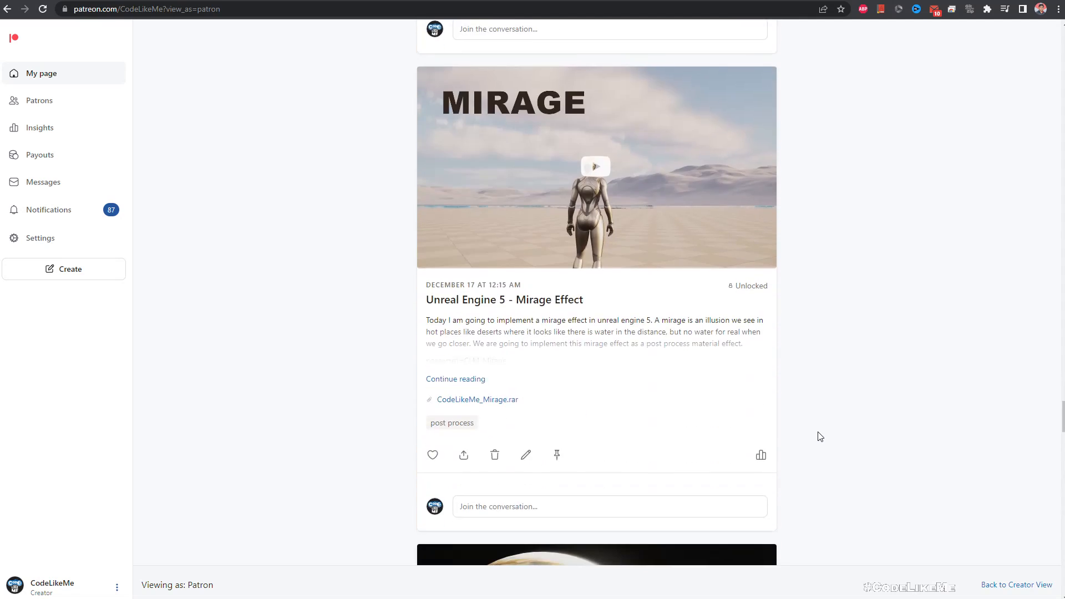